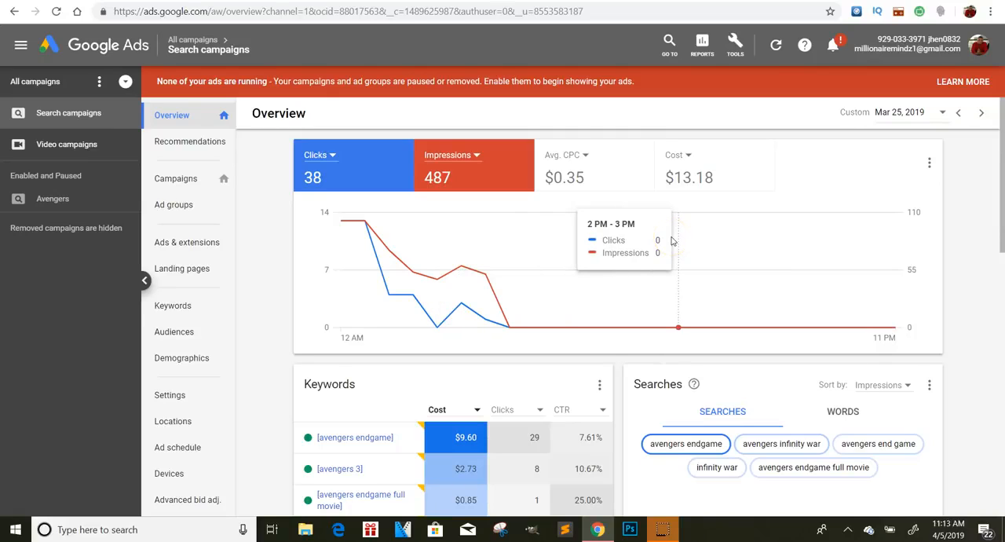
mouse_move(789, 186)
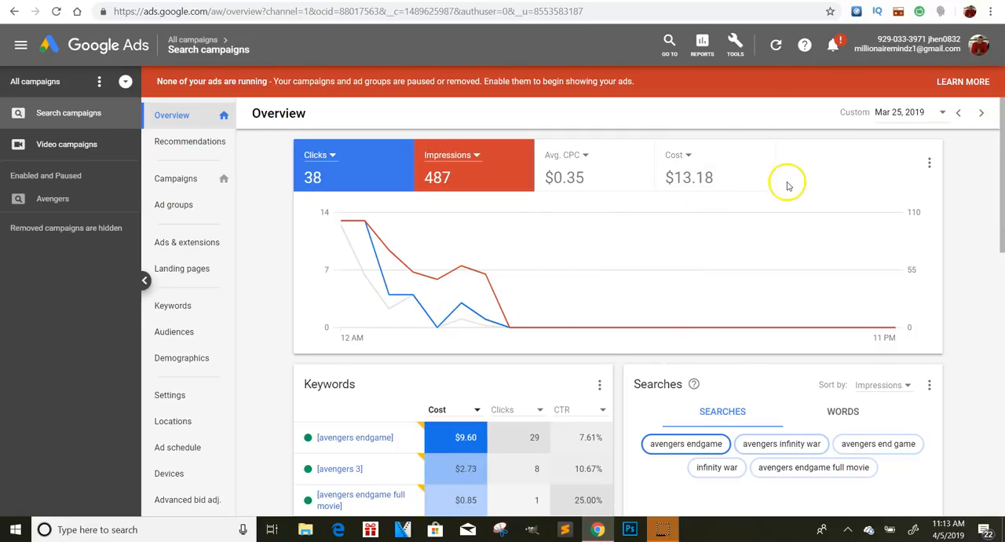
mouse_move(841, 193)
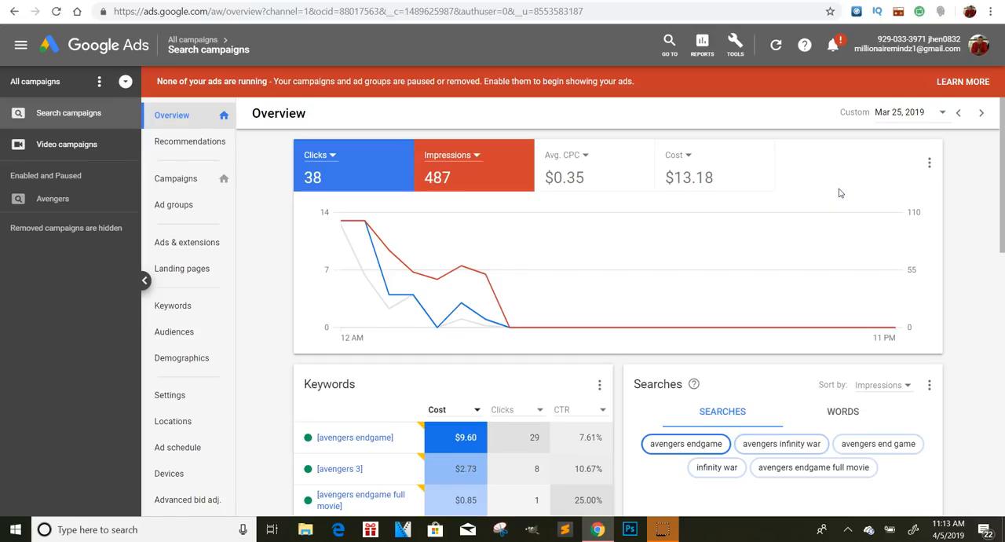
mouse_move(837, 193)
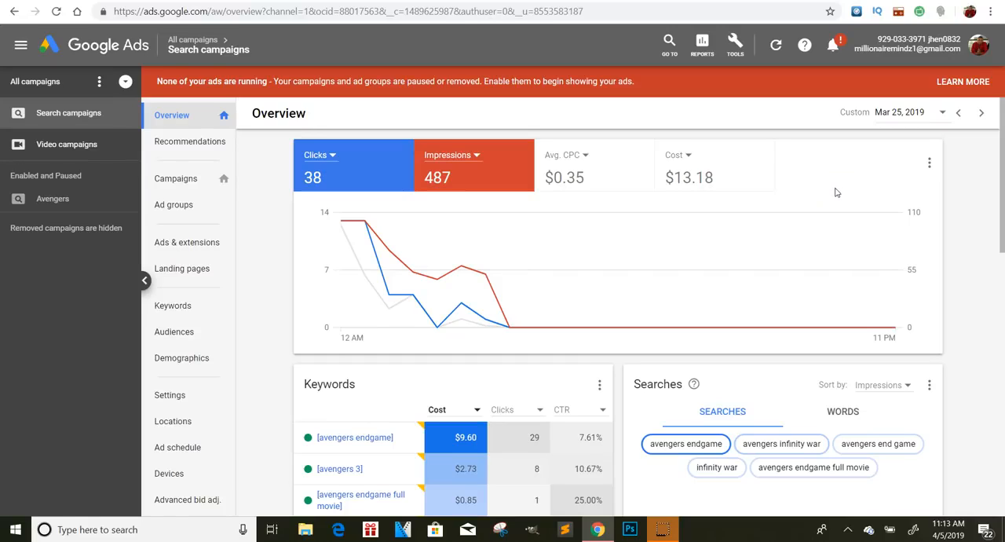
Step: View the Avengers Endgame Leadpages landing page behind the ad, then return to the Campaigns list
click(685, 442)
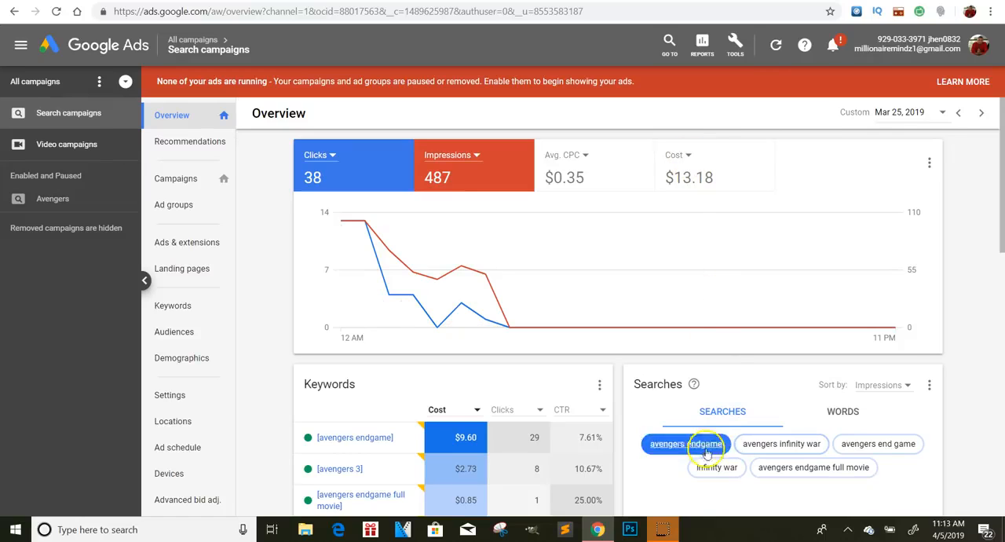
mouse_move(726, 325)
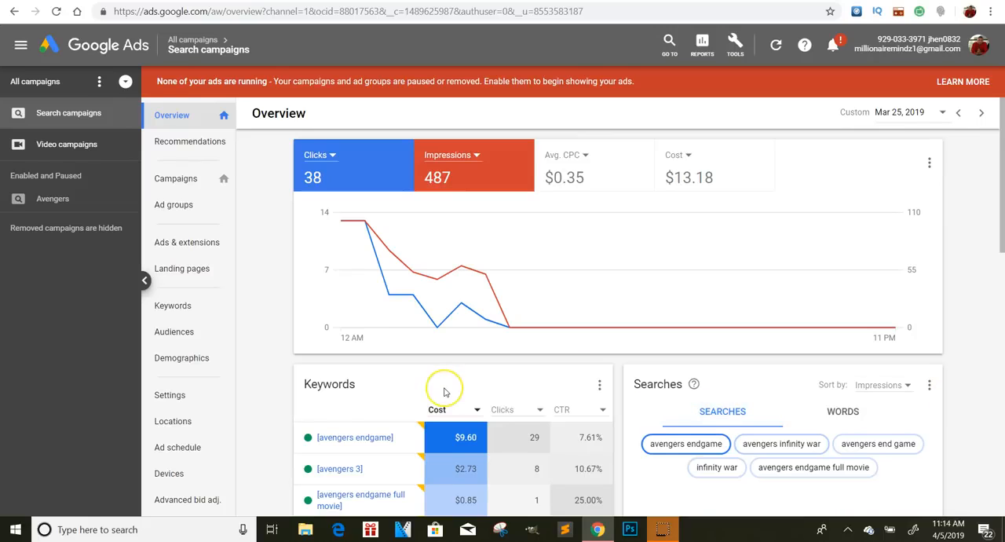
mouse_move(415, 251)
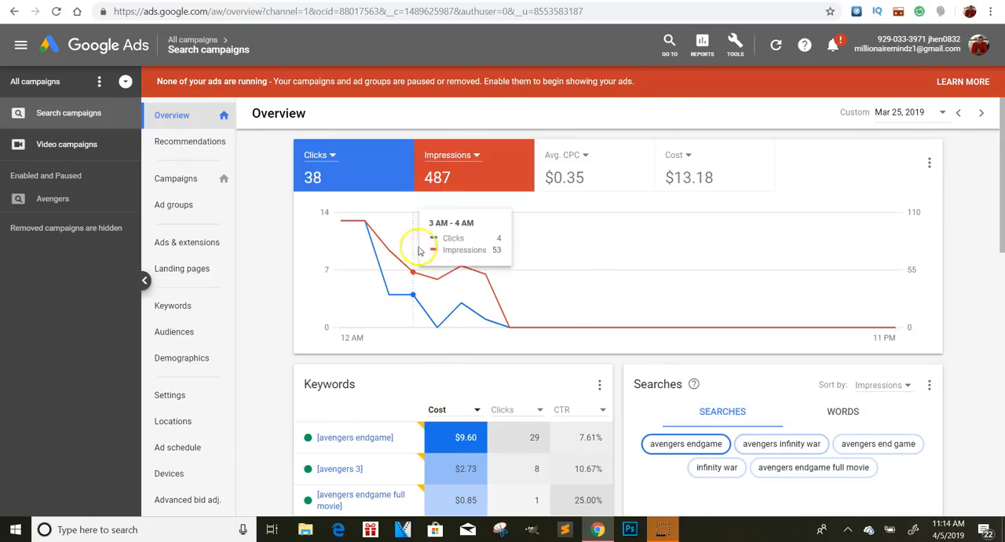
mouse_move(614, 113)
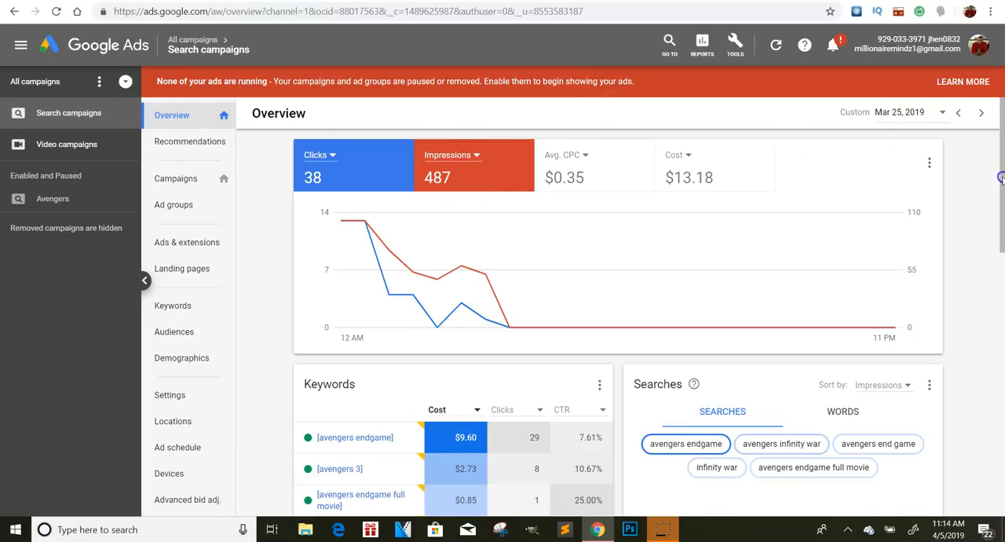
scroll(down, 3)
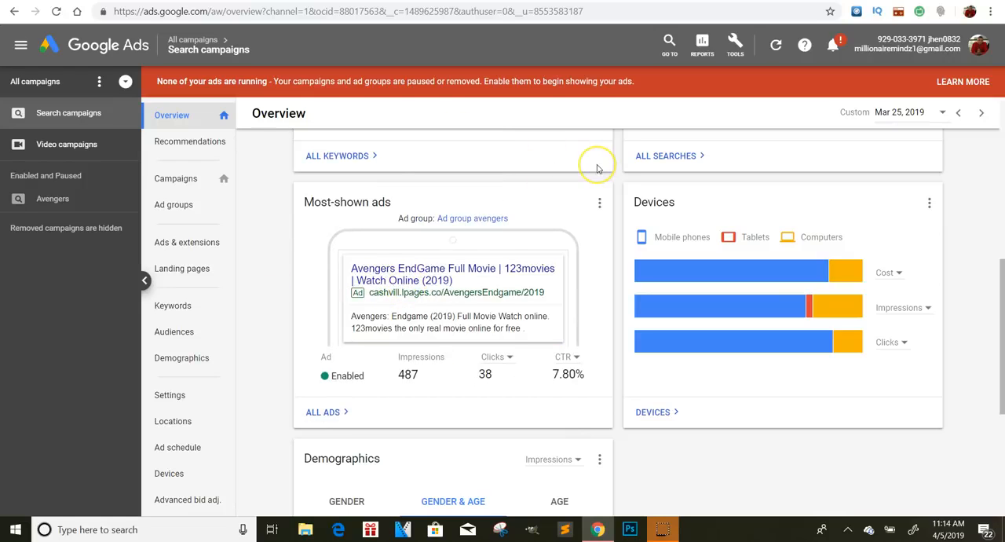
mouse_move(562, 185)
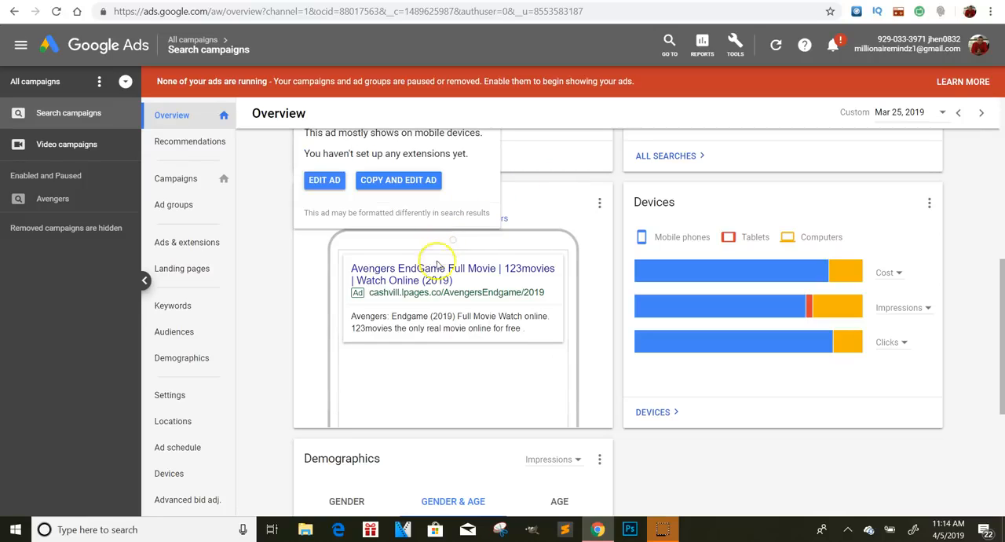
mouse_move(547, 292)
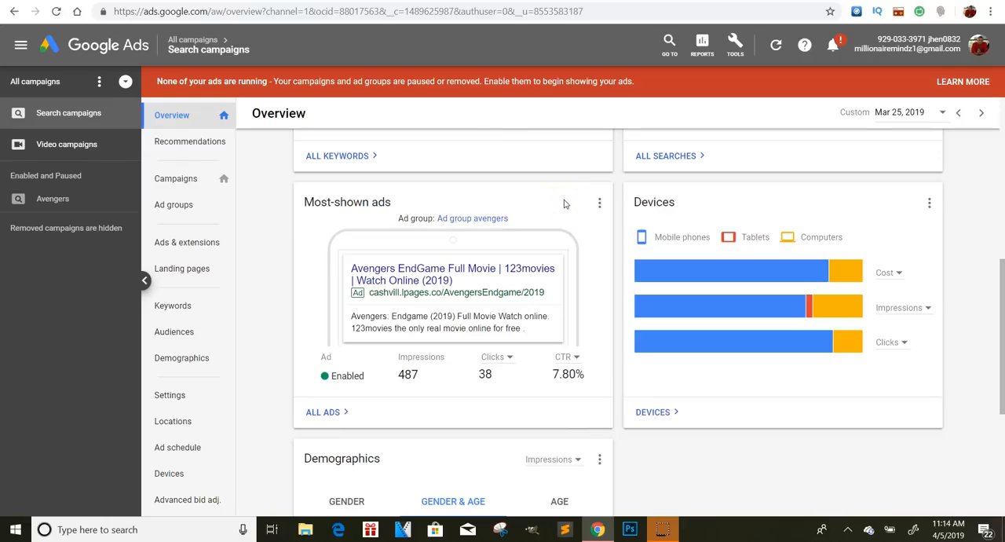
mouse_move(564, 204)
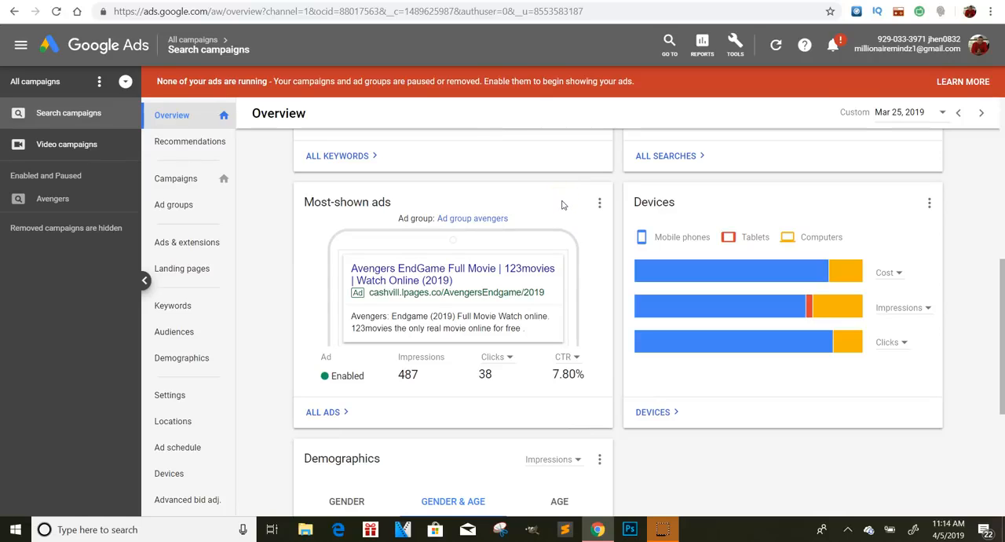
mouse_move(534, 261)
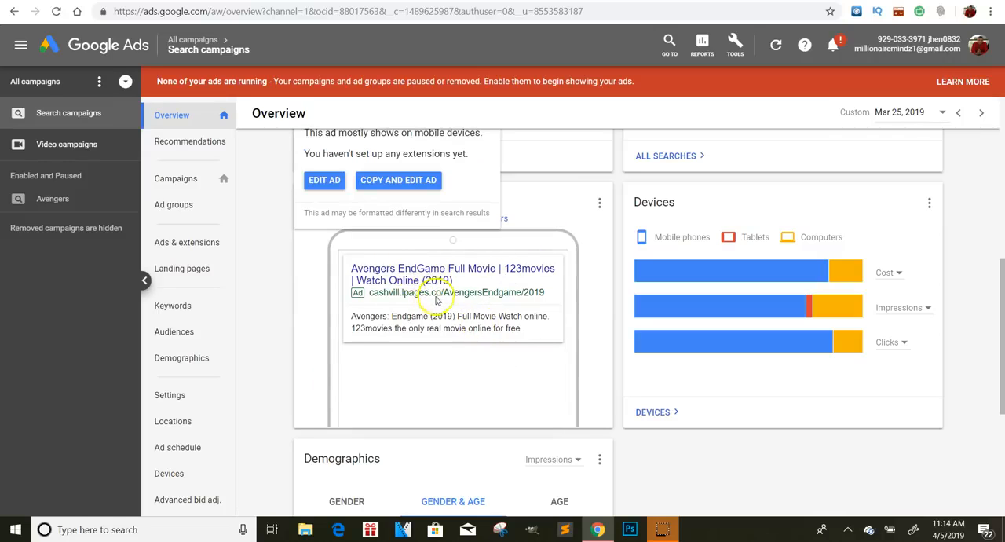
mouse_move(409, 280)
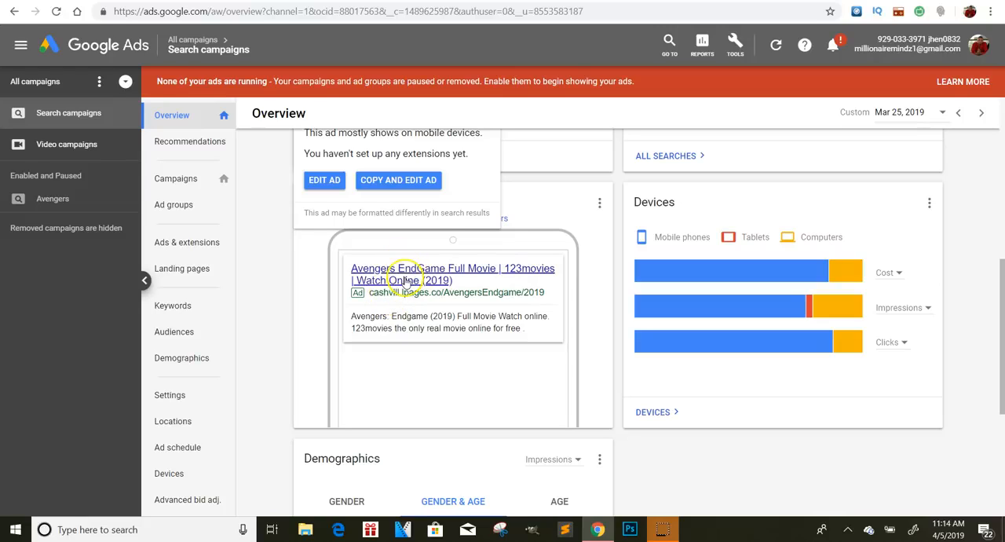
mouse_move(427, 270)
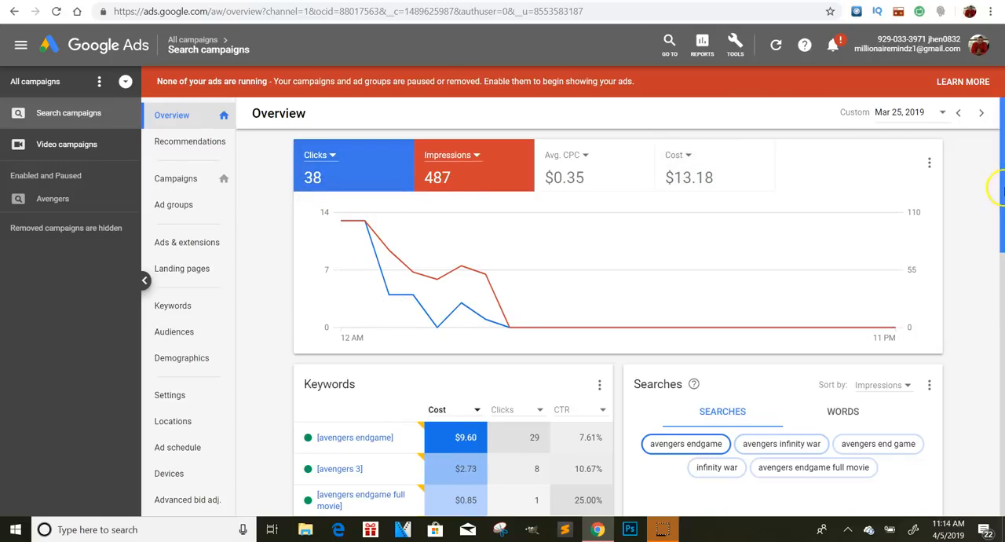
scroll(down, 3)
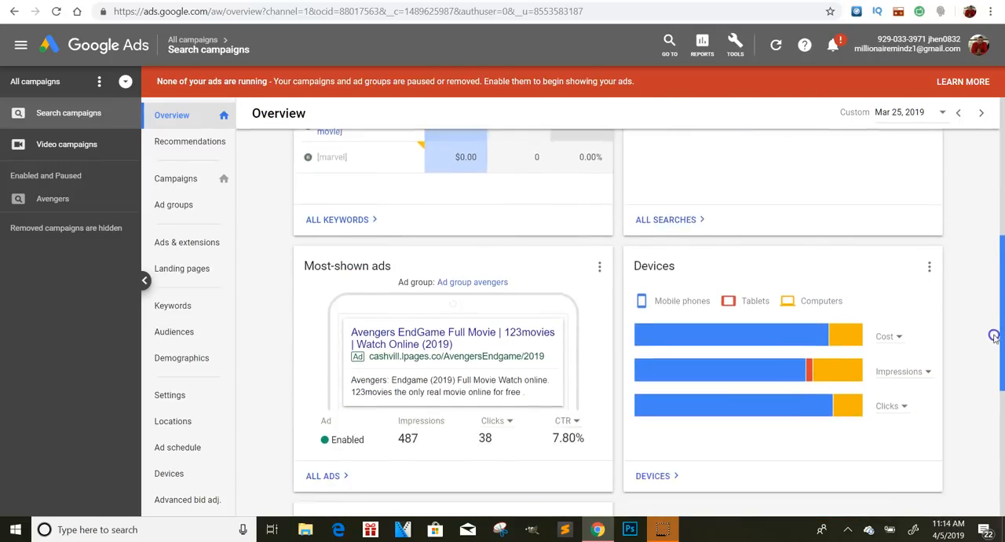
scroll(down, 3)
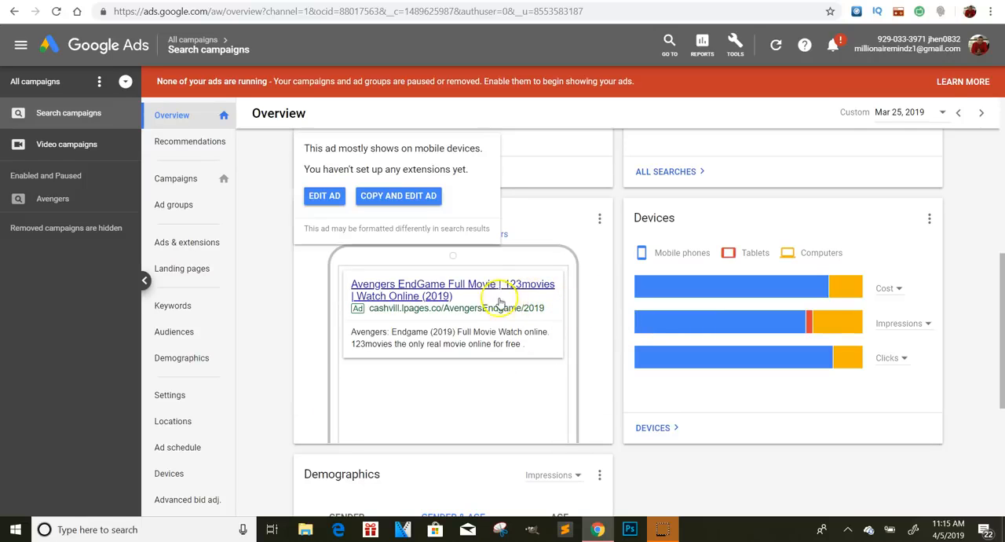
click(453, 289)
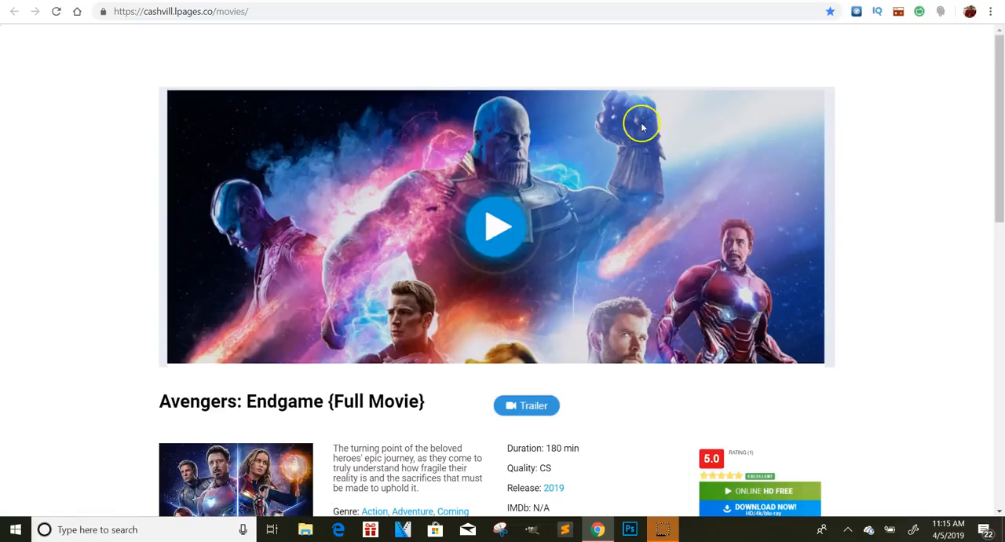
click(497, 226)
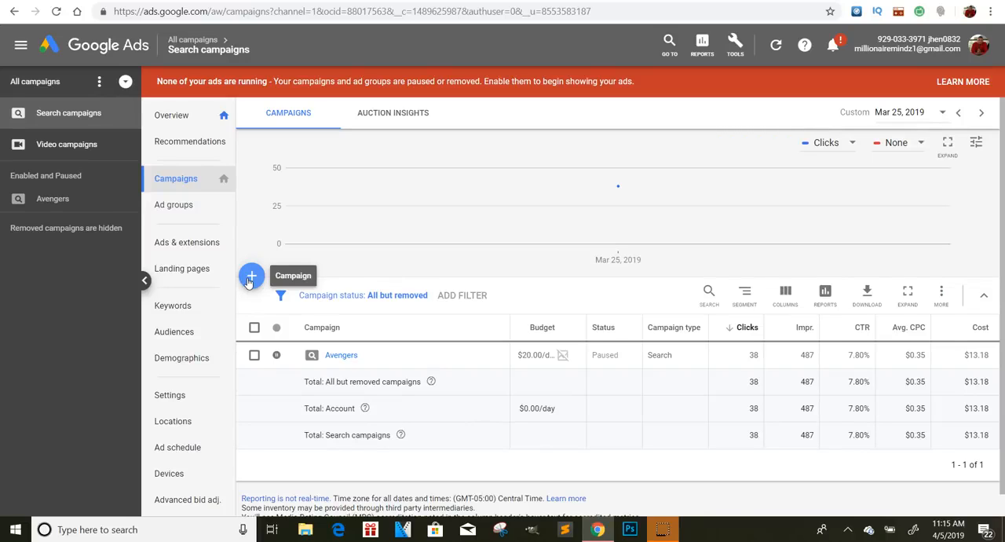
Step: Start a new campaign from the + button with Website traffic as its goal
click(251, 276)
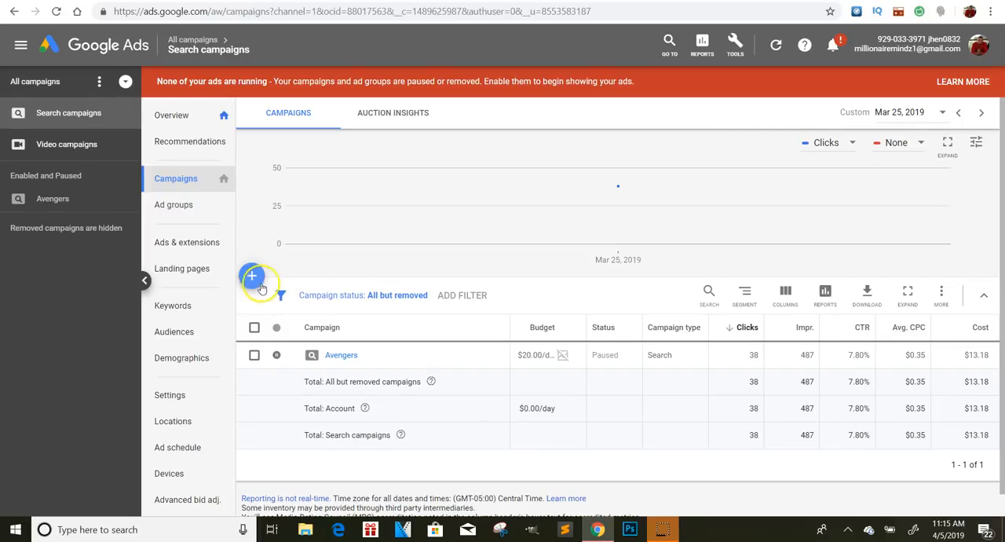
click(251, 275)
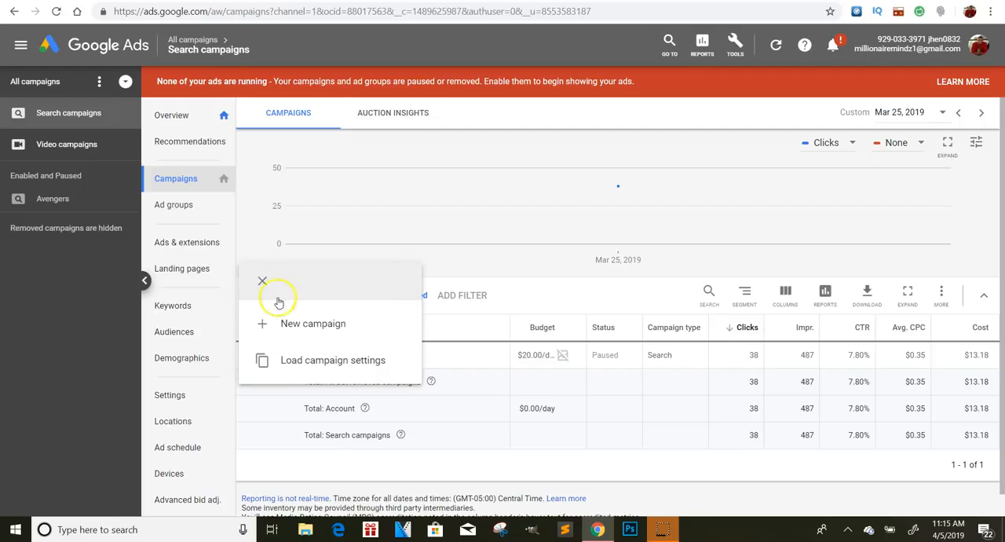
click(313, 323)
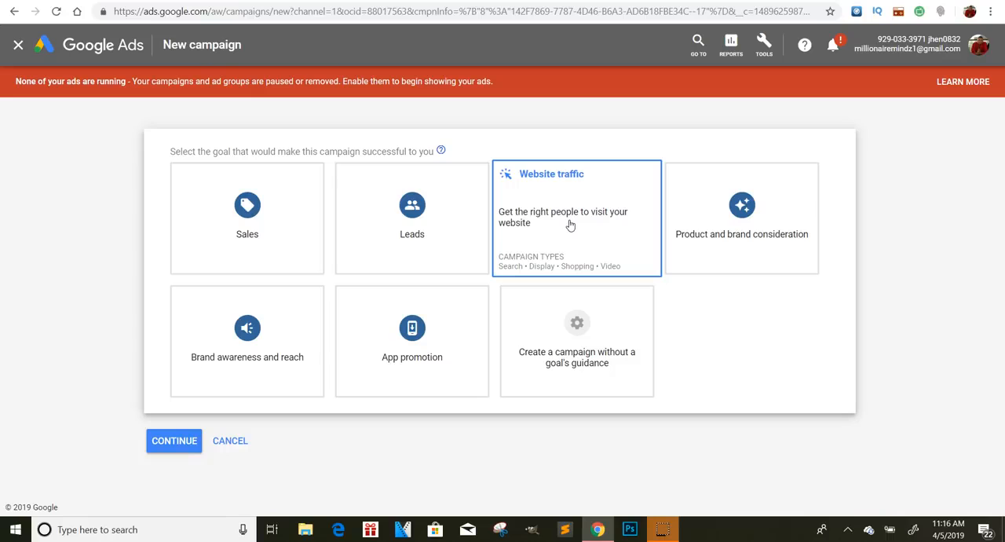
click(577, 217)
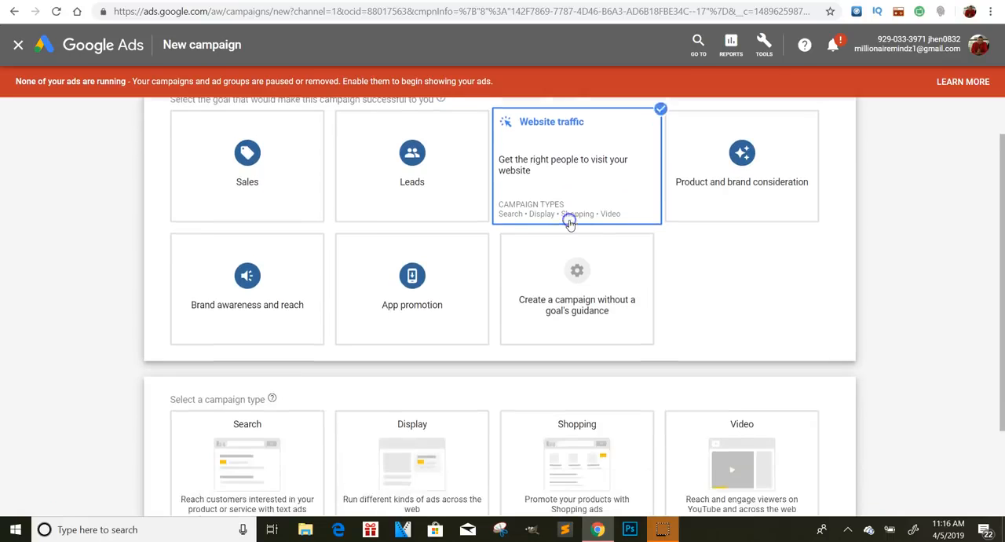
scroll(down, 3)
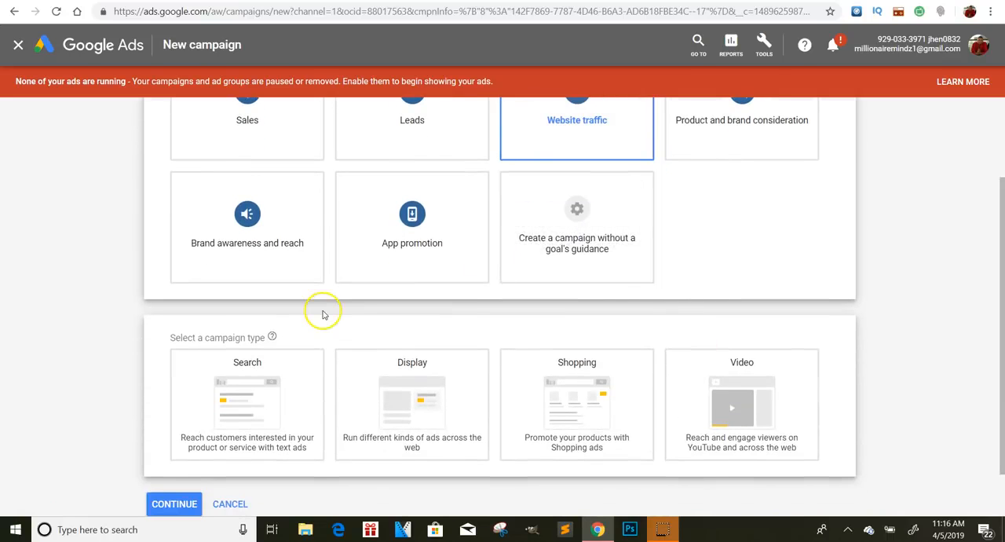
mouse_move(393, 342)
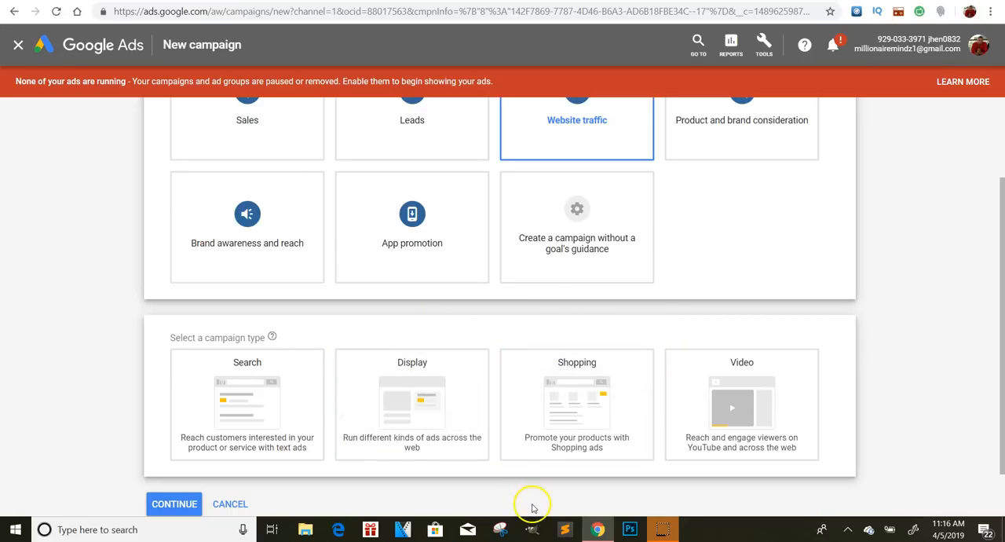
Step: Choose Search as the campaign type and continue
click(246, 405)
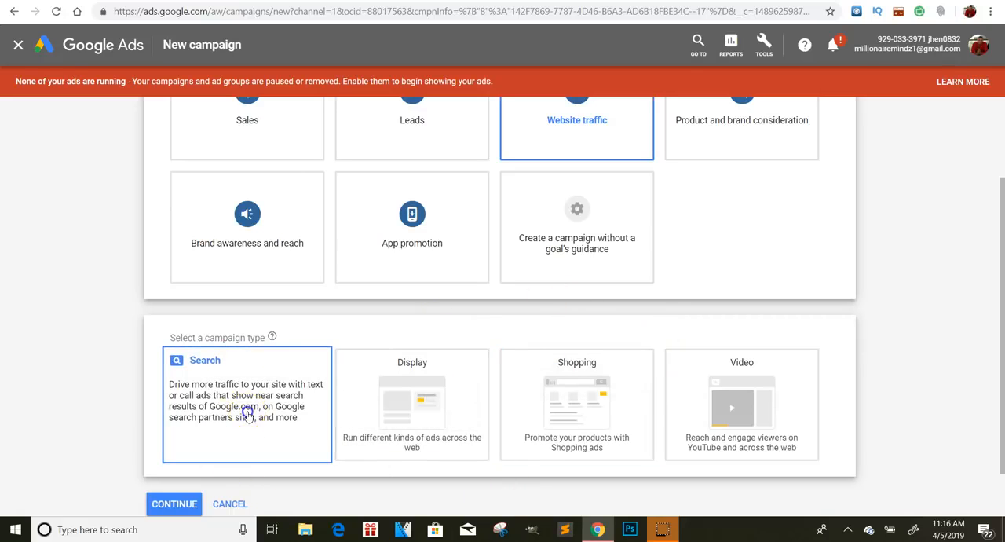
click(248, 405)
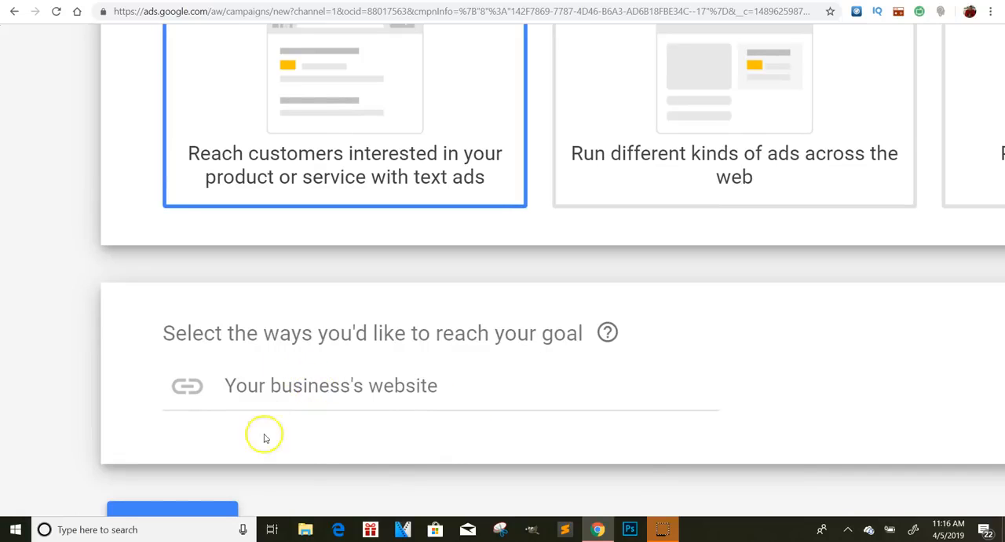
scroll(down, 3)
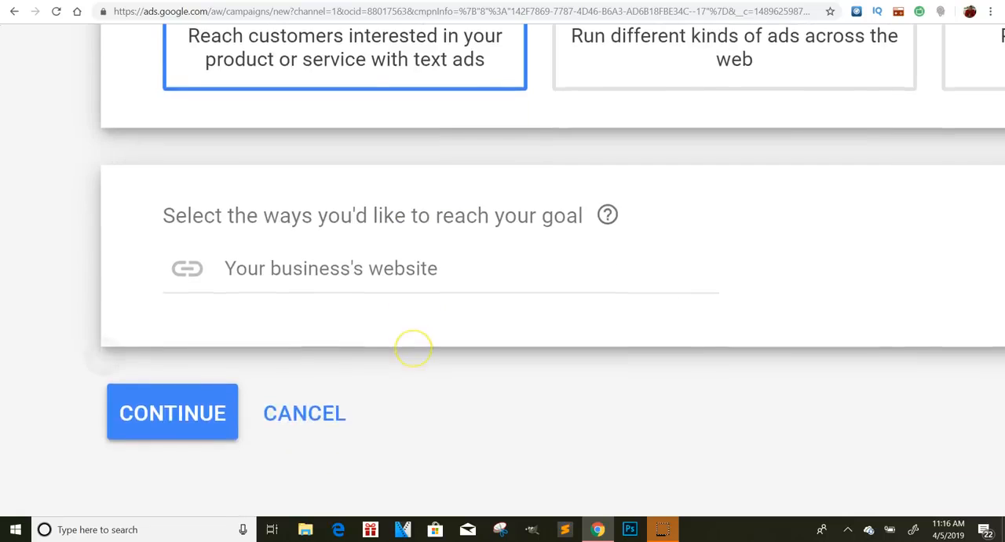
click(172, 411)
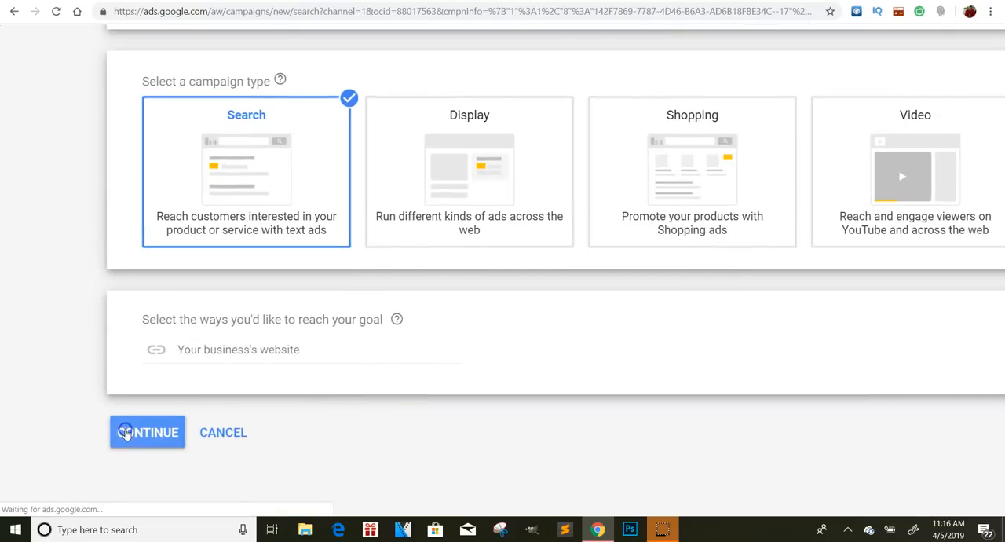
Step: Begin editing the default campaign name 'Website traffic-Search-2'
click(148, 432)
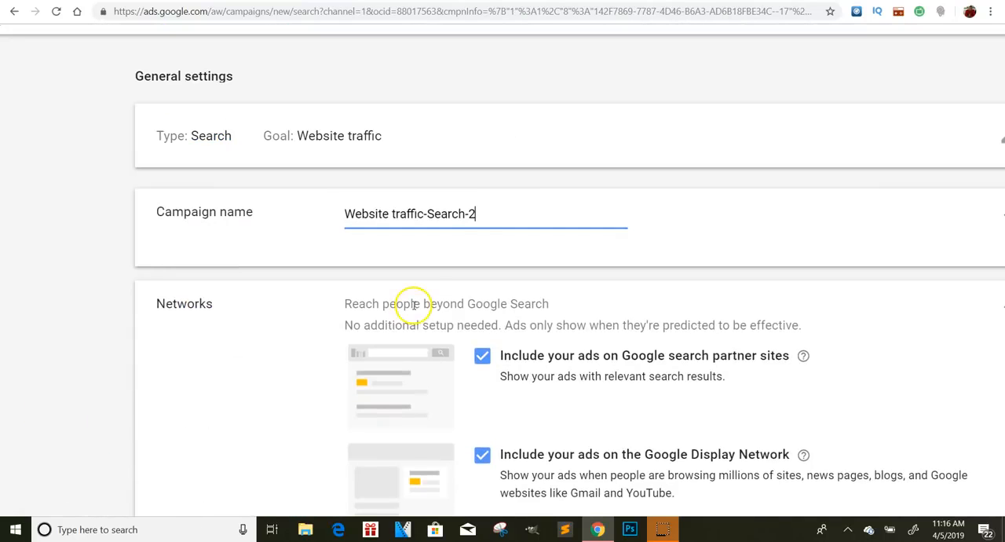
mouse_move(450, 191)
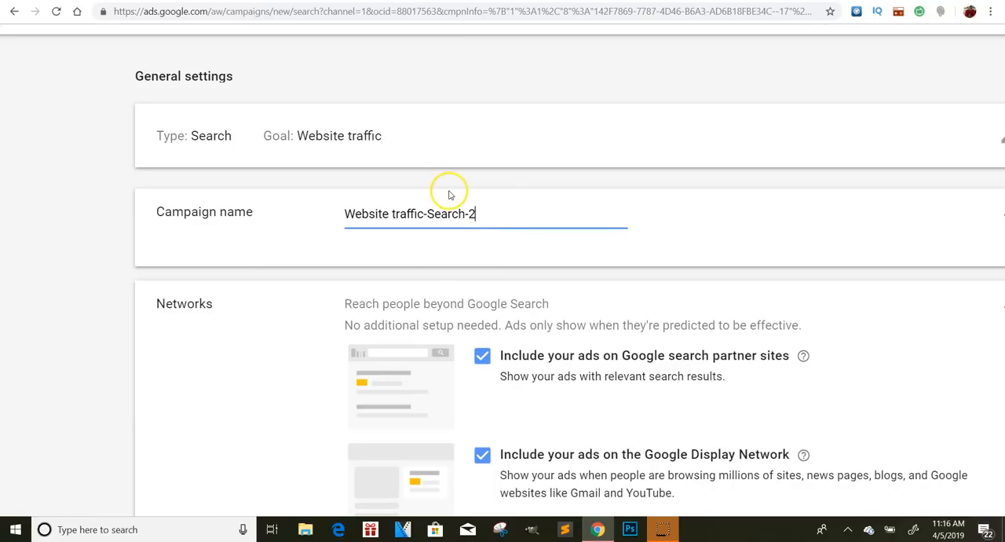
mouse_move(487, 183)
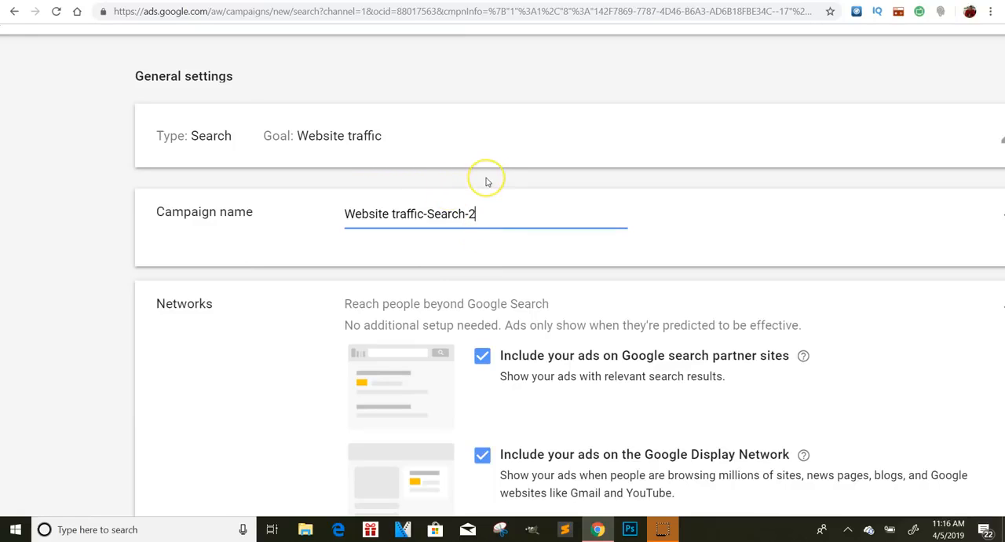
mouse_move(485, 182)
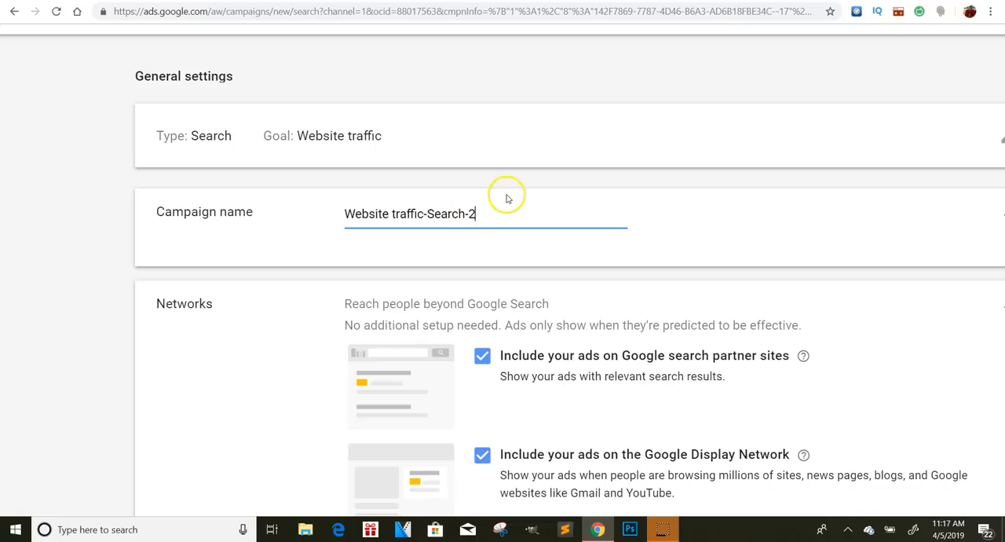
mouse_move(506, 203)
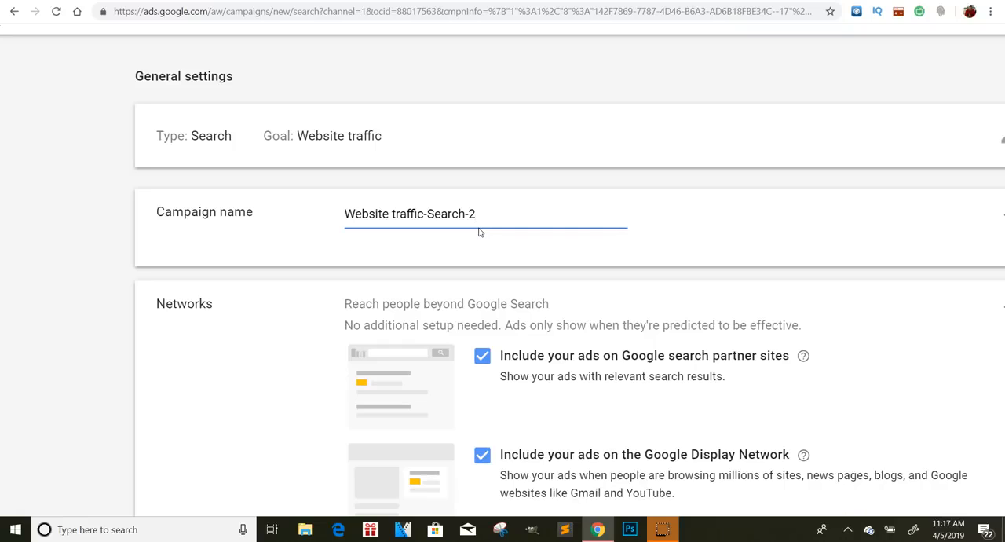
mouse_move(509, 196)
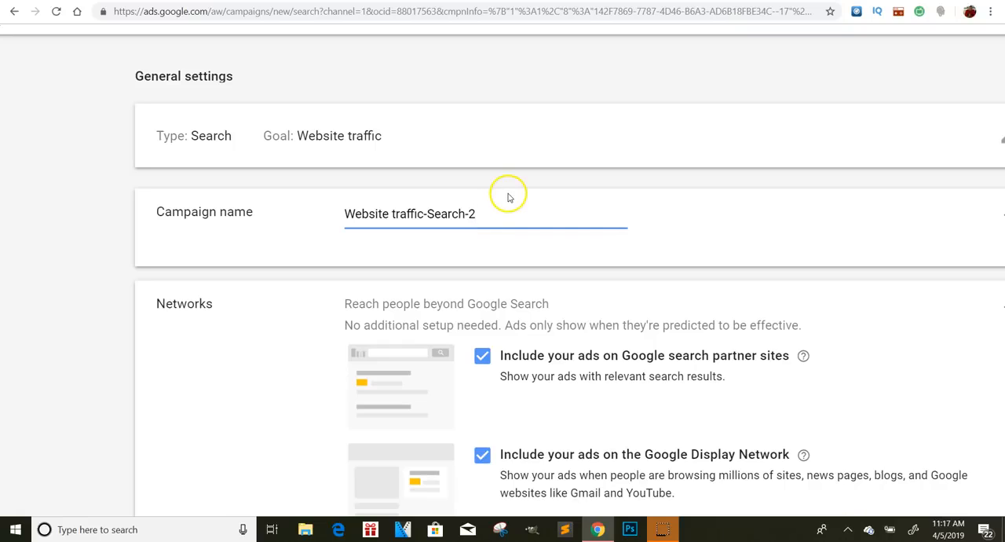
mouse_move(490, 208)
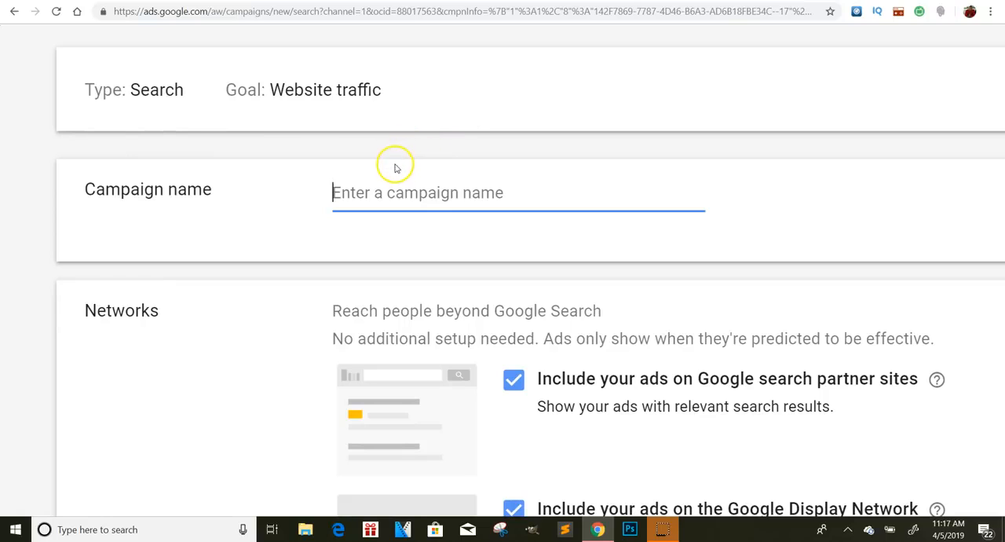
mouse_move(396, 168)
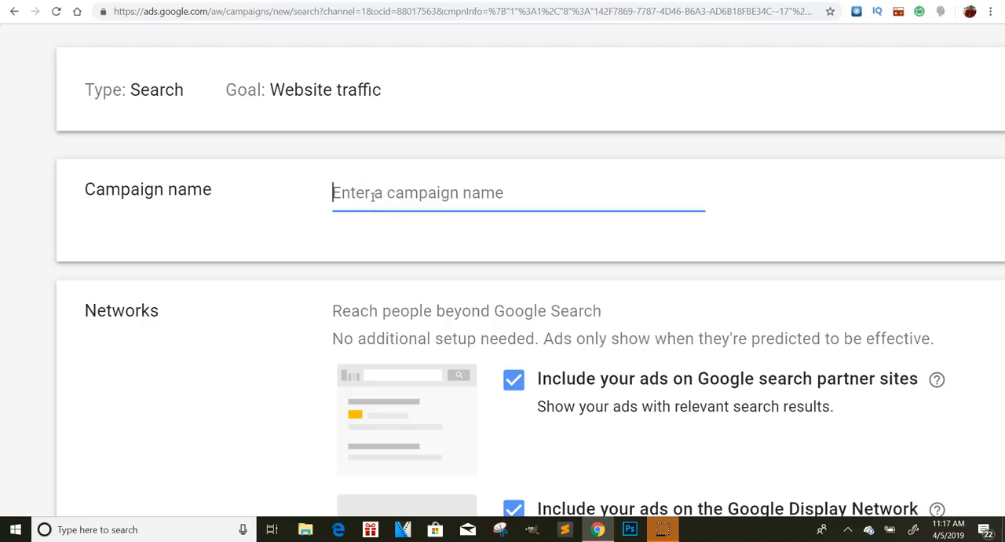
mouse_move(300, 152)
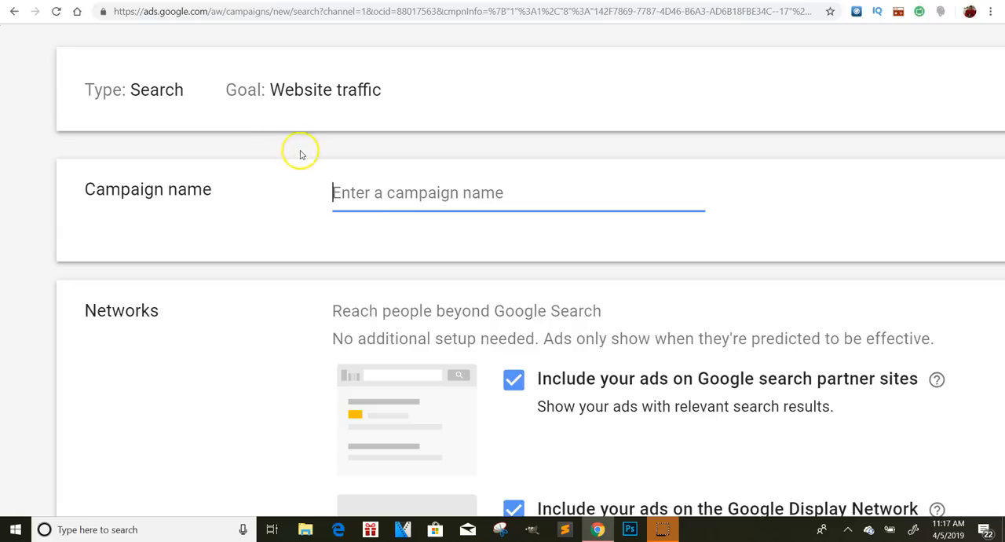
mouse_move(298, 253)
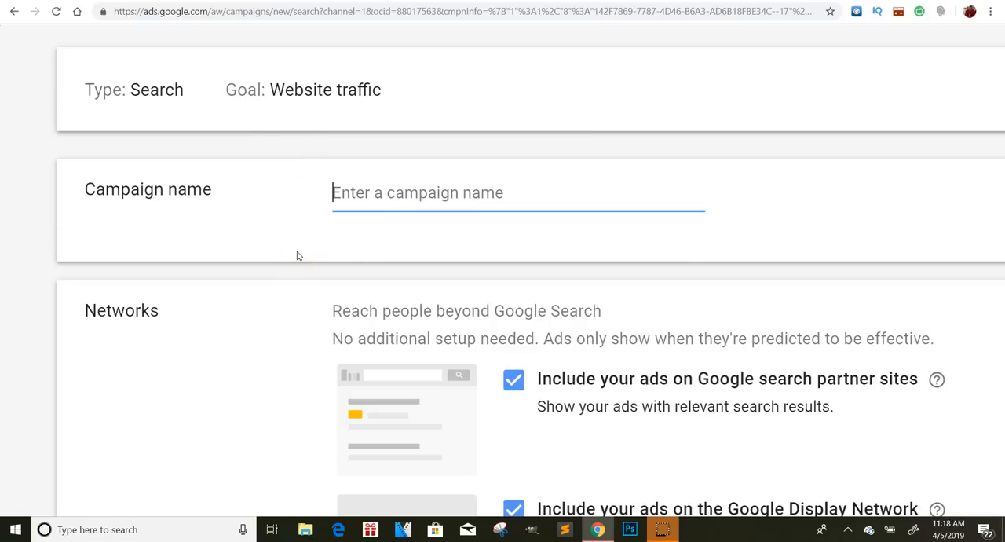
mouse_move(430, 232)
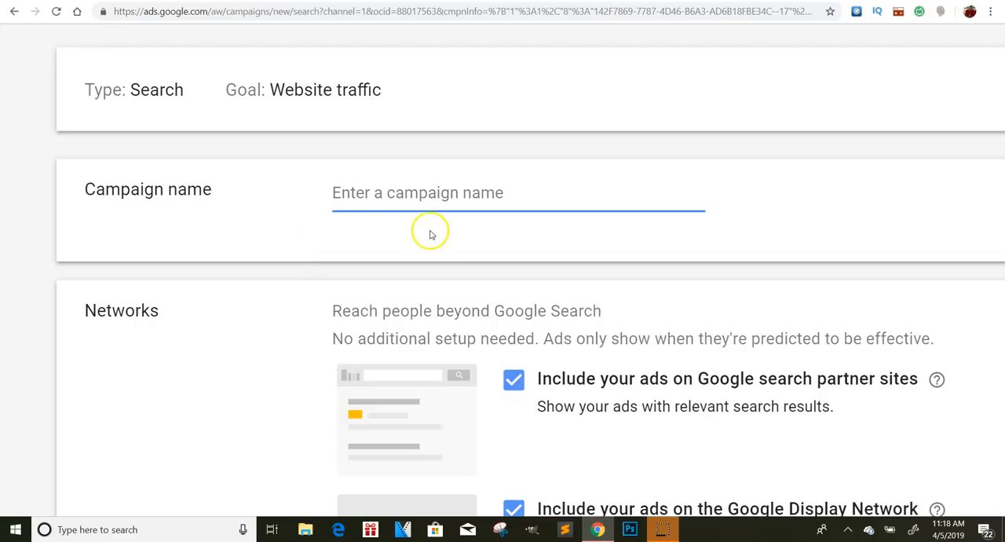
scroll(down, 3)
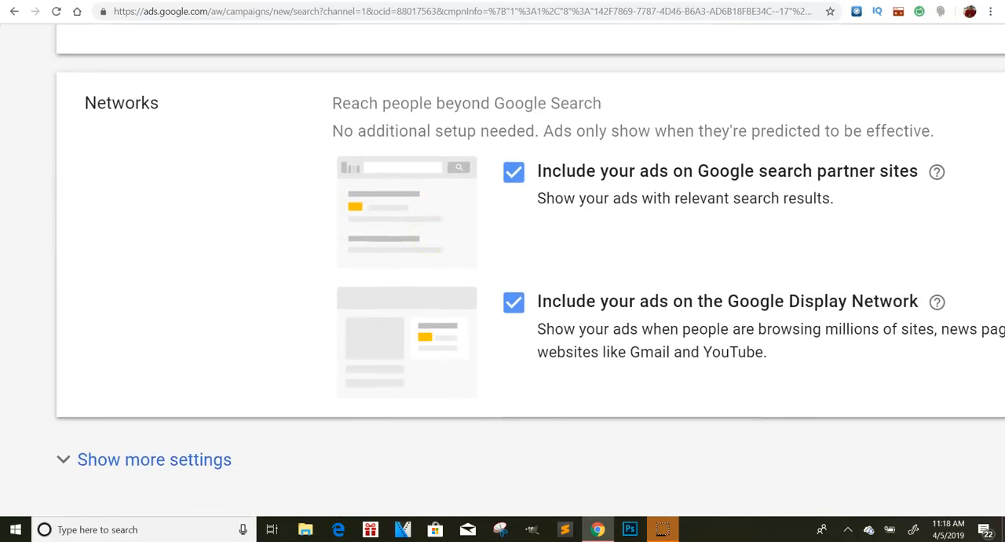
scroll(down, 3)
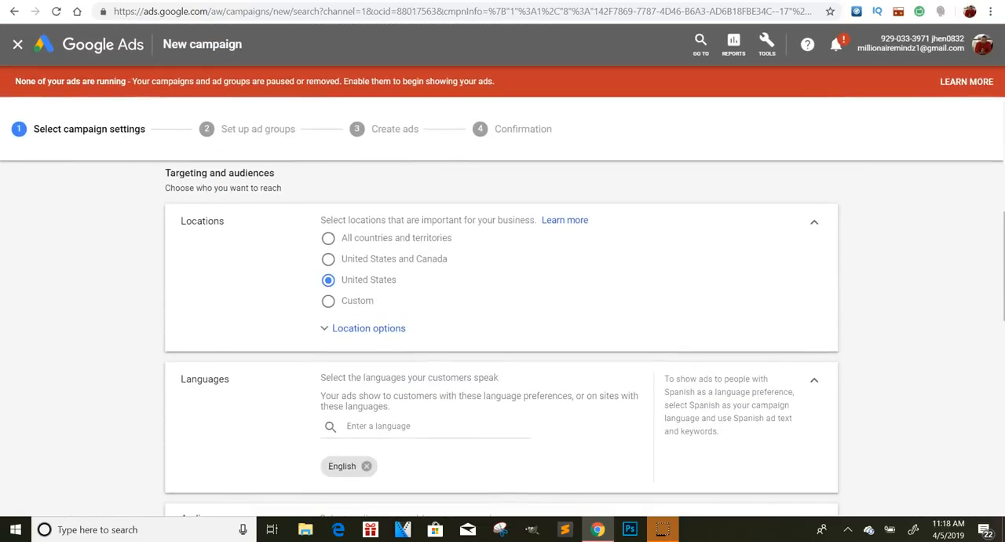
Step: Enter text in the Campaign name field and move down to the Locations settings
scroll(up, 3)
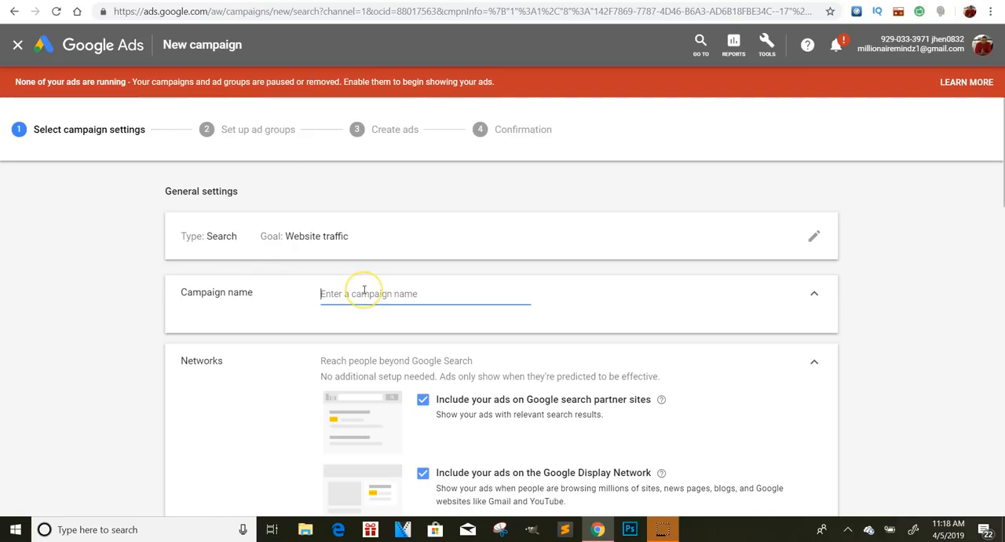
text(a)
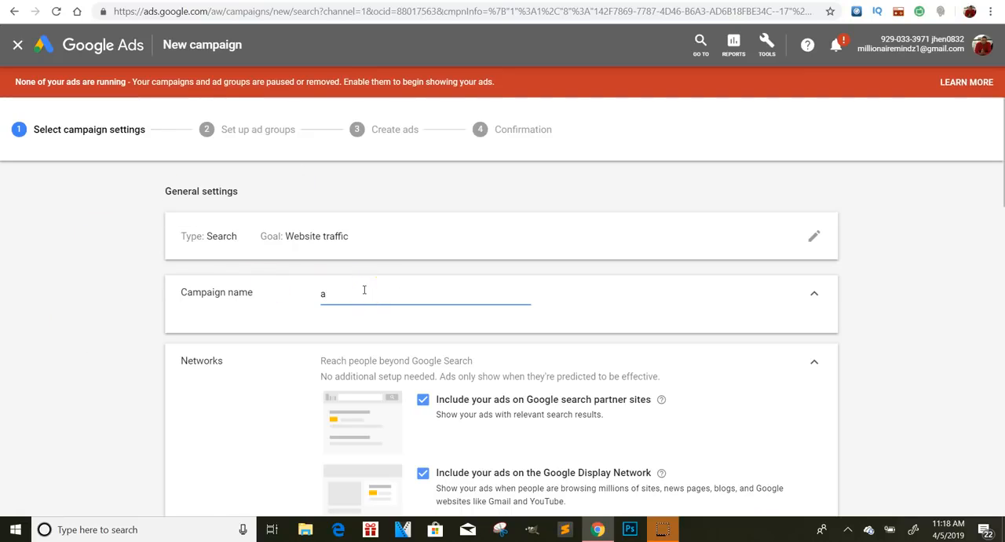
text(v)
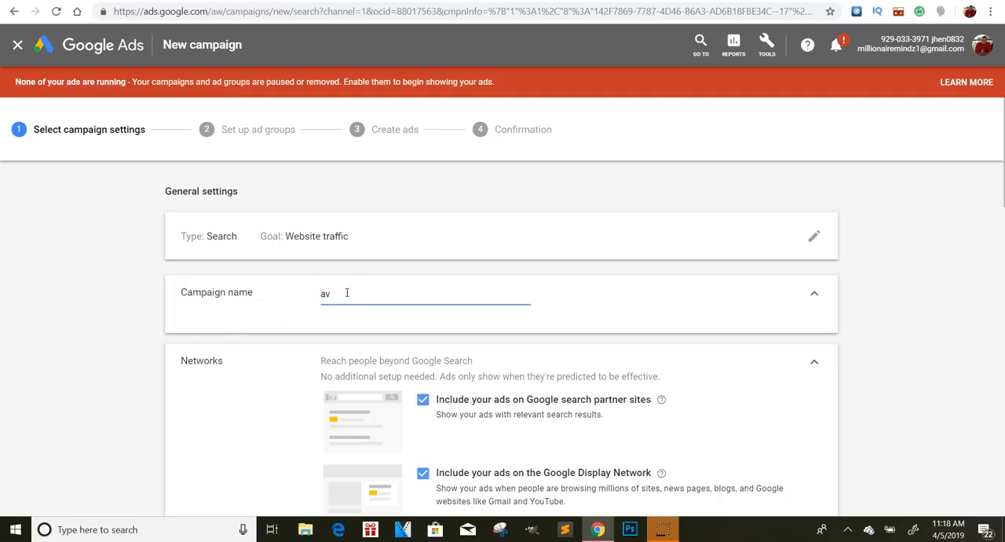
text(go)
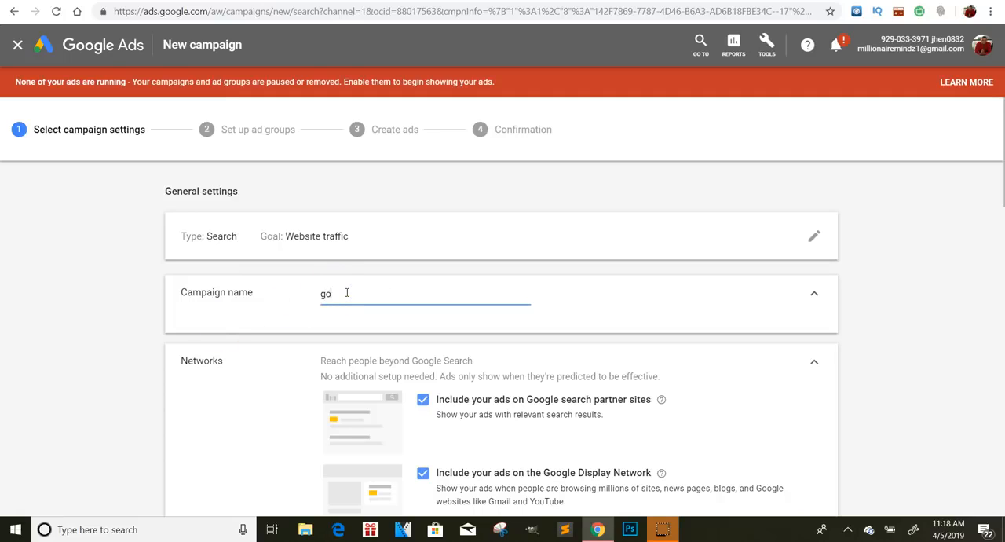
scroll(down, 3)
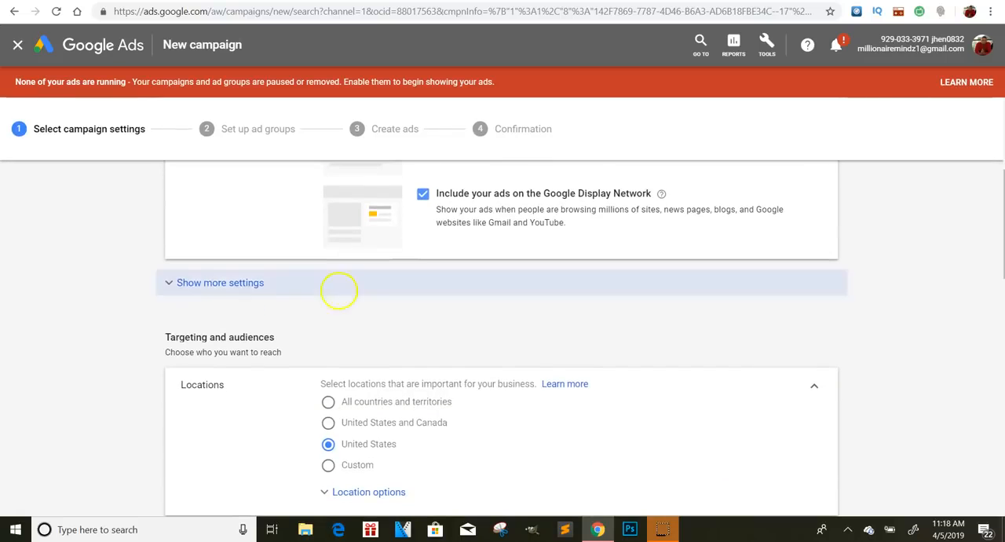
scroll(down, 3)
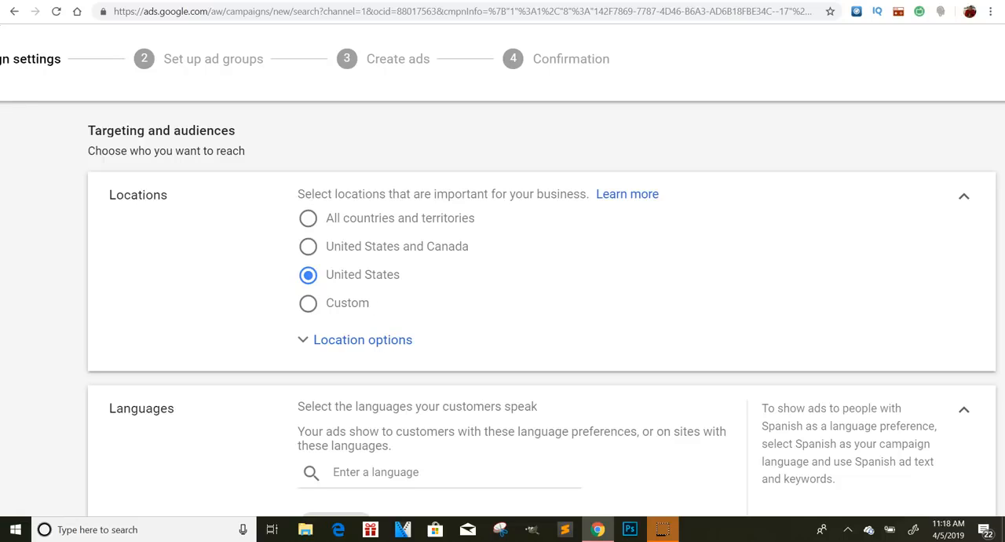
mouse_move(289, 241)
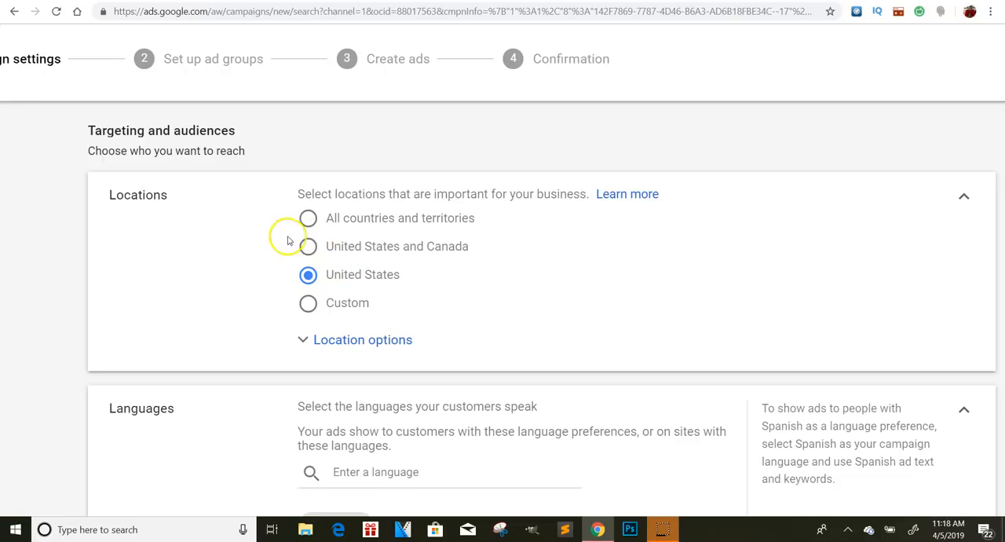
mouse_move(330, 314)
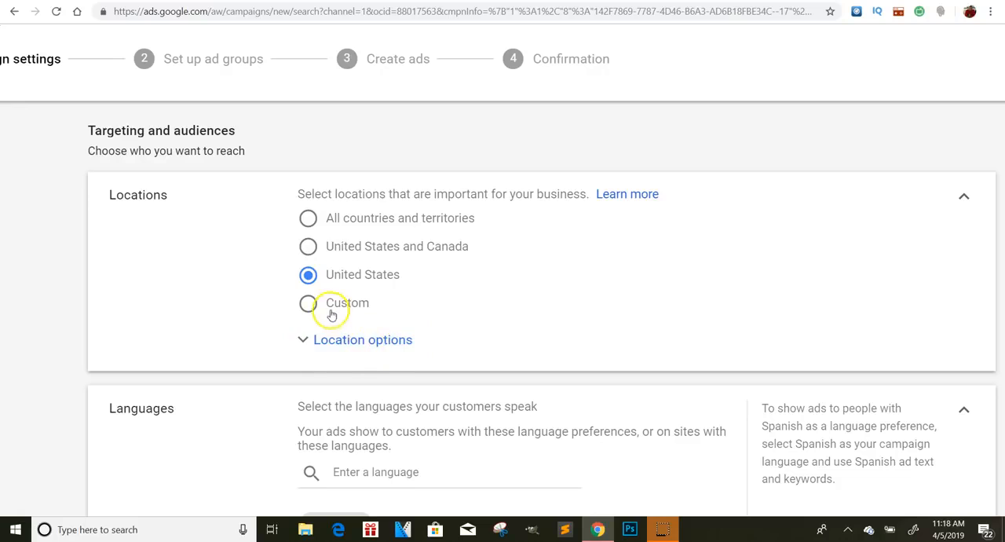
Step: Expand Location options, keeping the recommended United States presence-or-interest targeting
click(363, 340)
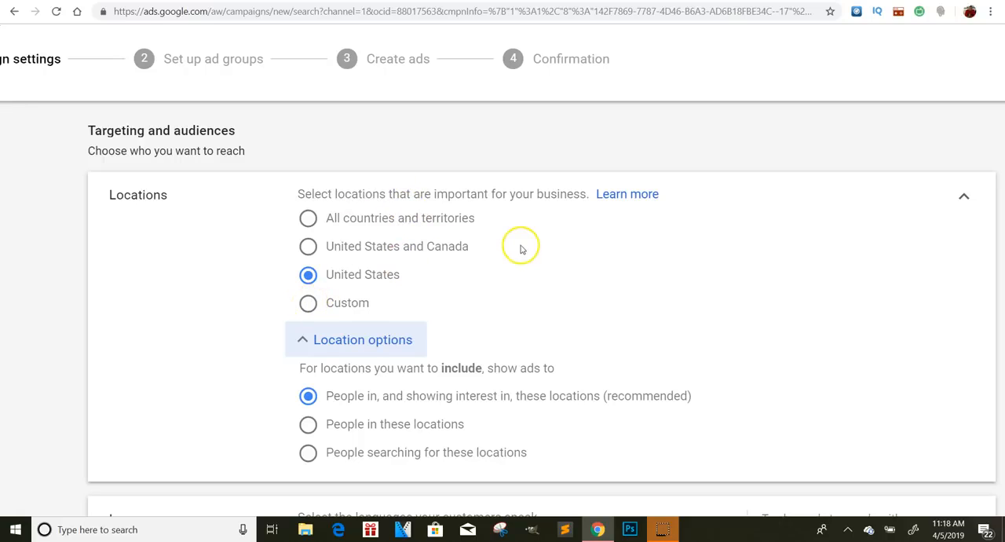
scroll(down, 3)
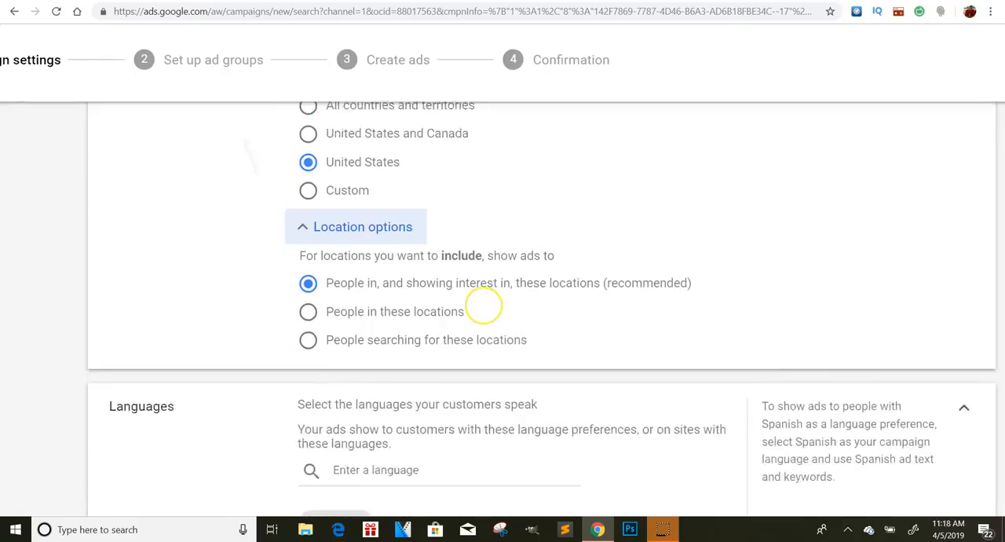
scroll(down, 3)
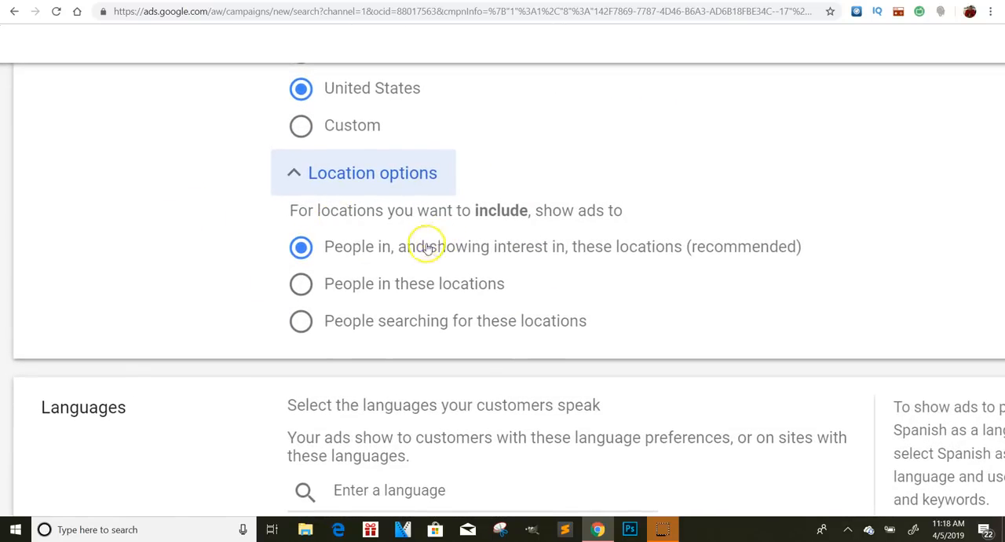
mouse_move(443, 261)
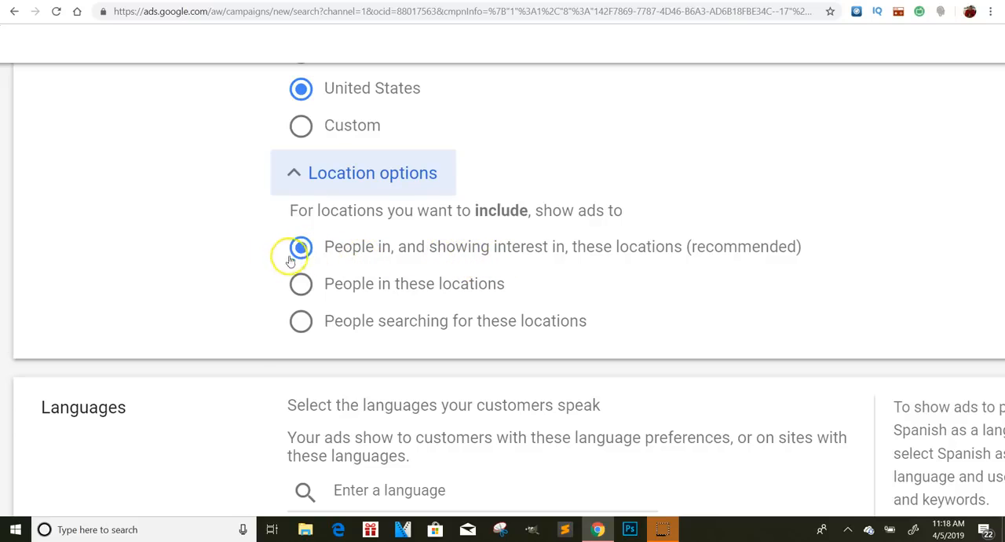
mouse_move(396, 301)
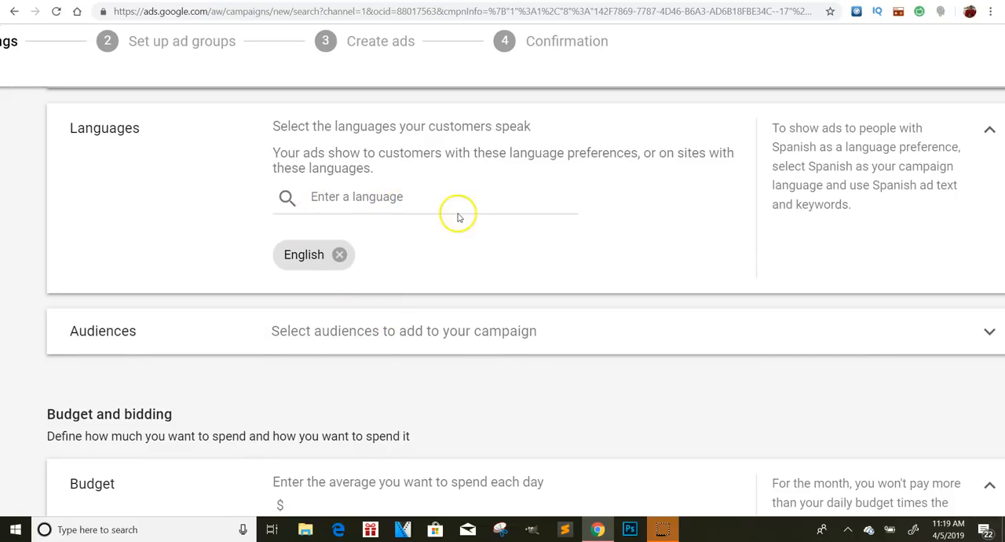
scroll(down, 3)
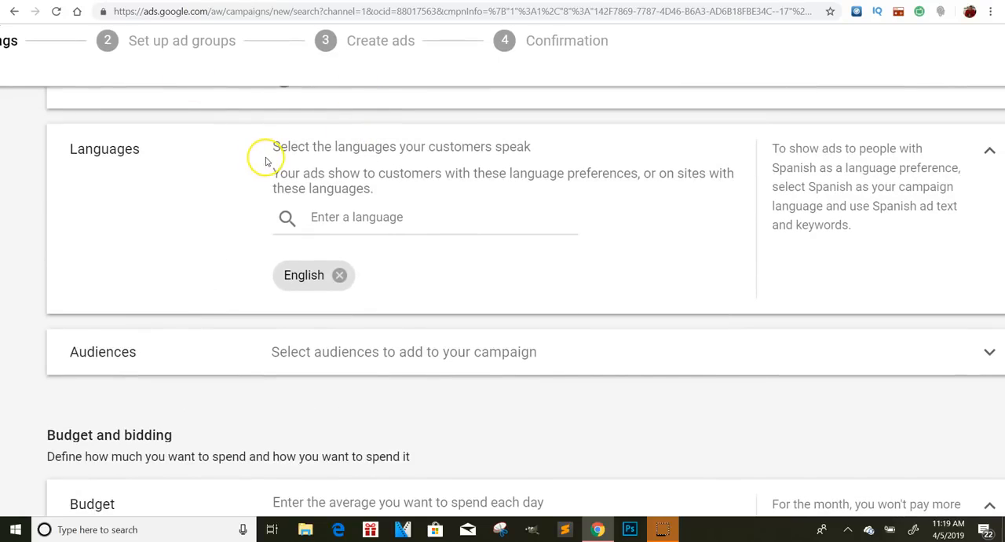
mouse_move(270, 170)
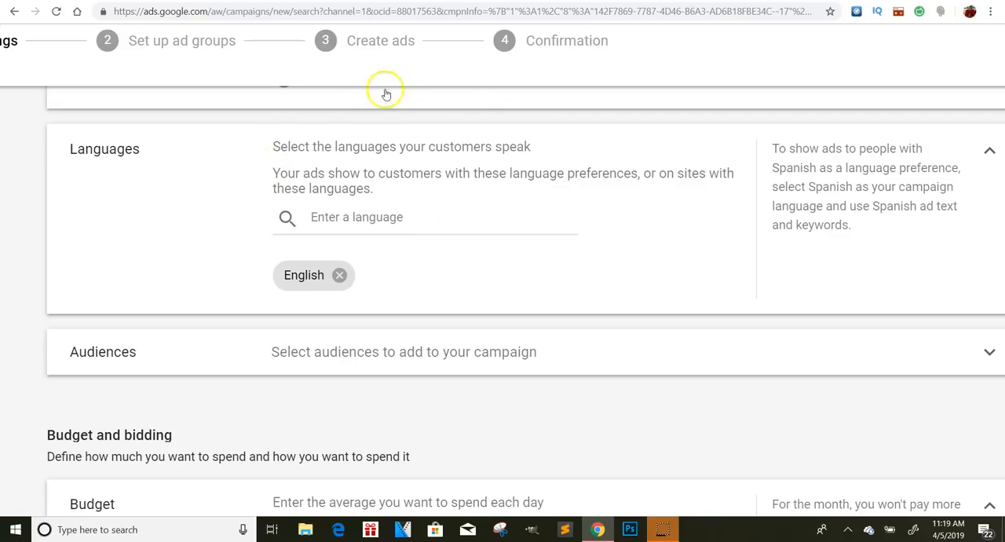
mouse_move(364, 104)
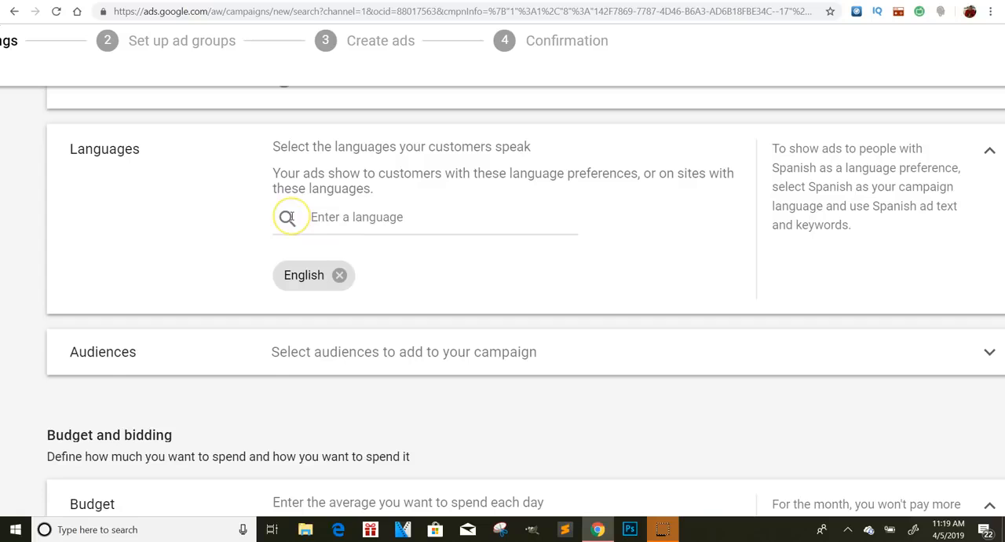
scroll(down, 3)
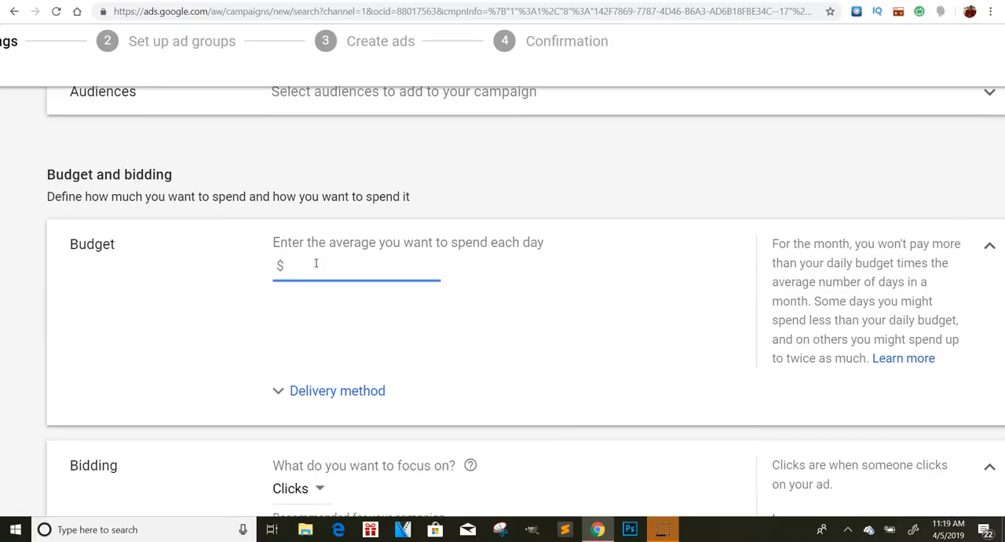
Step: Set a $20 daily budget and switch the delivery method to Accelerated
text(20)
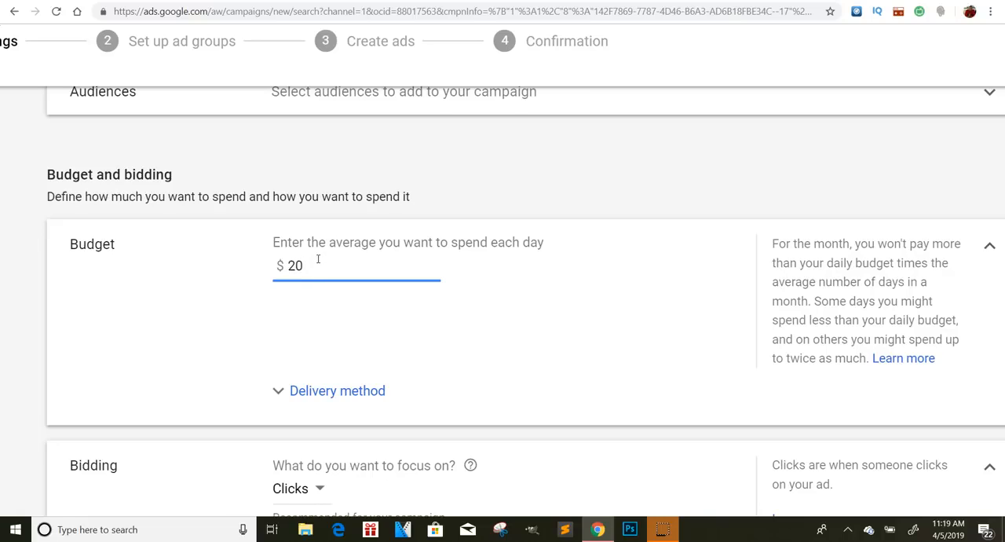
text(\\\)
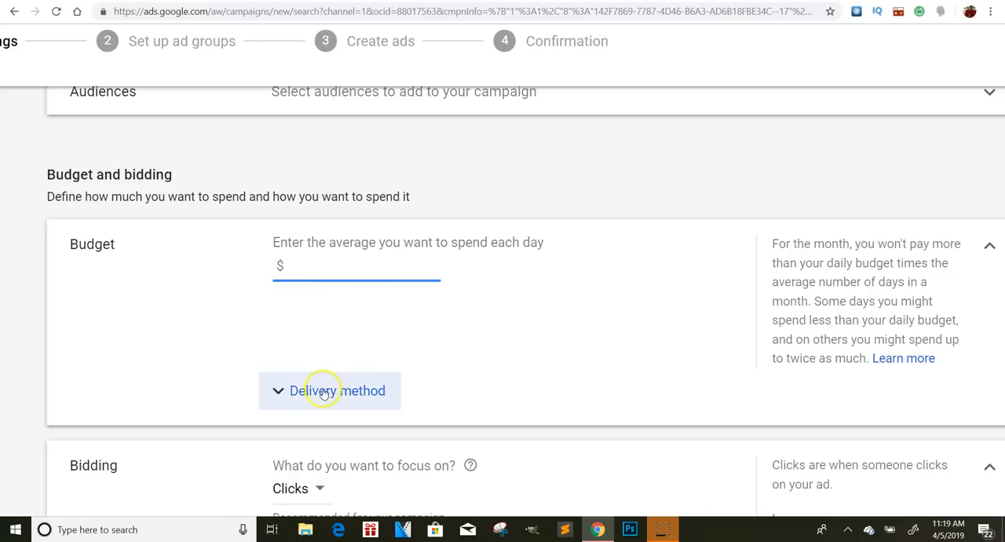
click(336, 389)
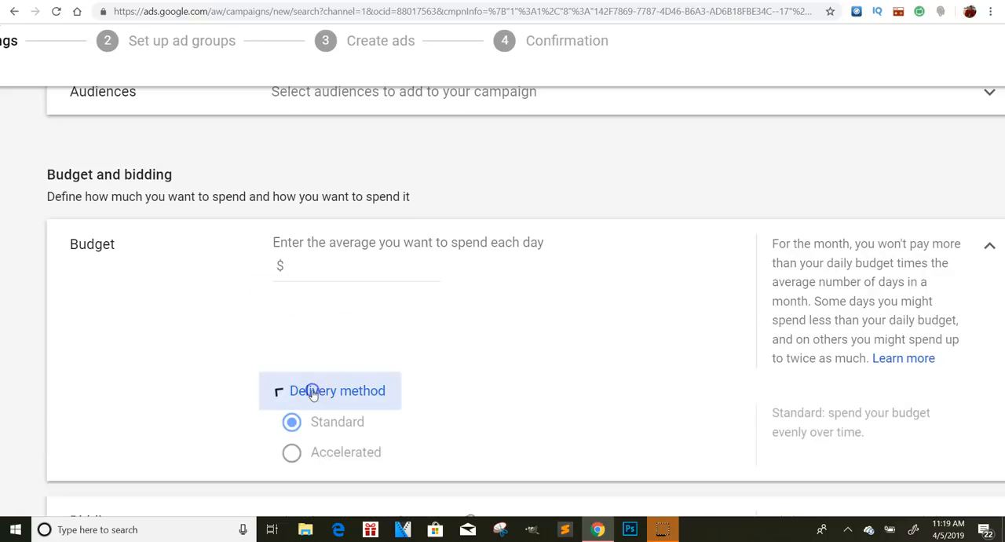
click(336, 390)
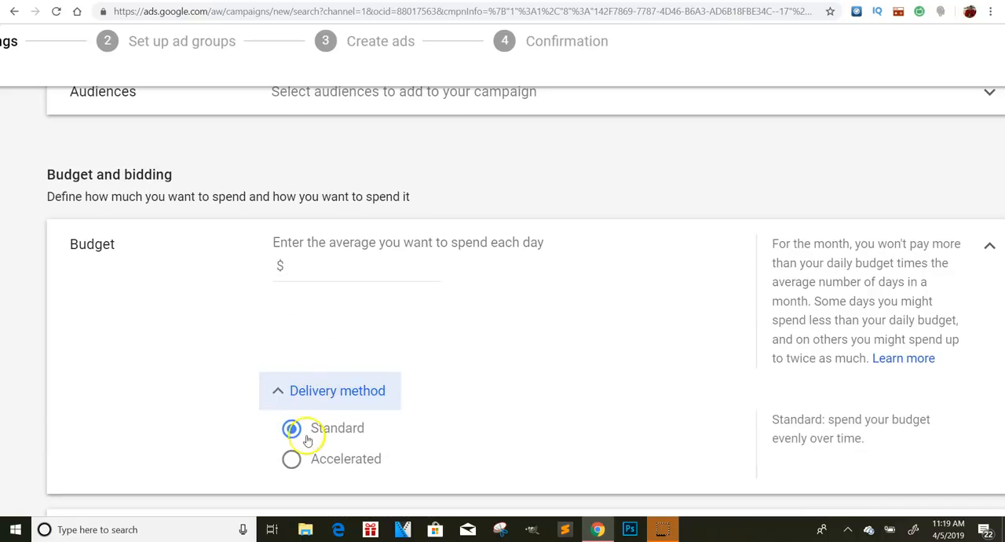
click(292, 459)
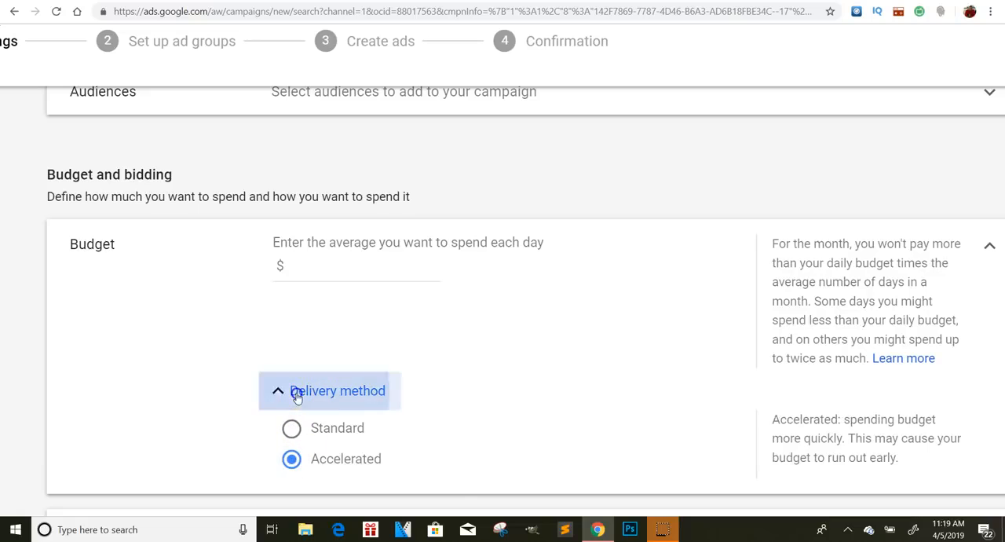
click(355, 278)
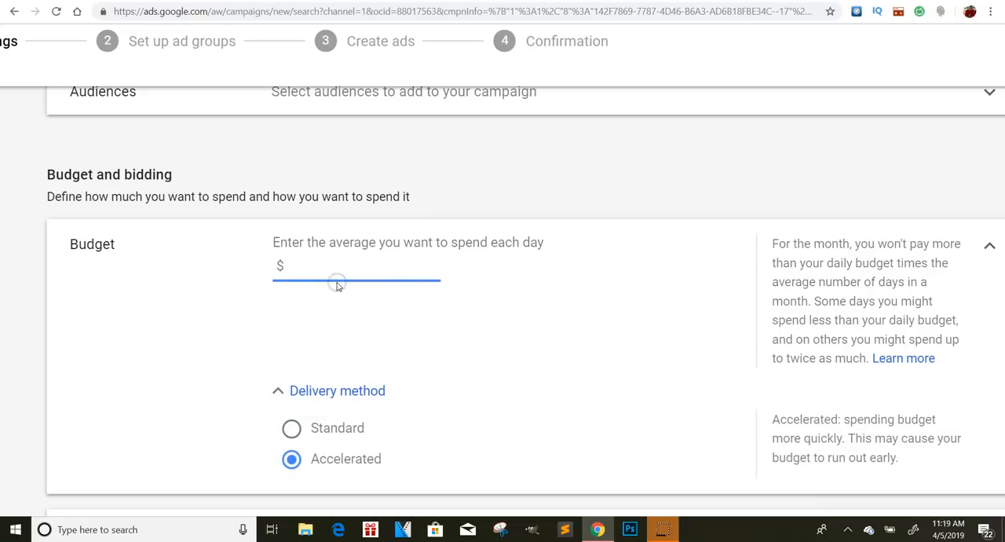
text(20)
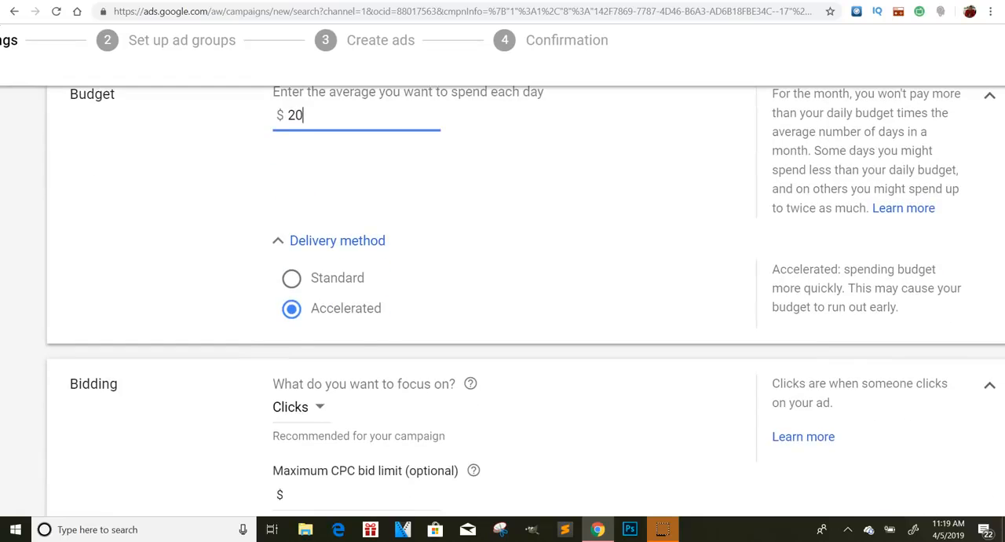
mouse_move(245, 280)
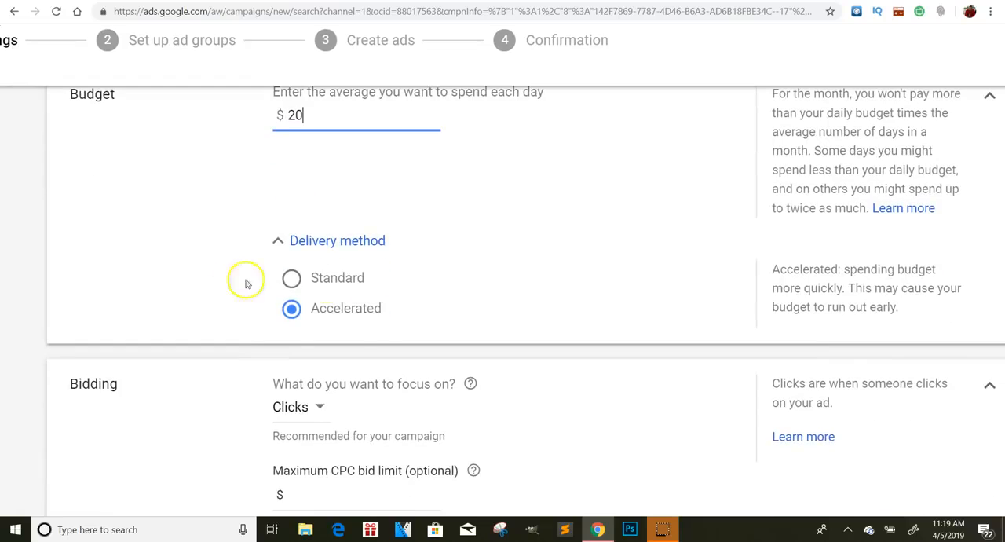
mouse_move(443, 274)
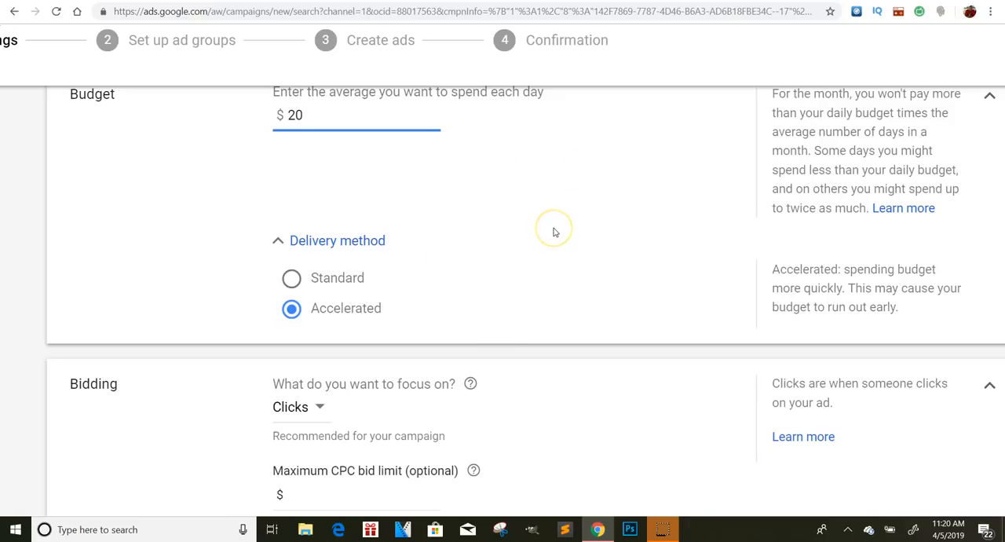
mouse_move(532, 259)
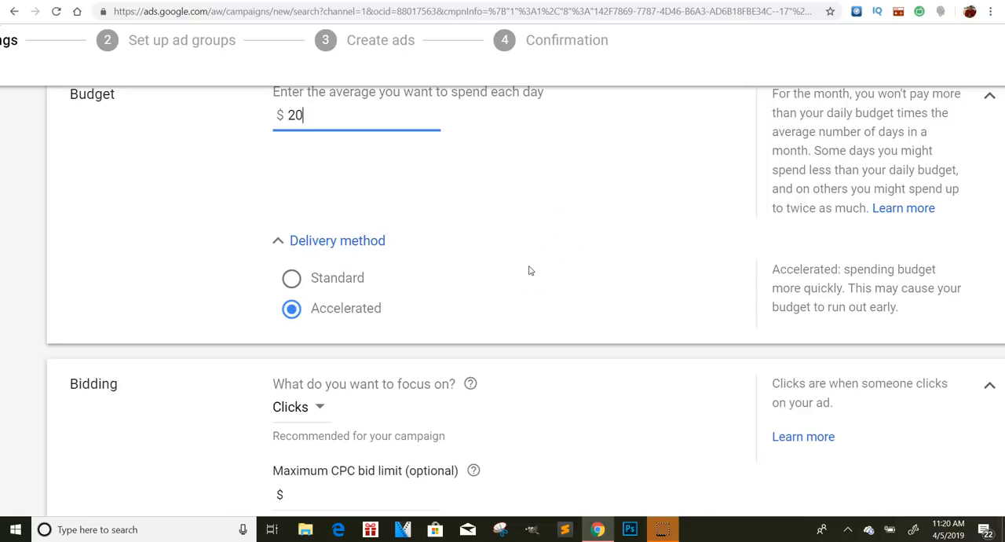
Step: Keep Clicks as the bidding focus in the Bidding section
scroll(down, 3)
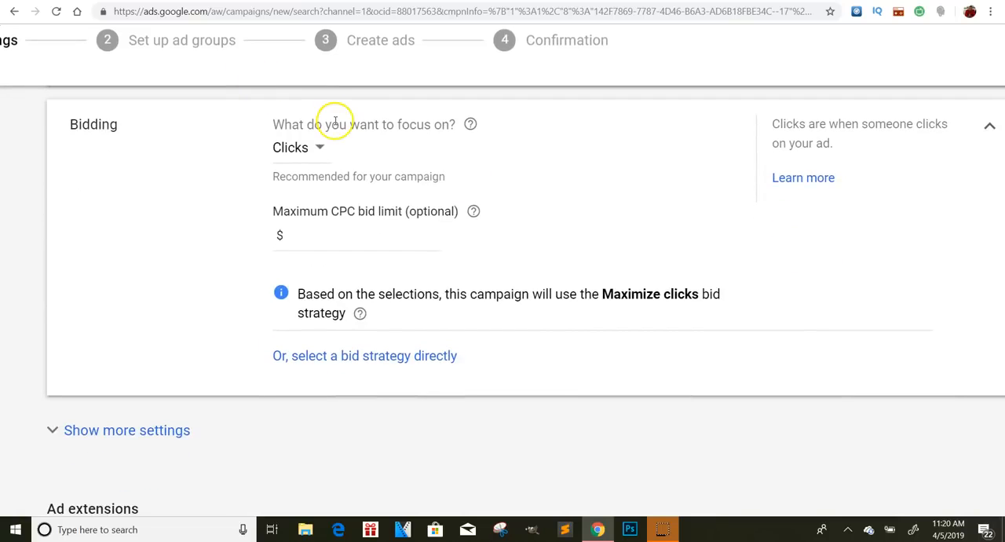
mouse_move(295, 124)
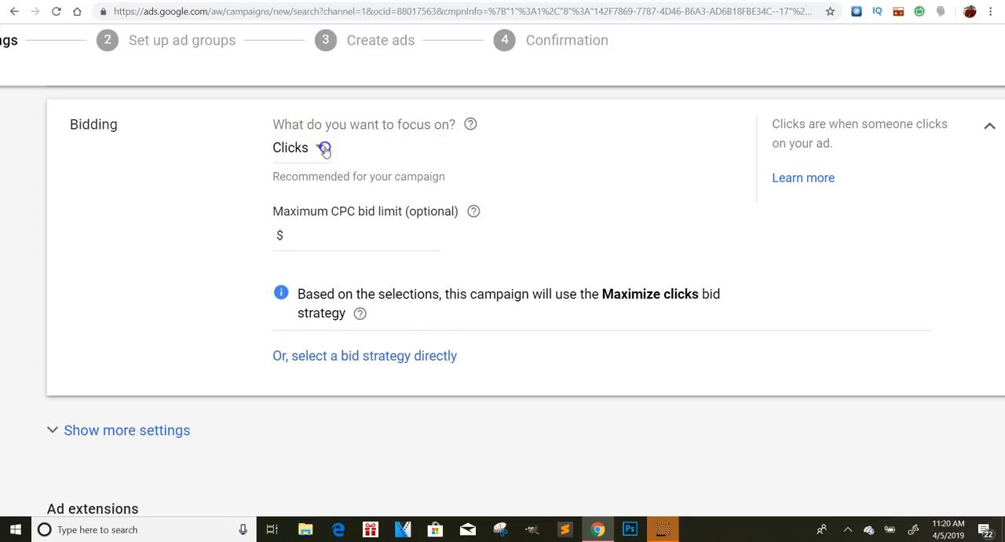
click(301, 148)
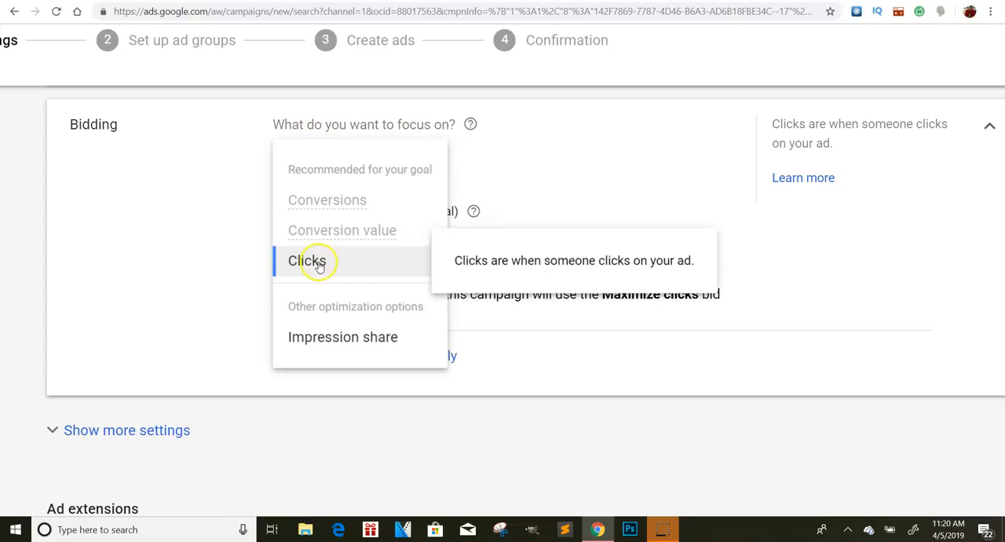
click(308, 261)
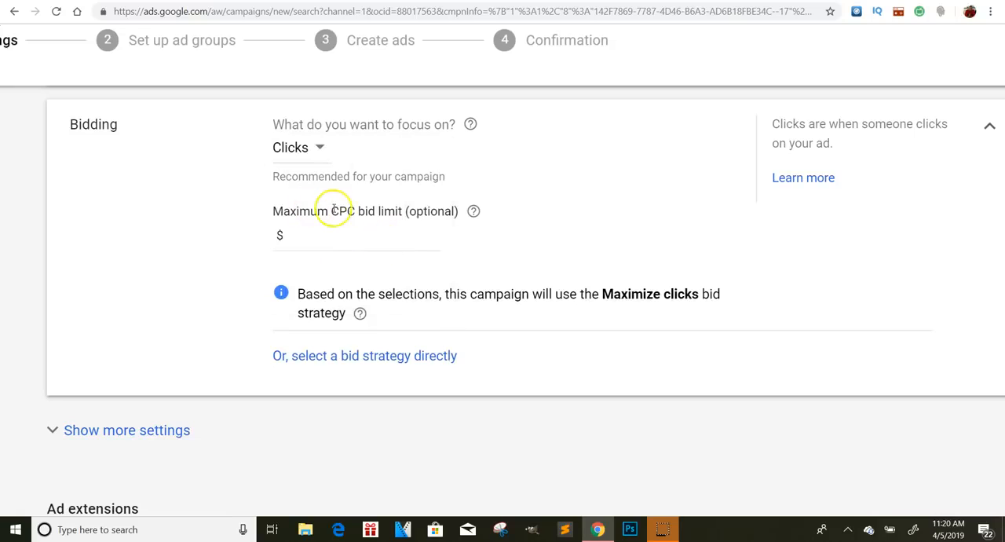
mouse_move(369, 219)
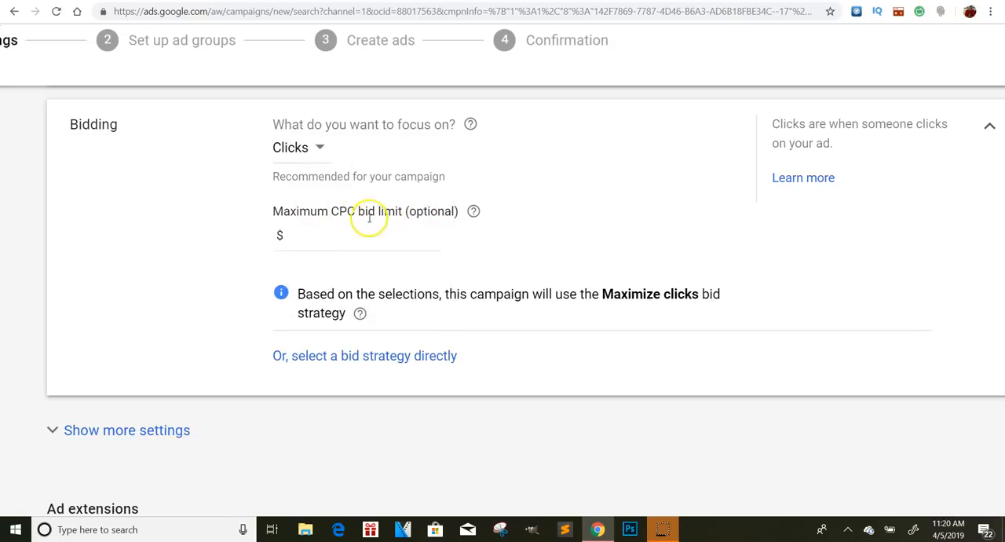
mouse_move(421, 305)
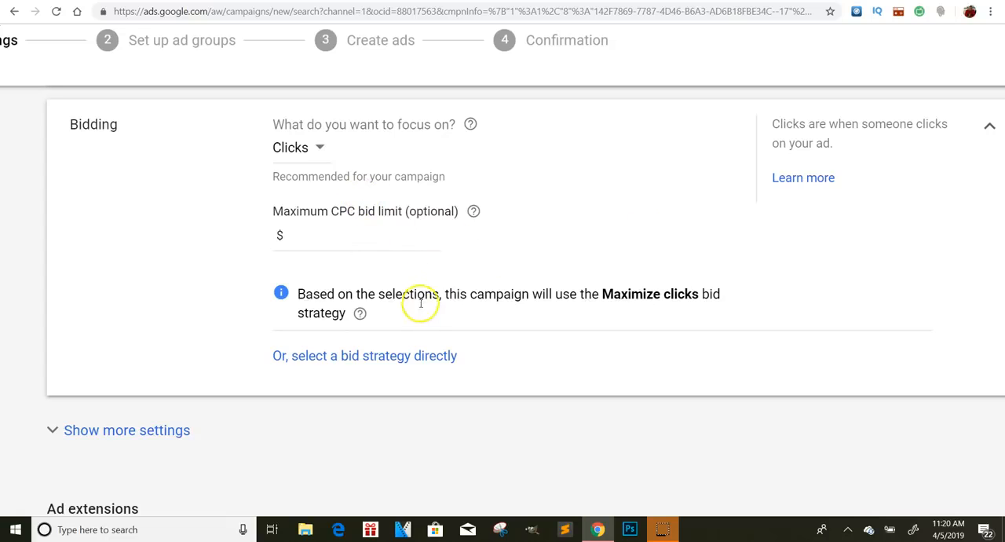
Step: Select a bid strategy directly, keeping Maximize clicks with no maximum CPC limit
click(364, 355)
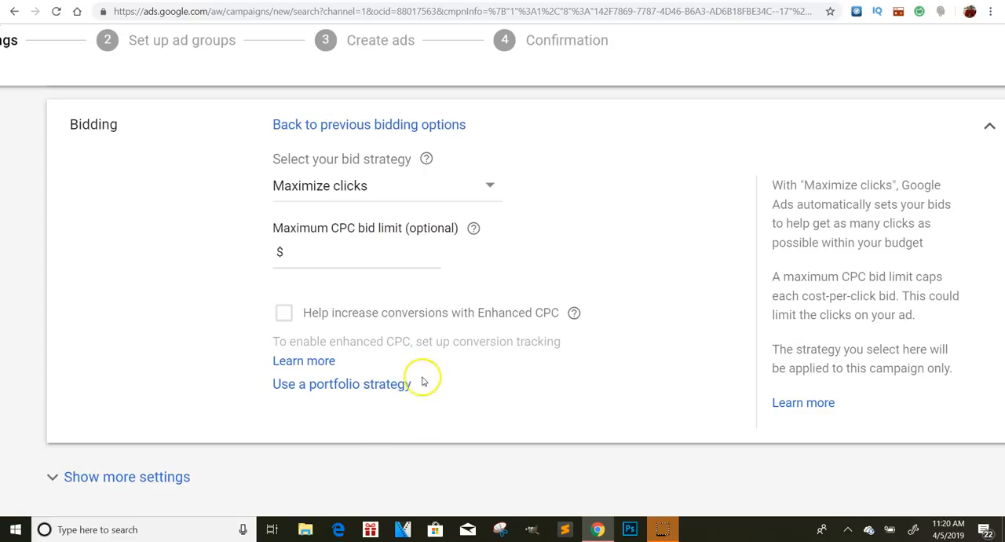
mouse_move(421, 184)
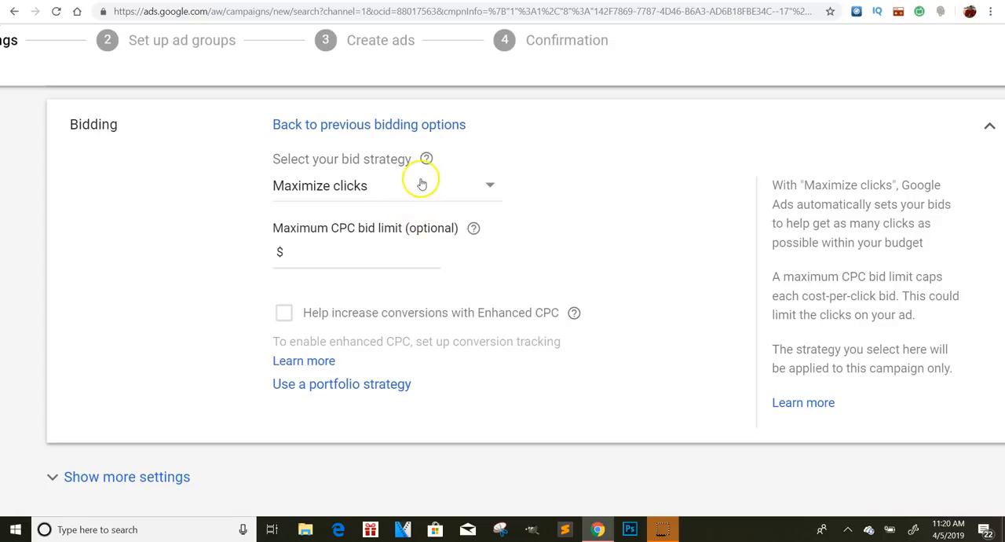
mouse_move(330, 170)
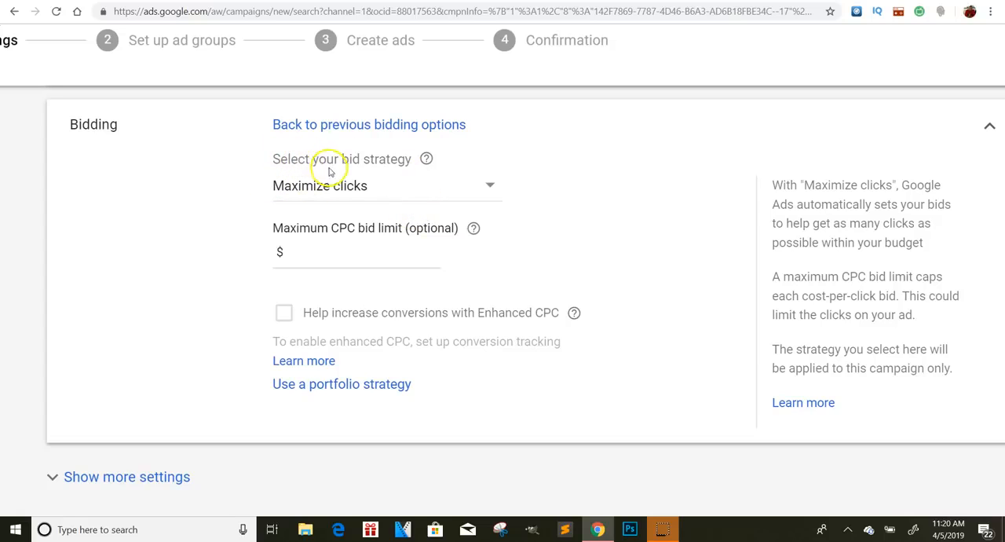
click(384, 185)
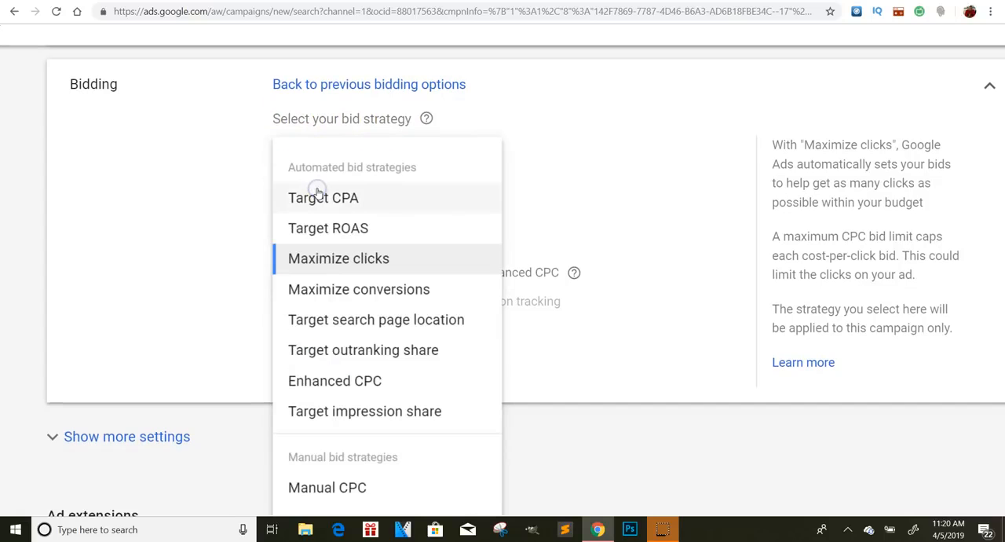
mouse_move(454, 300)
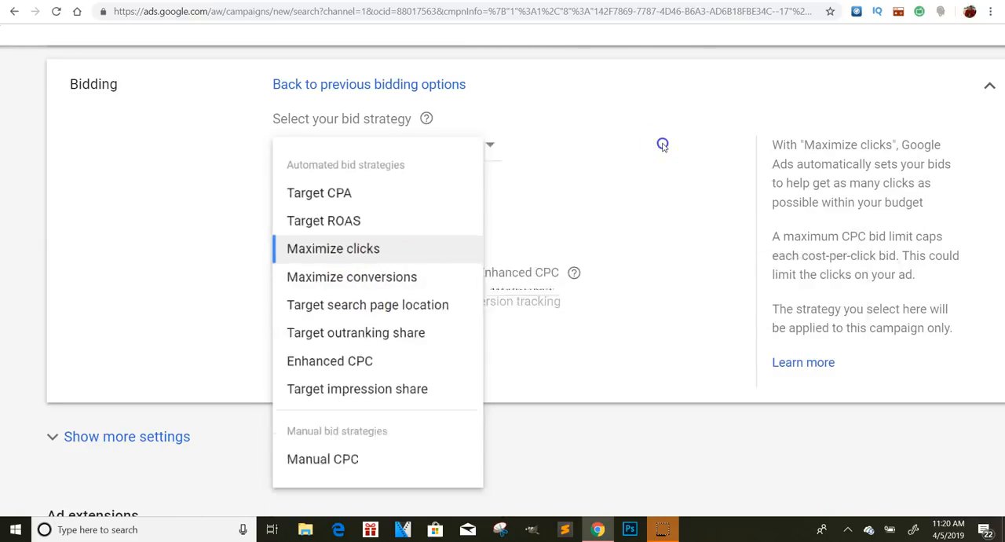
click(333, 249)
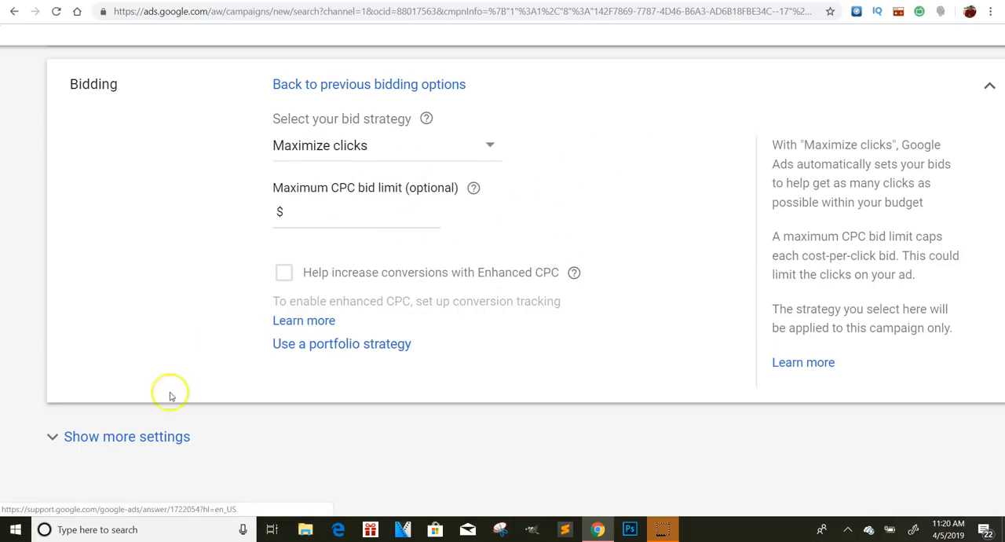
Step: Glance at the additional settings, then save the campaign settings and continue to ad groups
click(126, 436)
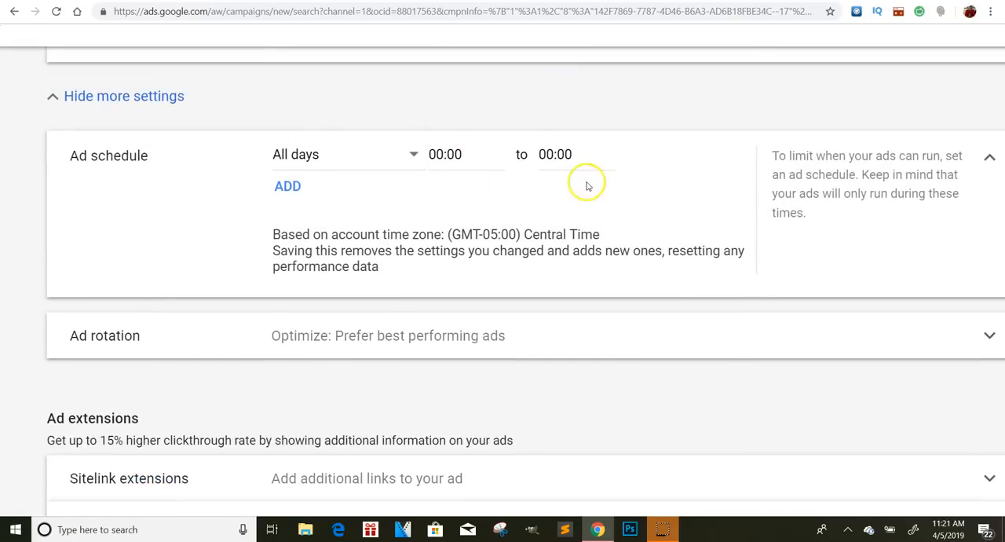
click(122, 95)
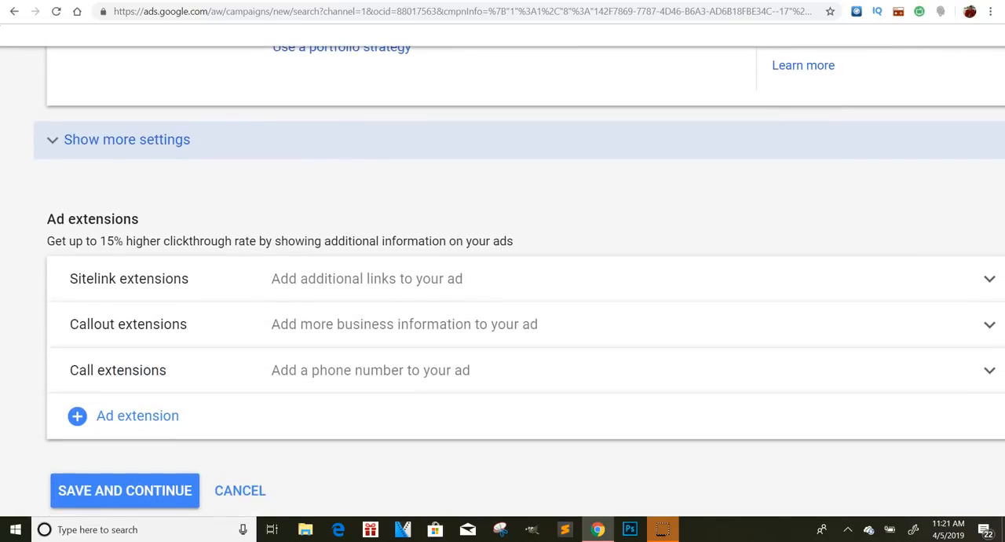
scroll(down, 3)
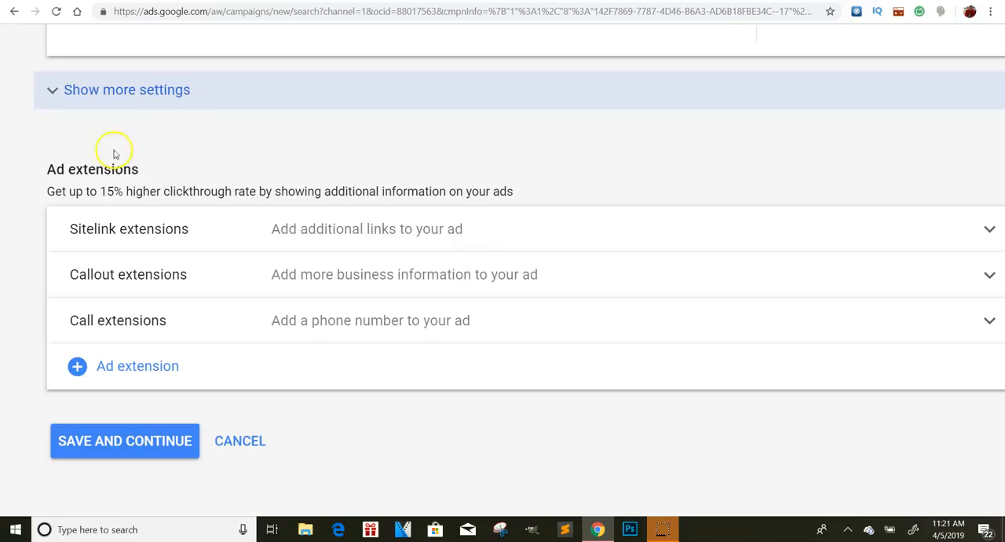
click(124, 439)
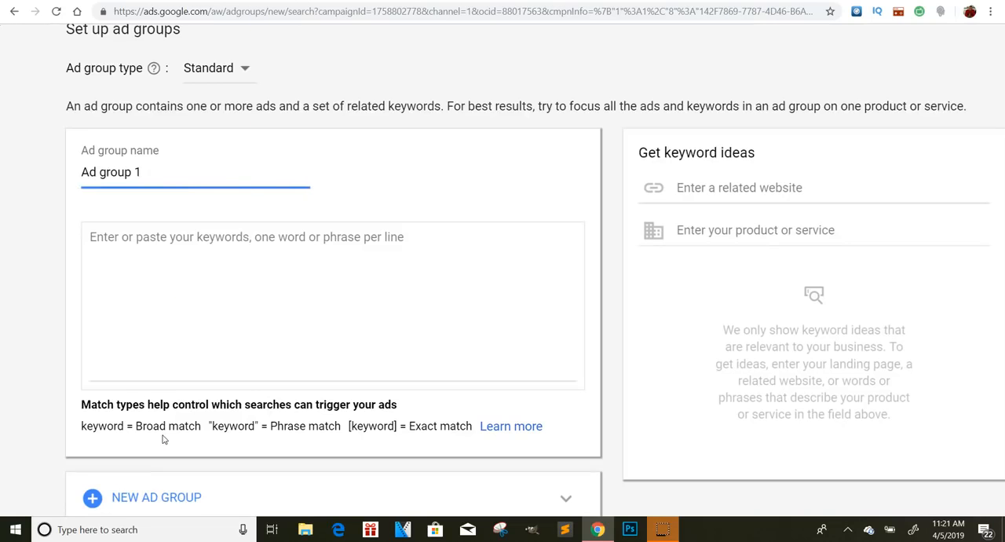
scroll(down, 3)
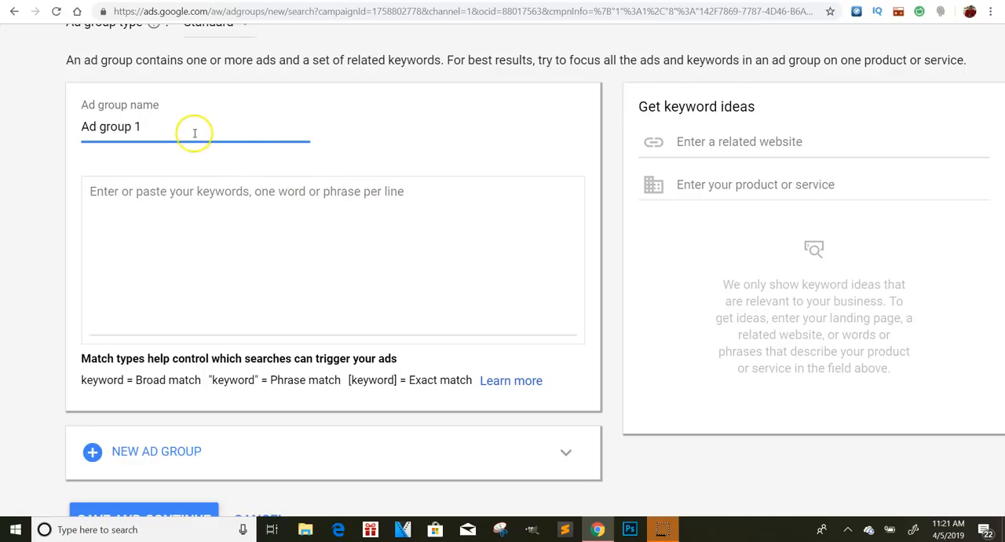
double_click(110, 126)
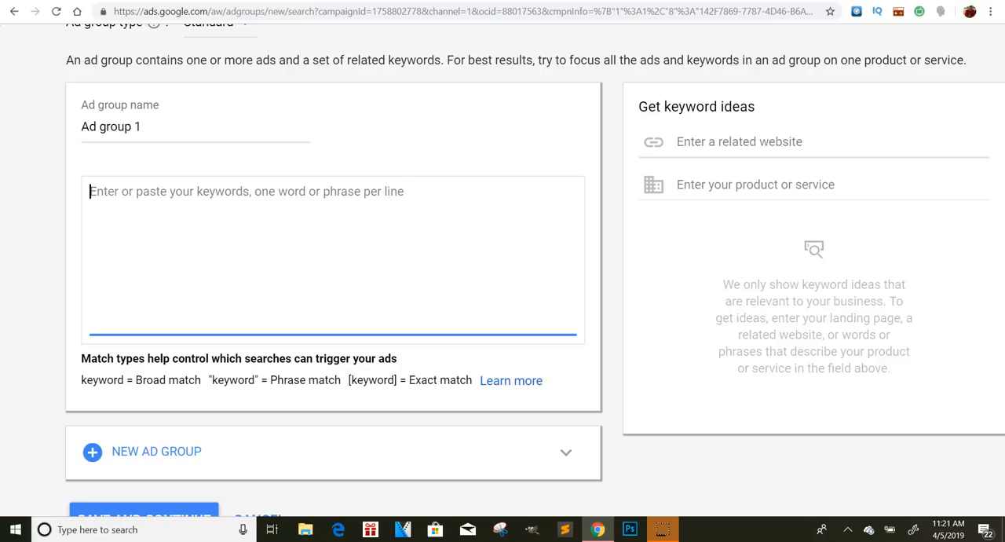
text(google.com)
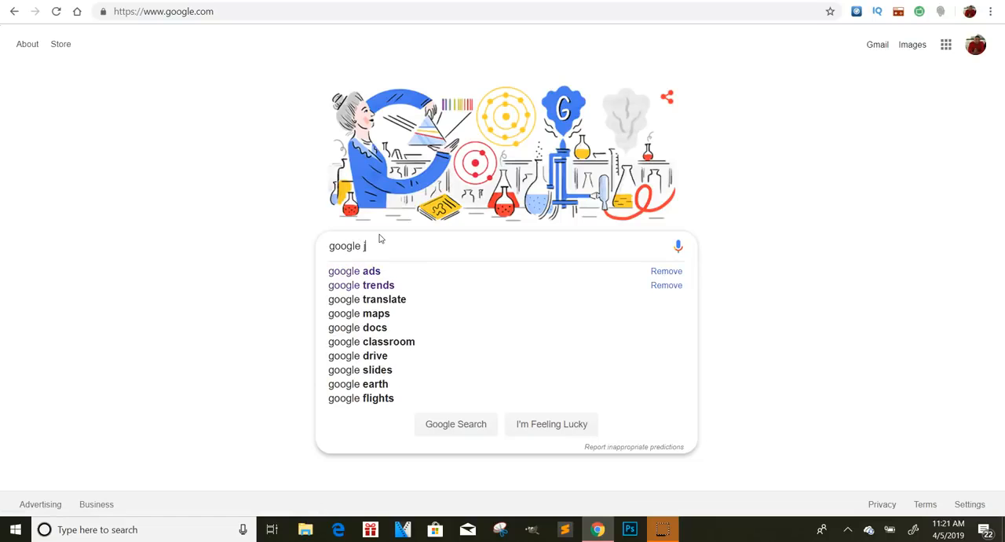
Step: Search Google for 'google keyword planner' and launch Keyword Planner from the Google Ads result
key(Backspace)
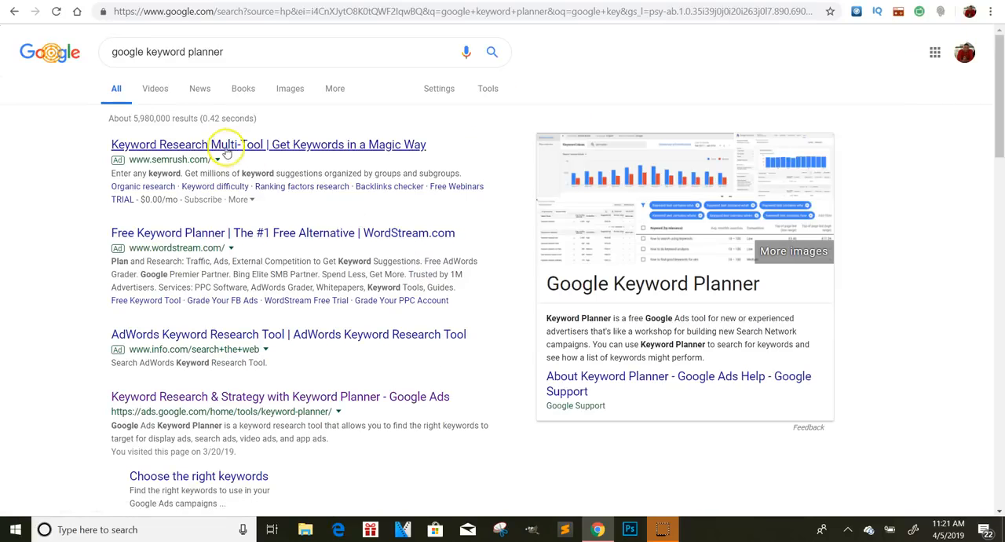
mouse_move(254, 402)
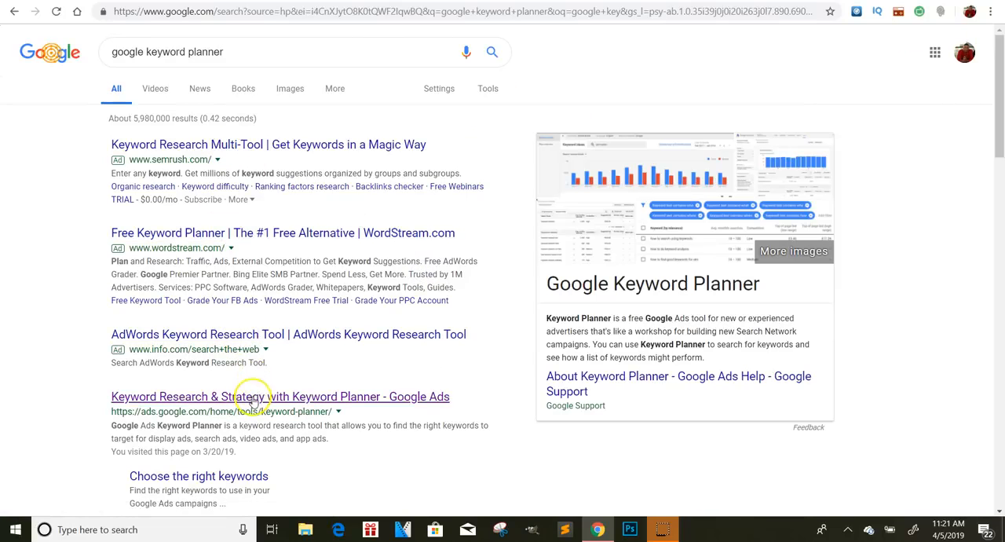
click(279, 396)
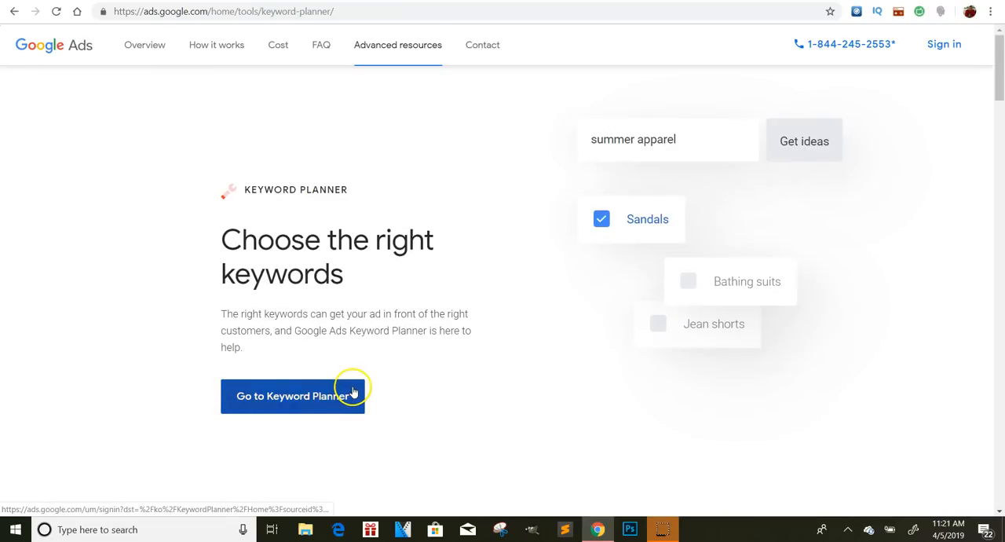
click(292, 396)
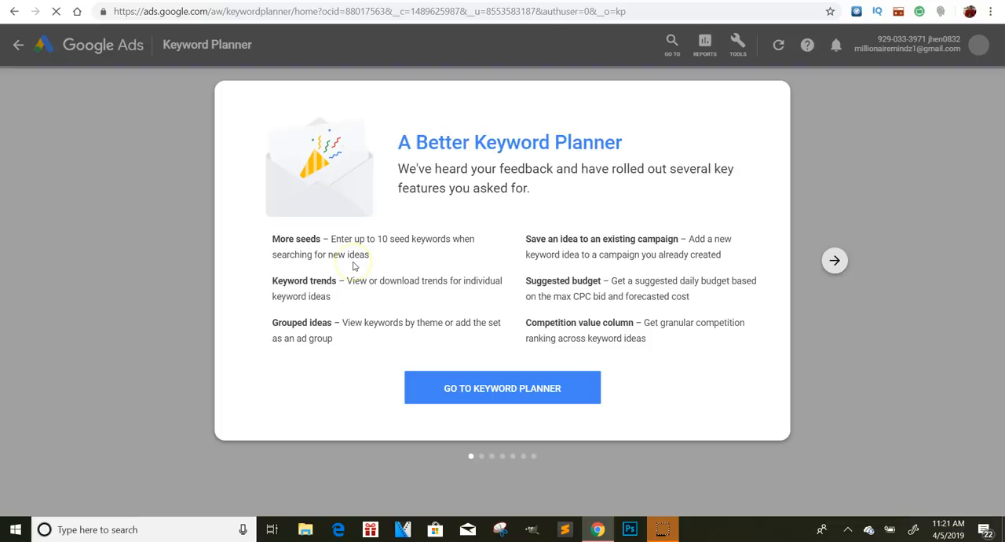
Step: Get keyword ideas for 'gold' in Keyword Planner
click(502, 388)
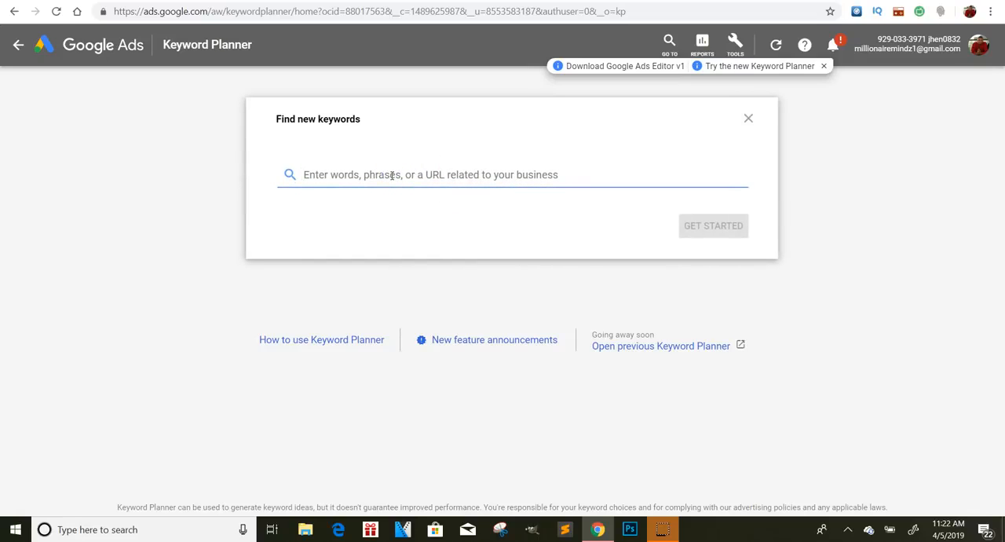
text(gold)
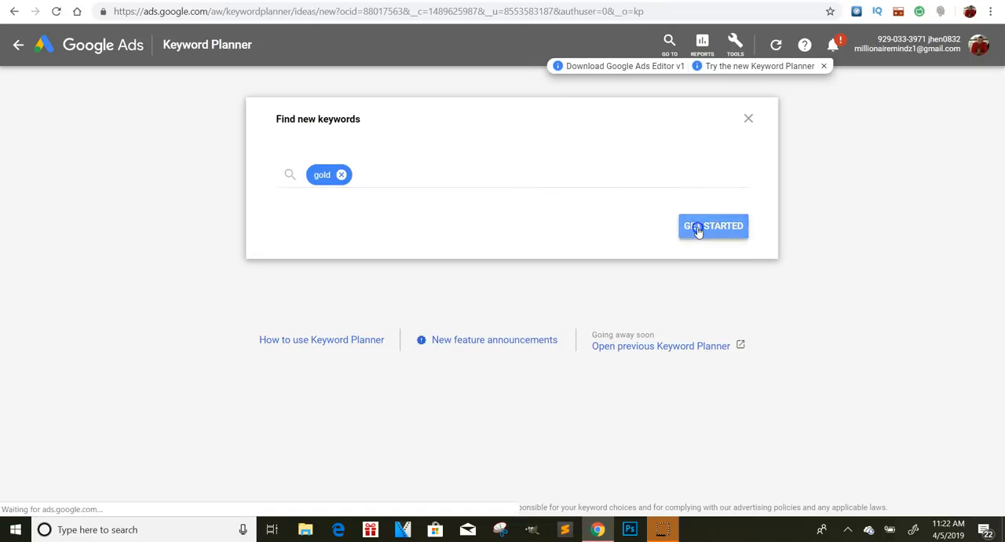
click(713, 226)
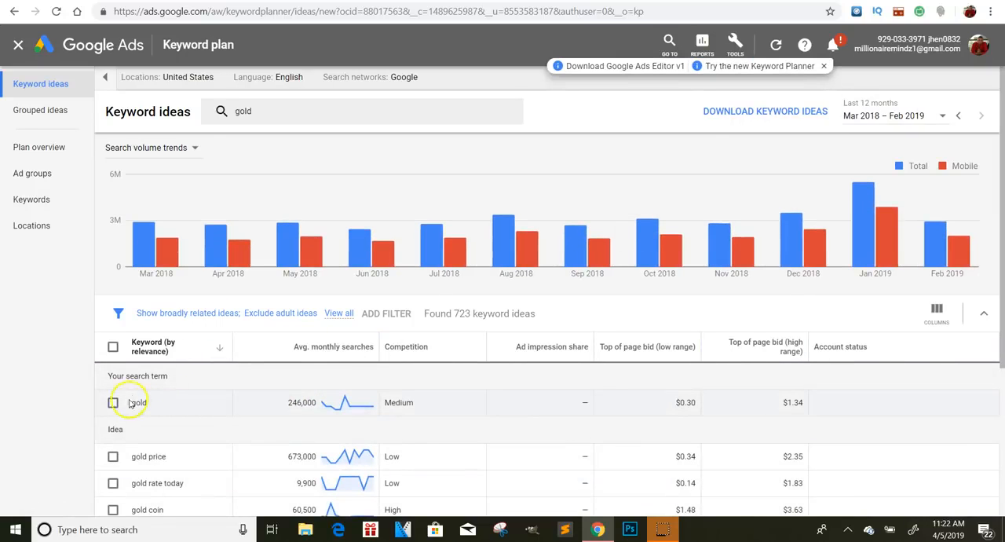
mouse_move(370, 373)
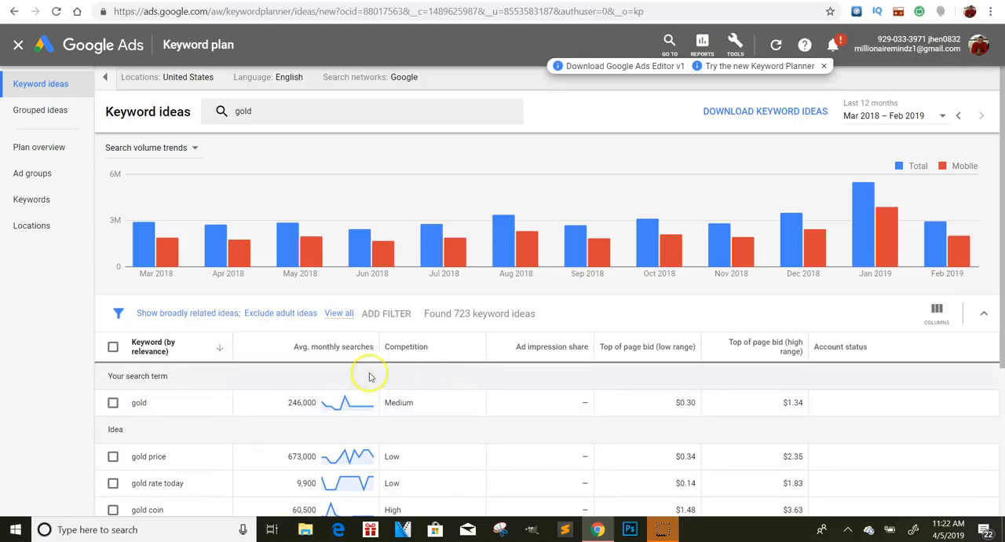
mouse_move(302, 408)
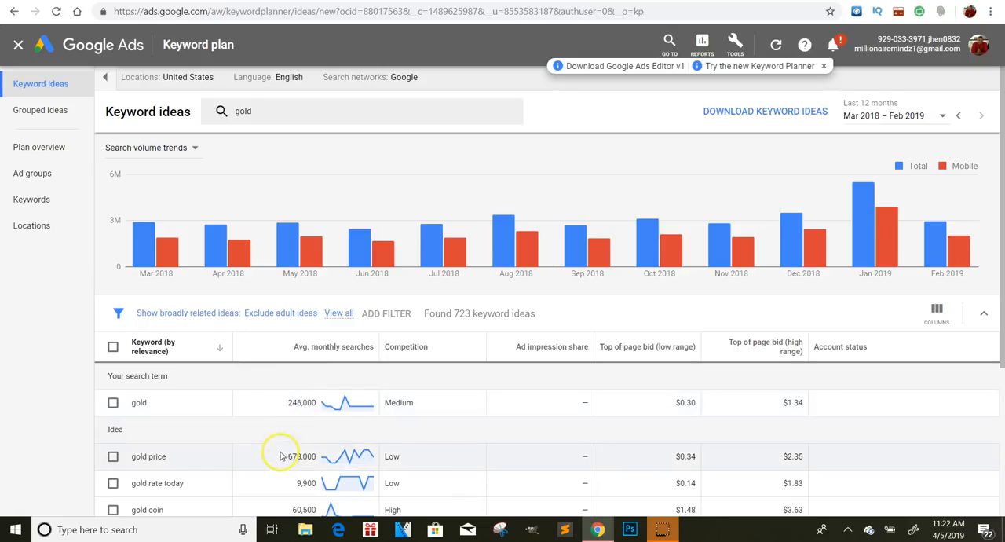
mouse_move(154, 465)
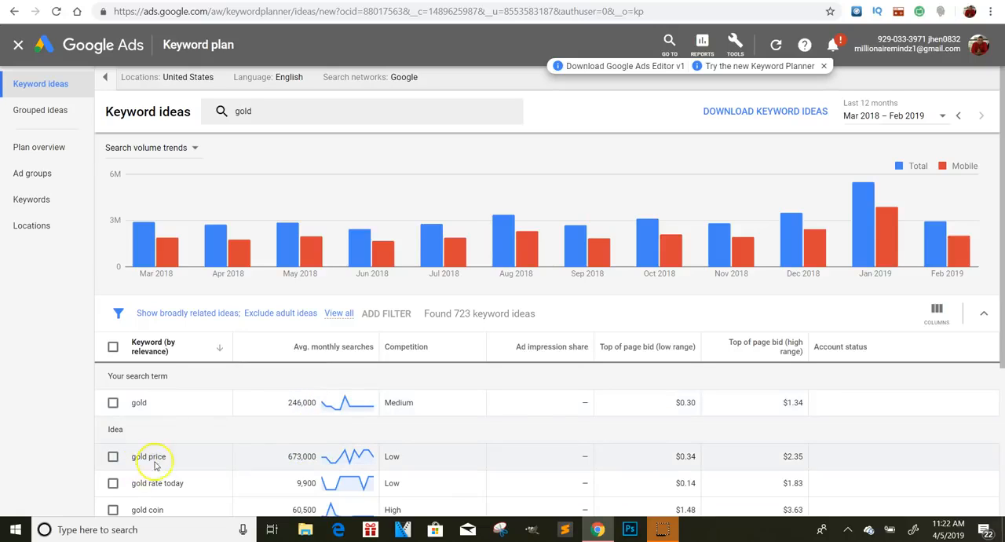
Step: Limit the keyword ideas to Closely related ideas
scroll(down, 3)
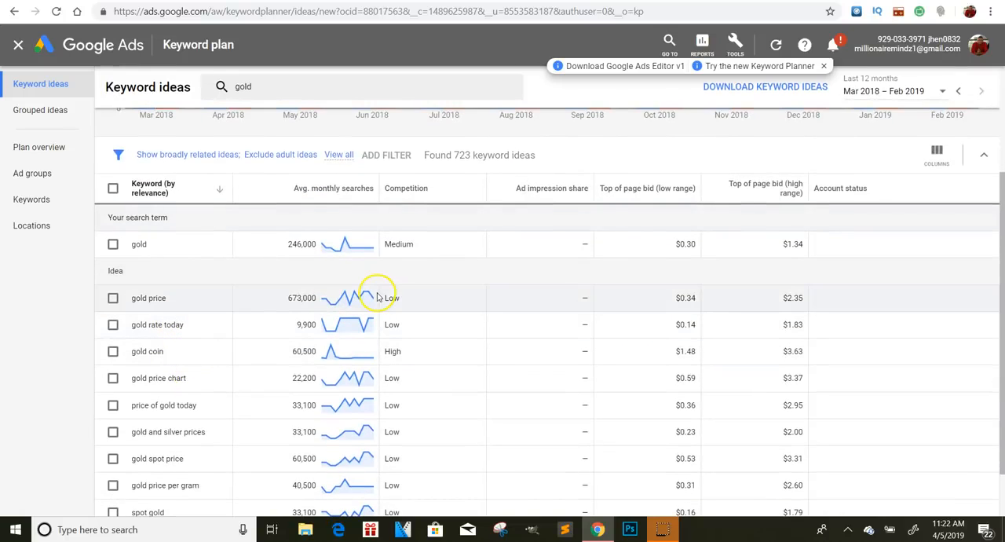
scroll(down, 3)
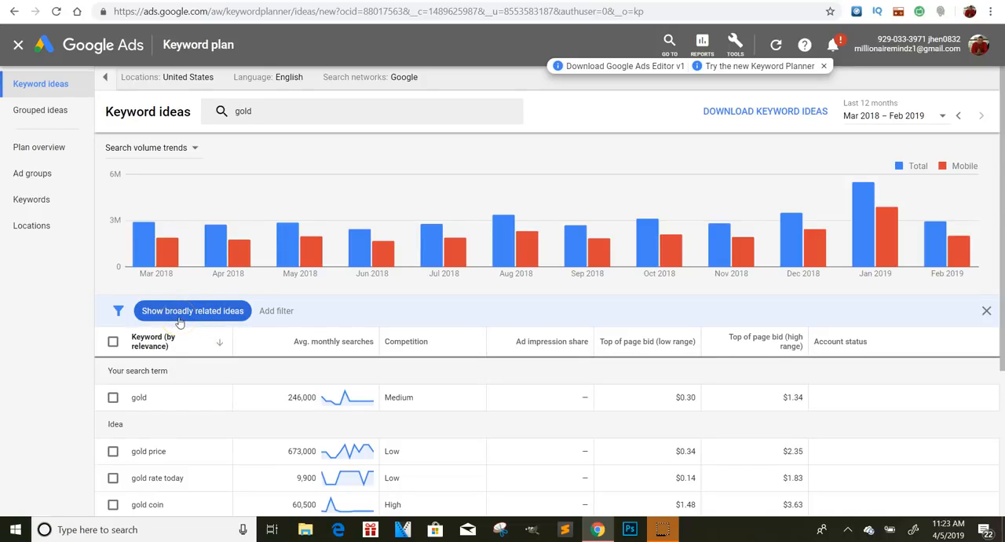
click(191, 311)
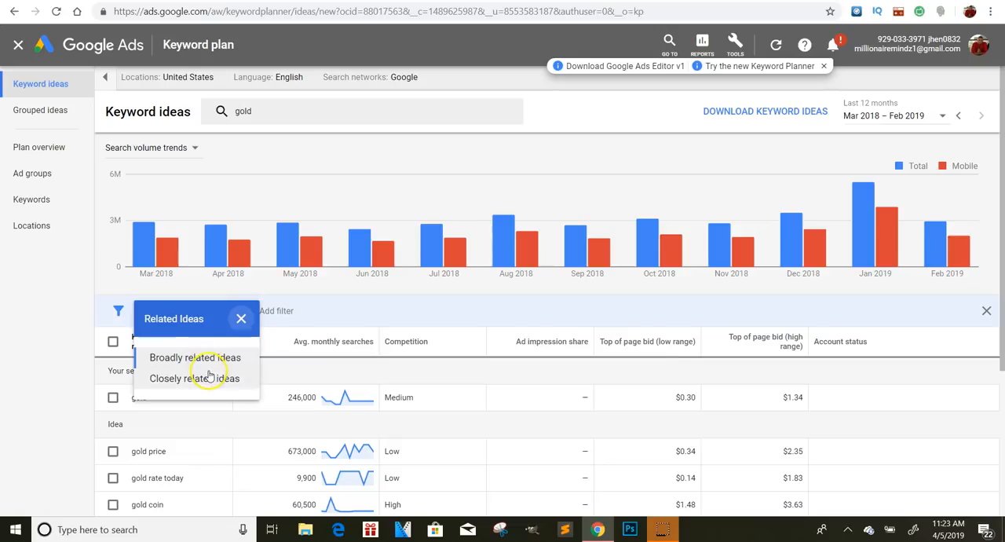
click(195, 377)
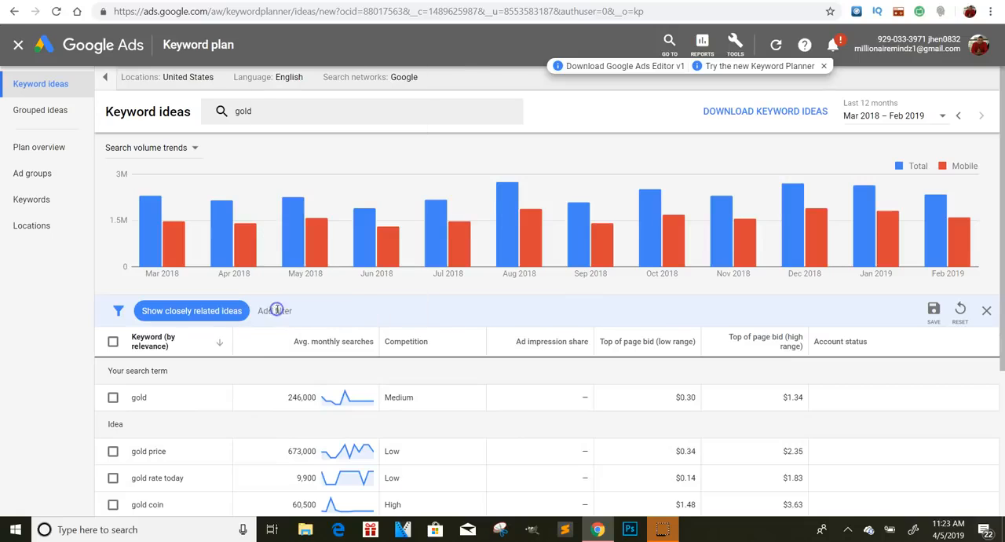
mouse_move(317, 263)
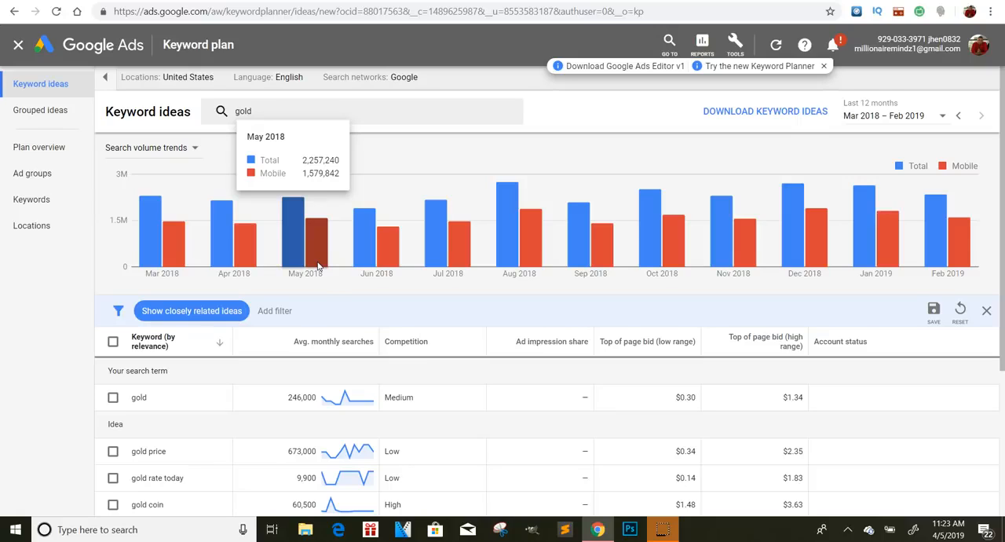
mouse_move(364, 431)
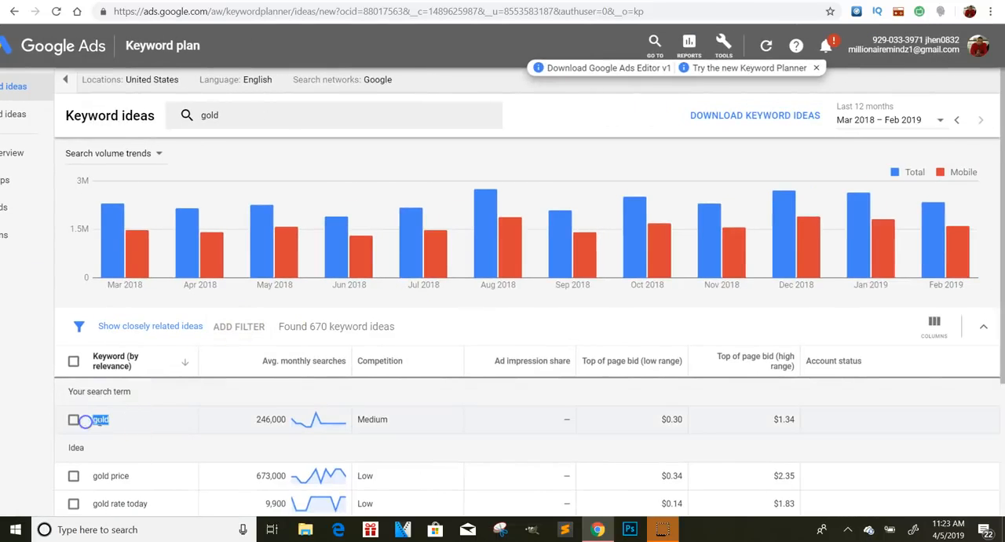
Step: Enter the exact-match keyword [gold] in the Ad group 1 keywords box
double_click(101, 419)
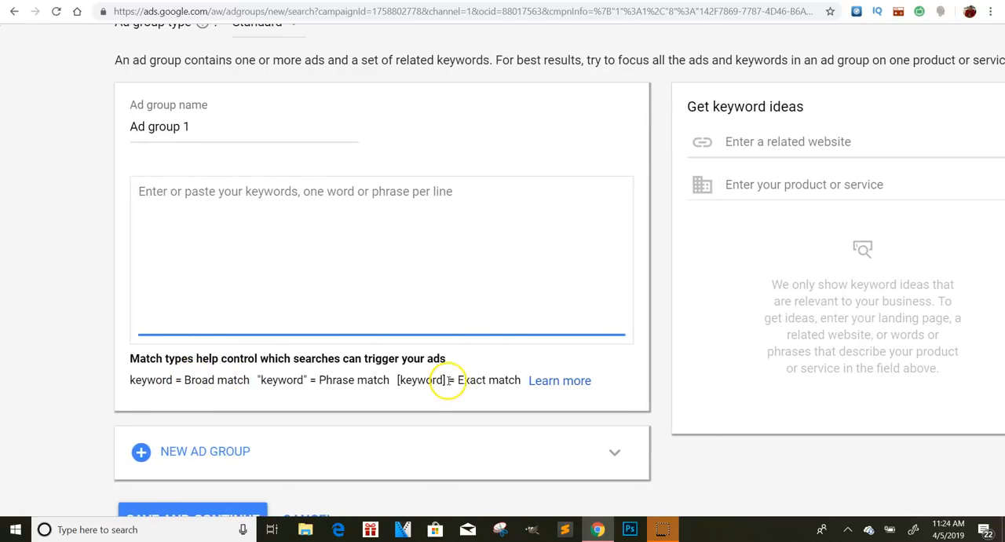
double_click(421, 380)
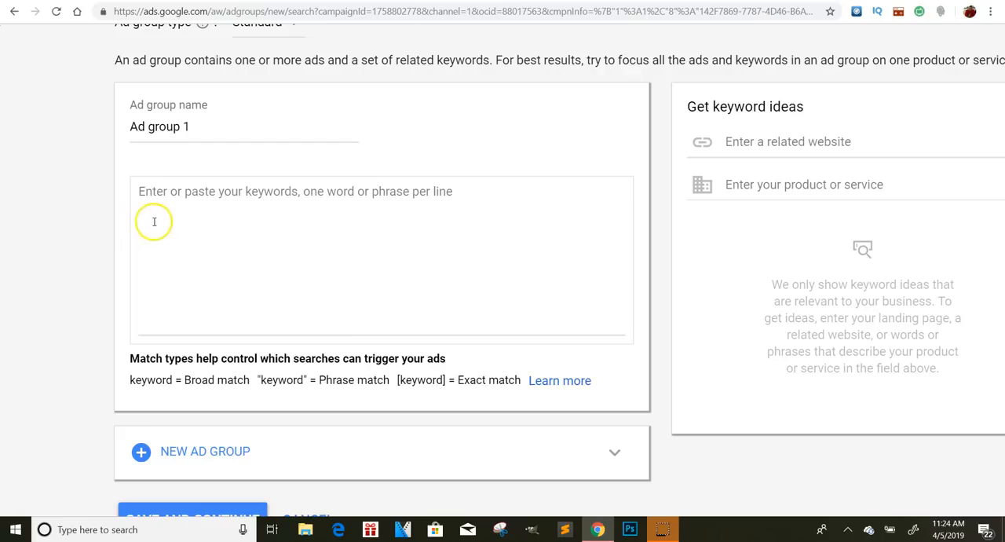
click(157, 220)
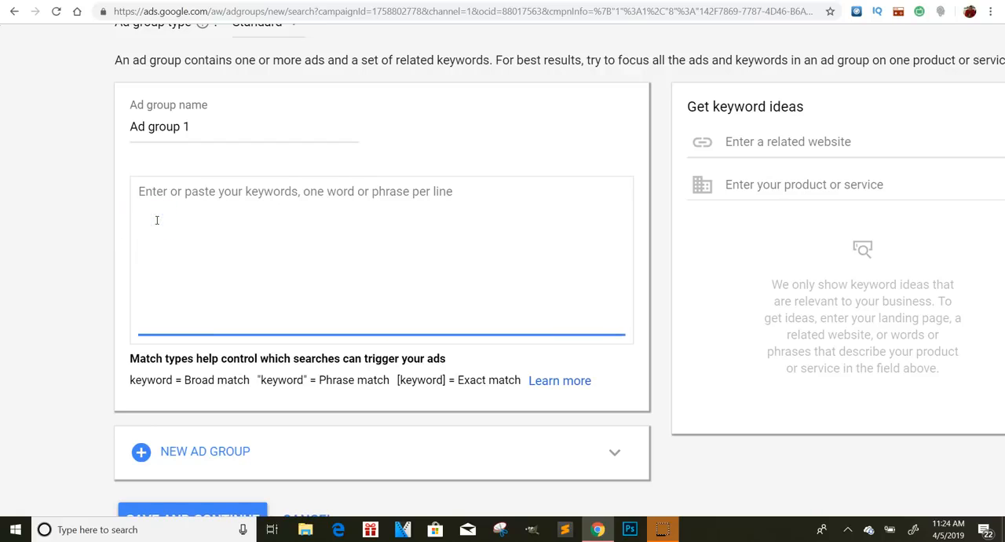
text({)
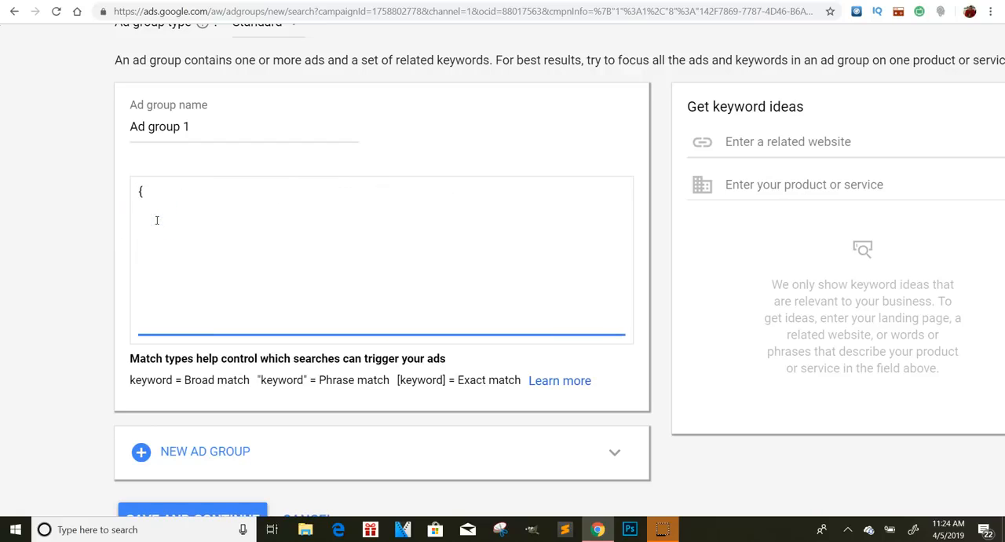
text(+[+)
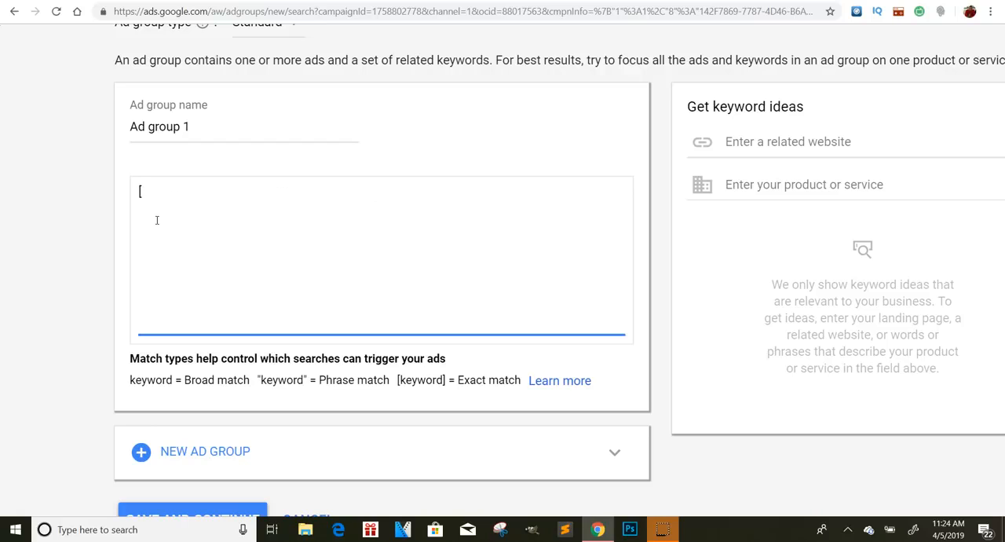
text(gold)
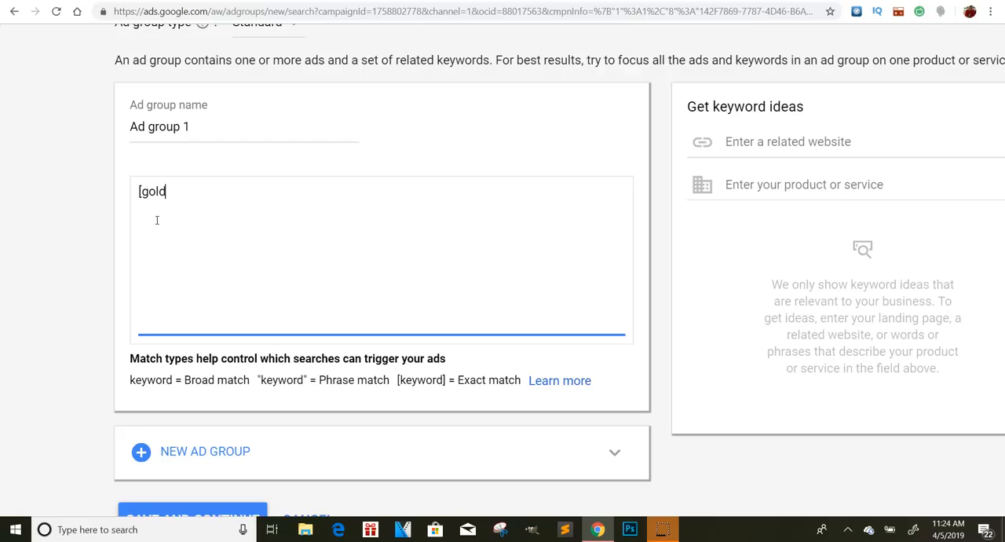
text(])
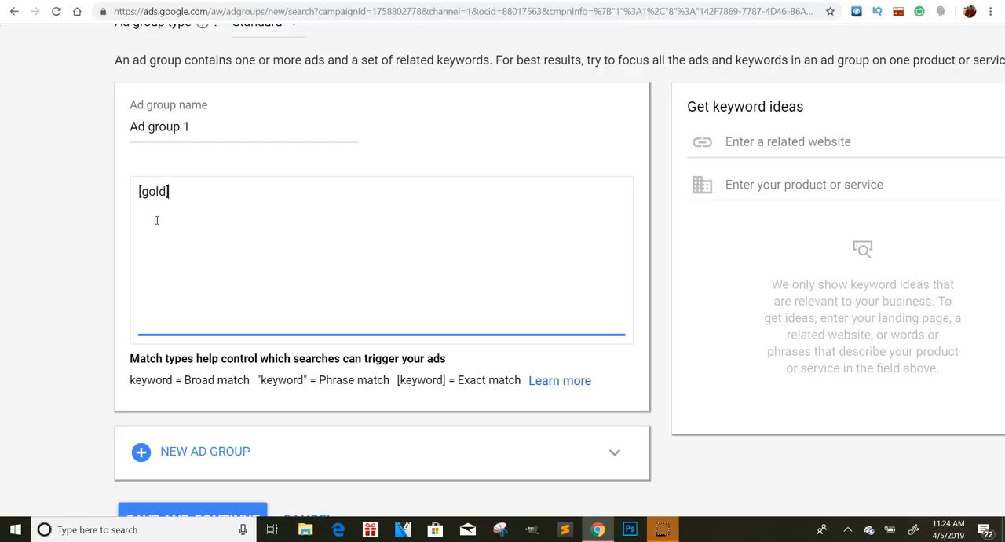
mouse_move(198, 376)
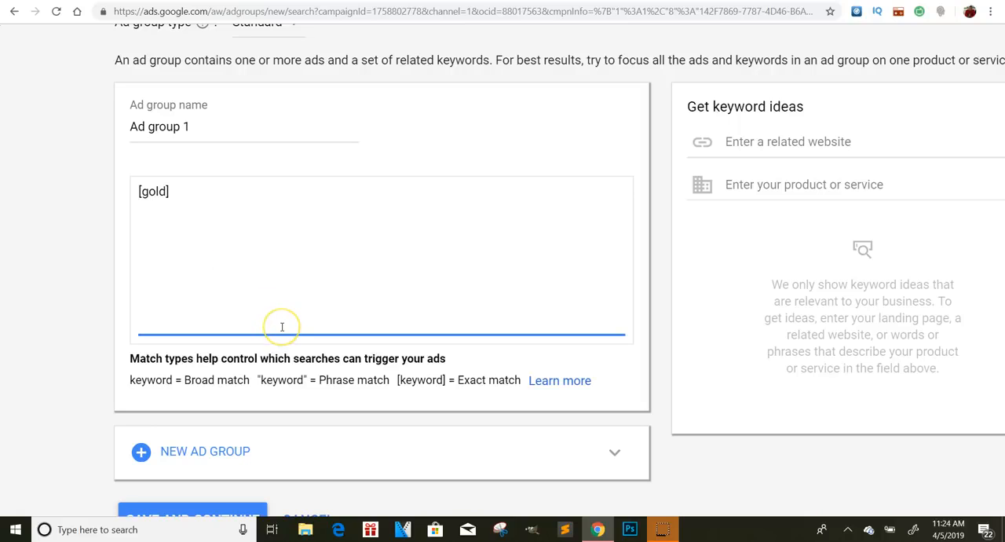
mouse_move(233, 207)
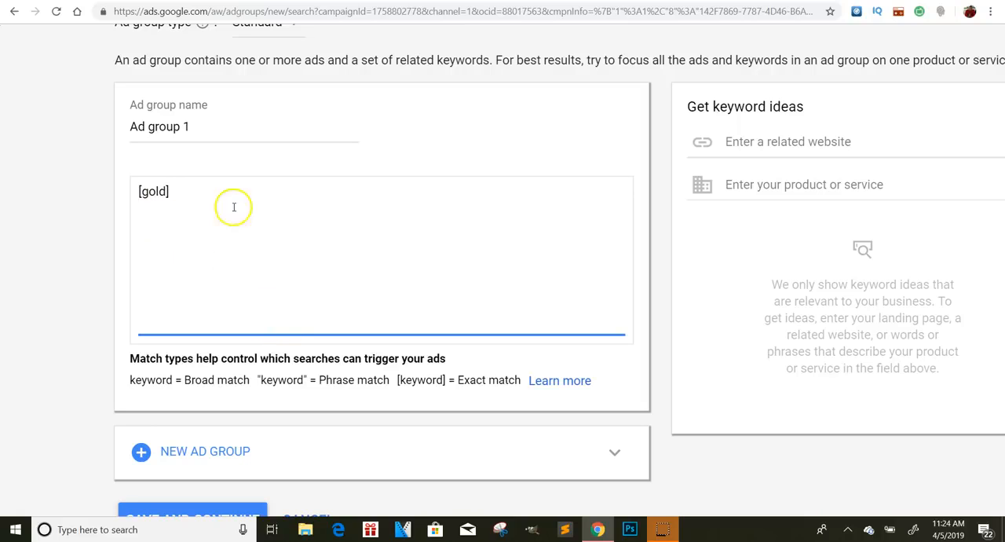
Step: Confirm the keyword line and save the ad group to continue
key(enter)
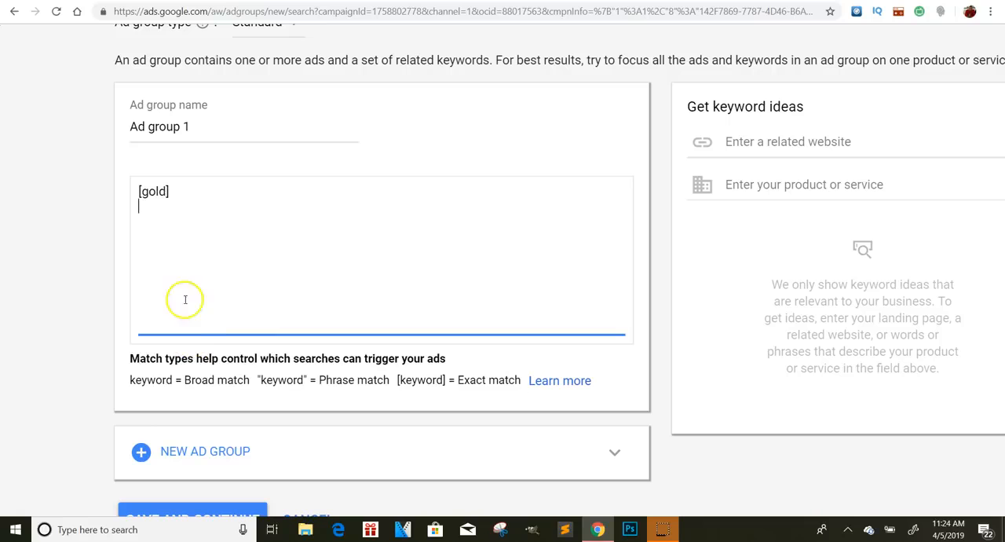
scroll(down, 3)
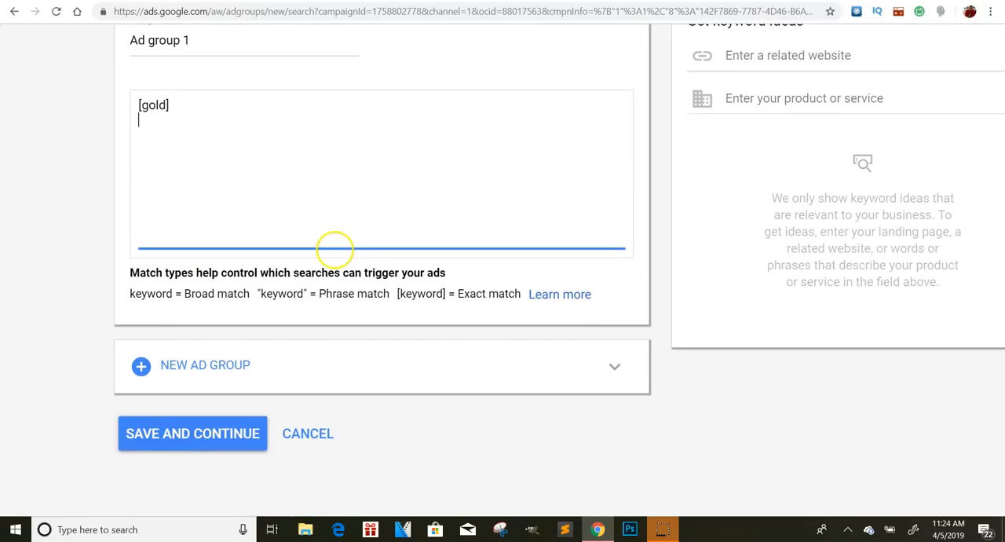
click(192, 433)
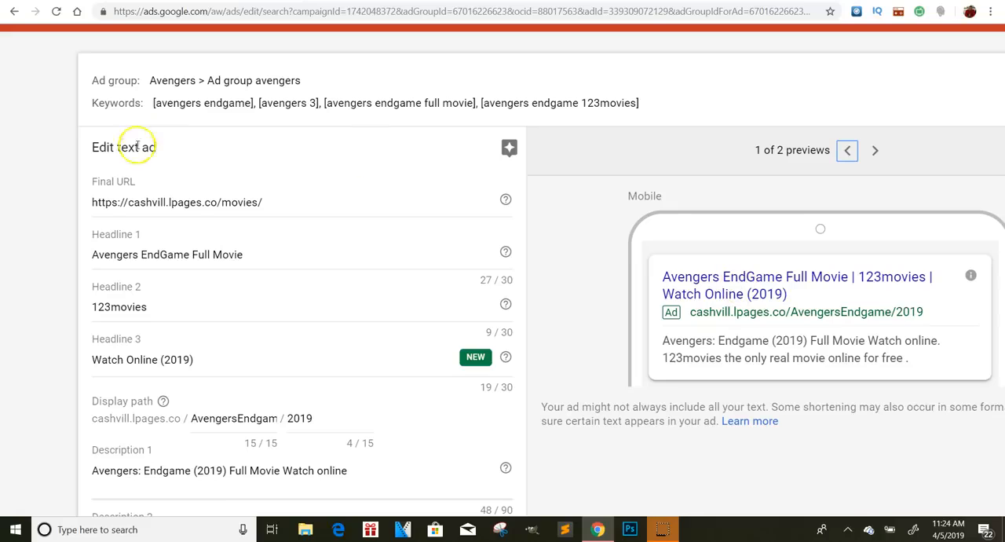
mouse_move(286, 240)
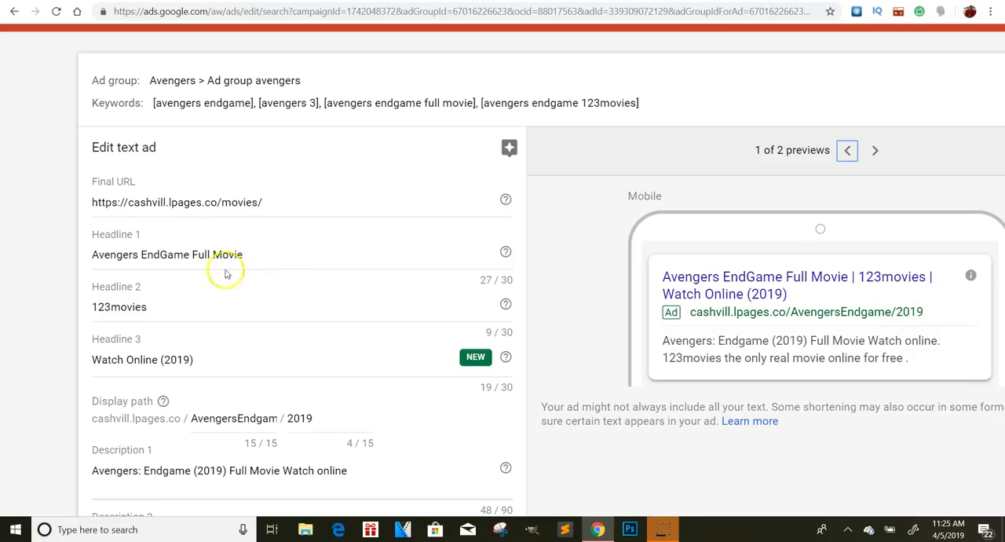
mouse_move(67, 298)
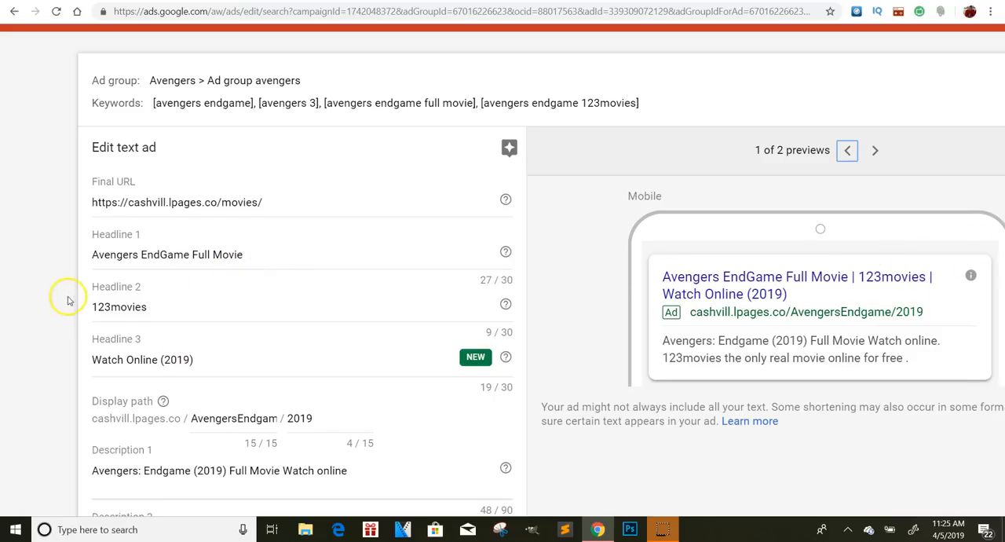
mouse_move(713, 275)
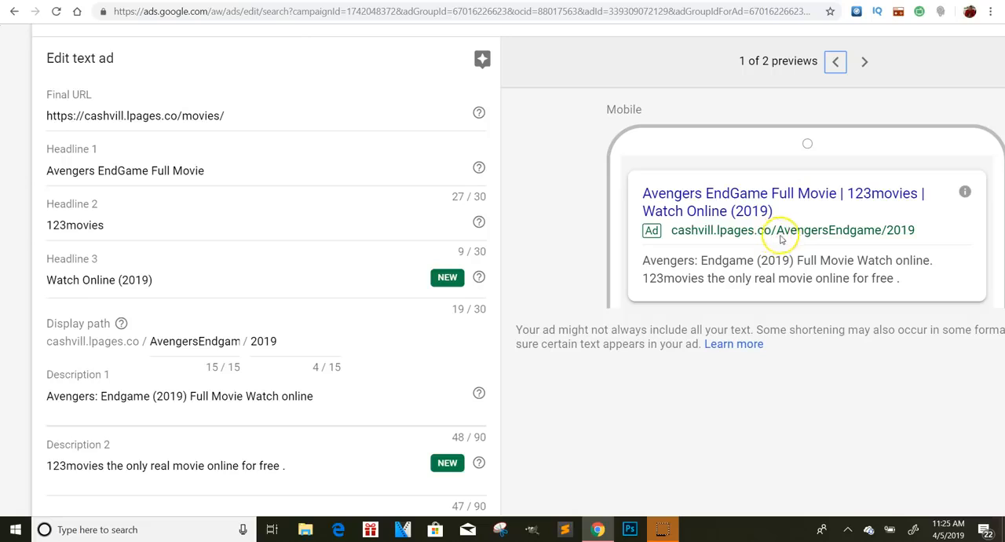
mouse_move(911, 237)
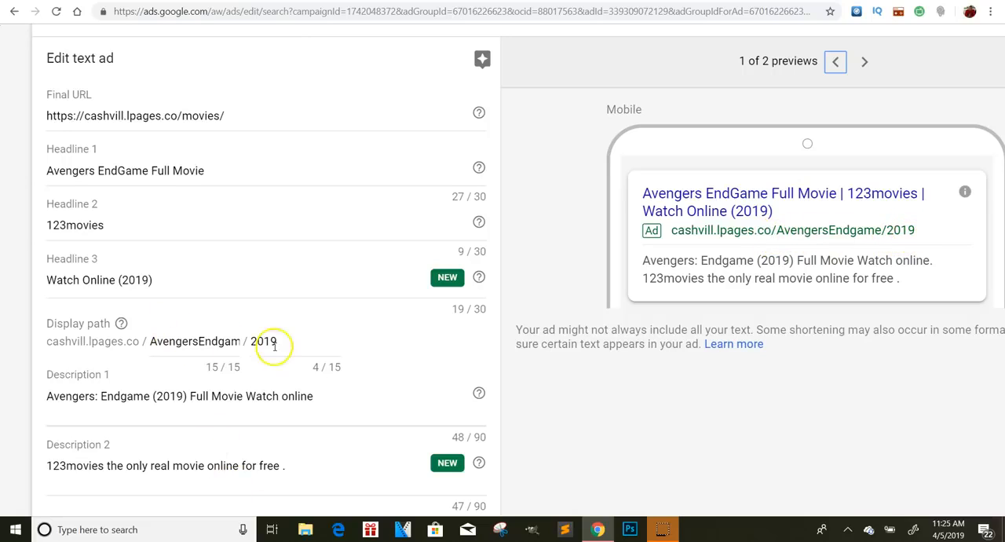
mouse_move(133, 377)
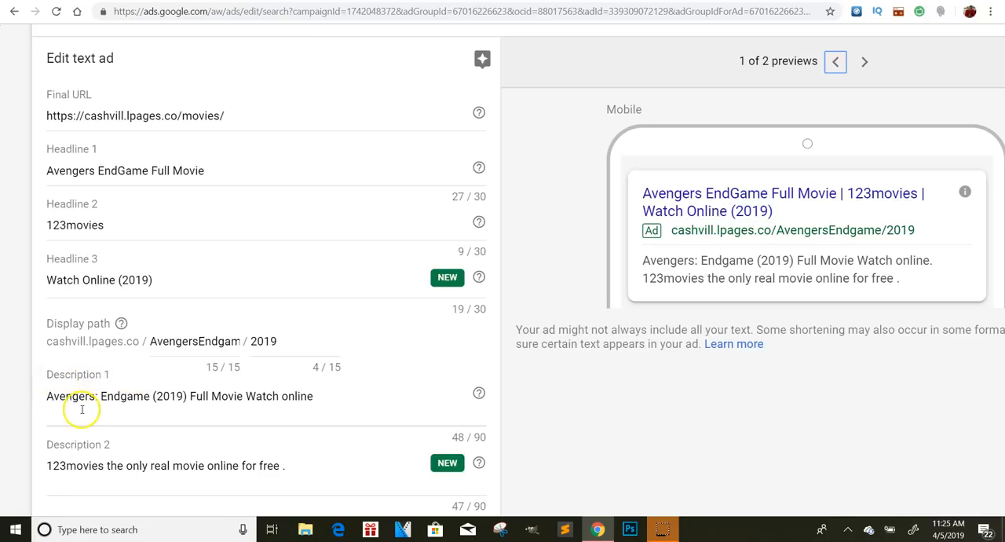
mouse_move(674, 300)
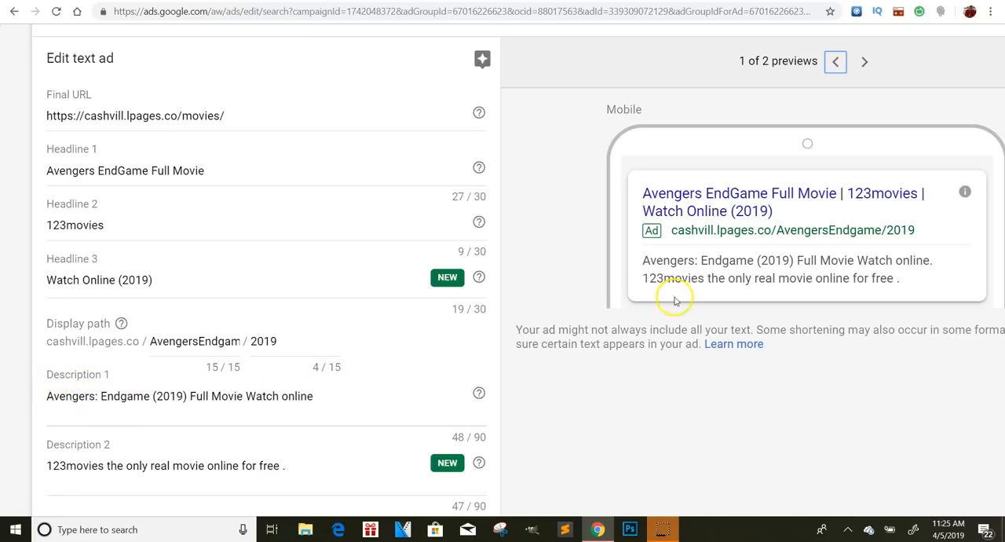
mouse_move(908, 261)
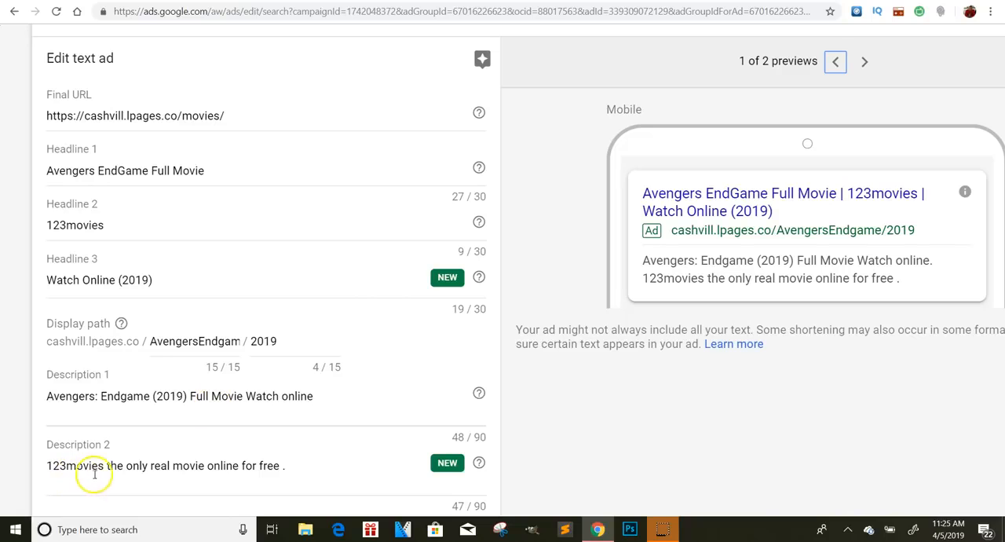
scroll(down, 3)
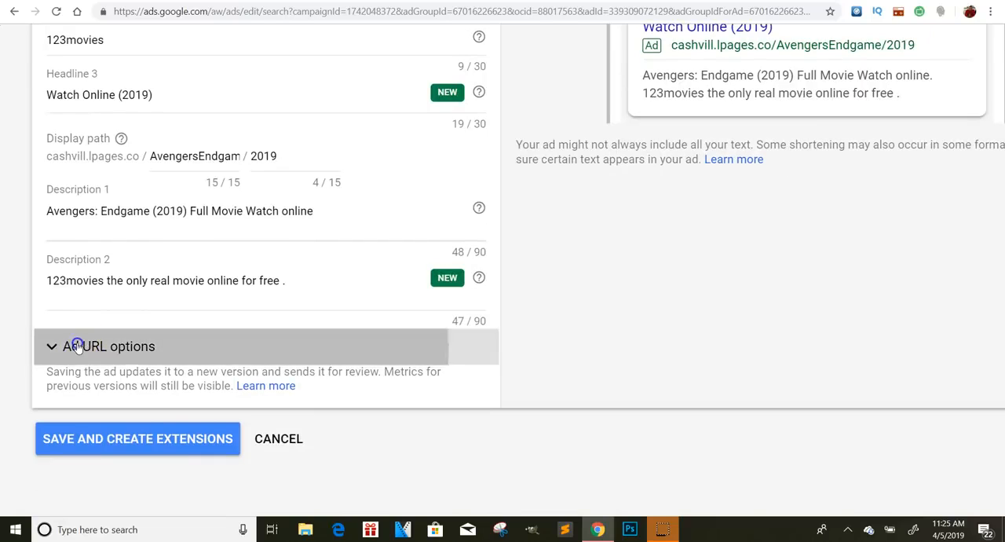
mouse_move(141, 386)
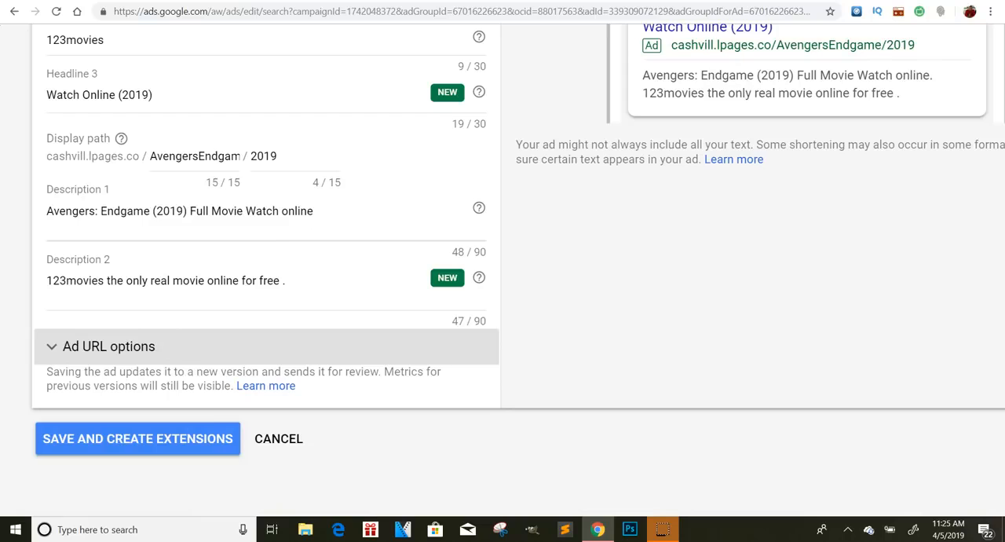
Step: Switch to the New campaign tab and review the blank text ad form for Ad group 1 ([gold])
click(138, 438)
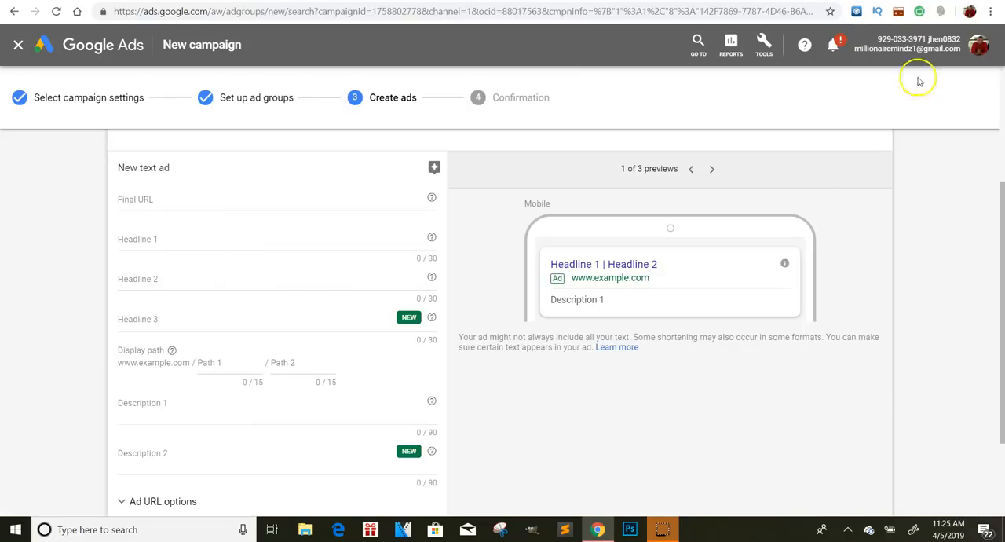
scroll(down, 3)
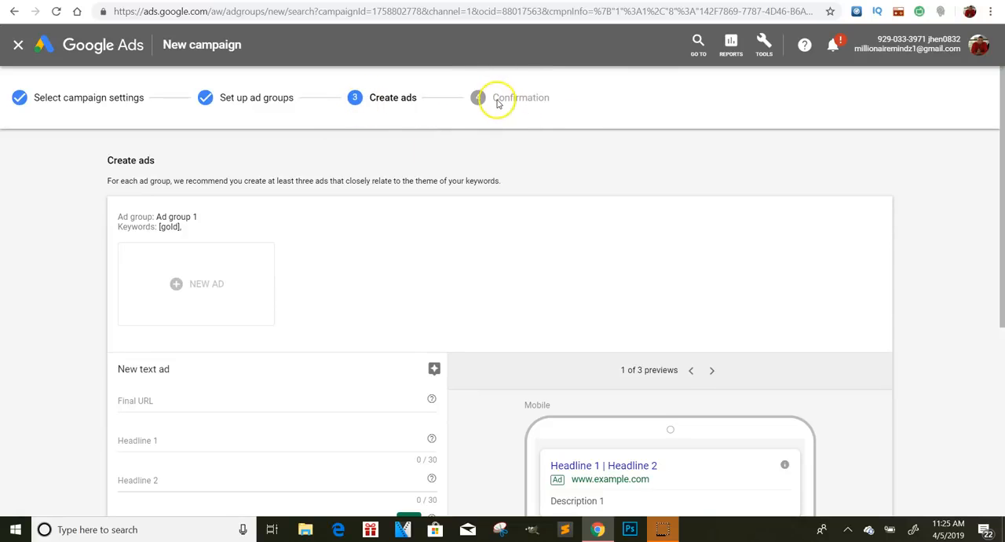
scroll(down, 3)
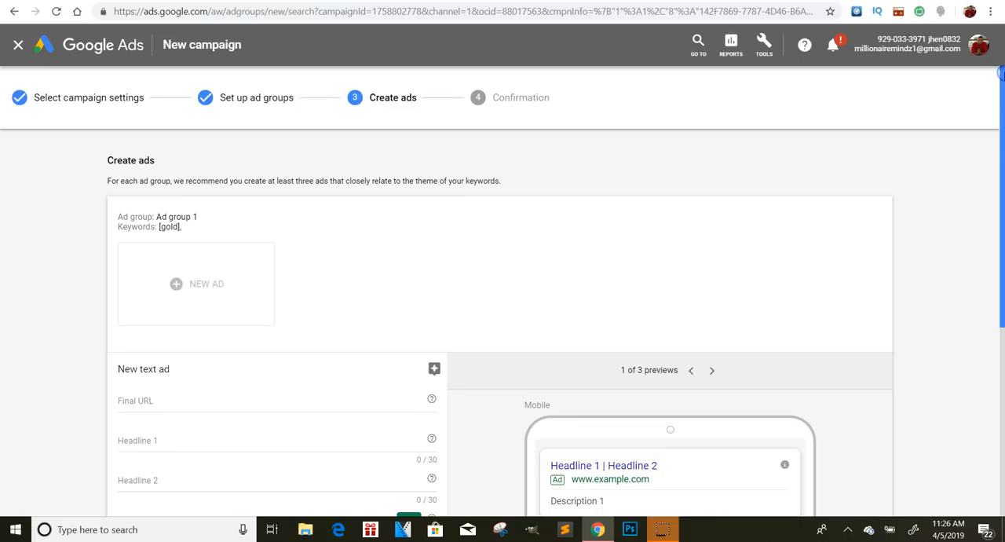
scroll(down, 3)
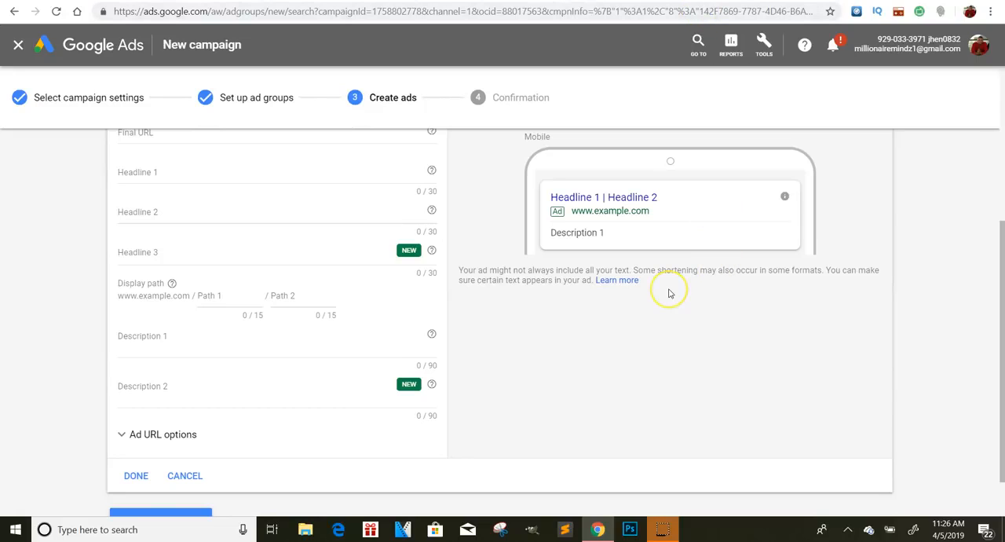
mouse_move(669, 292)
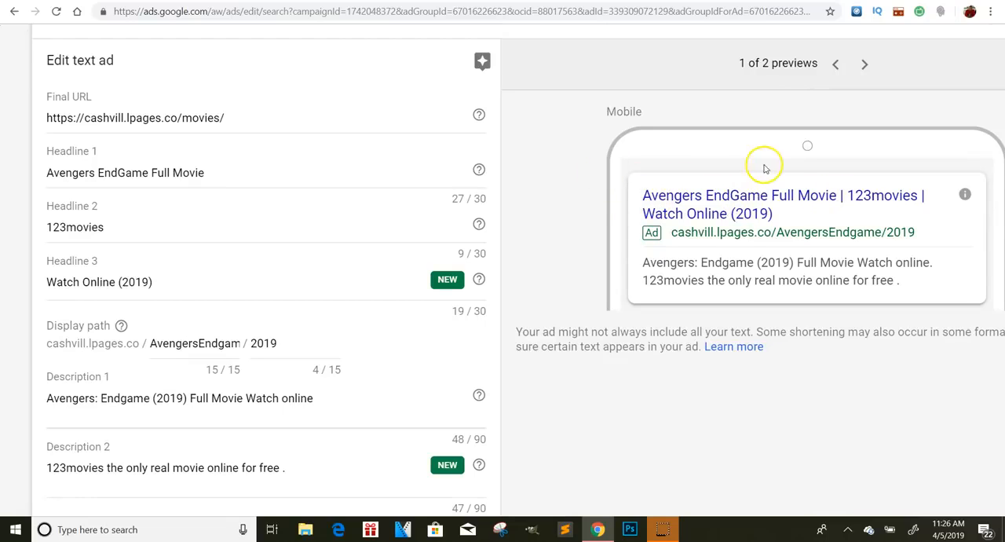
mouse_move(846, 188)
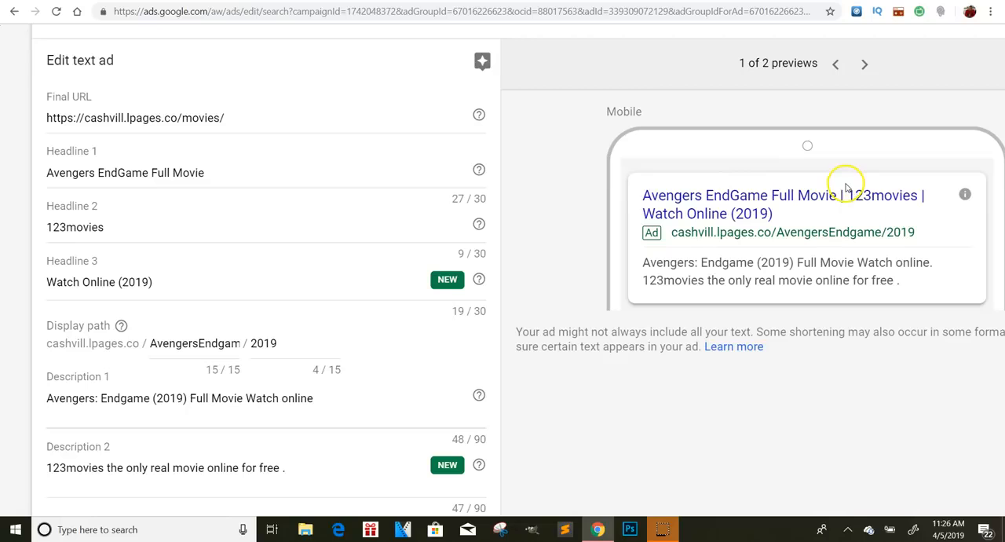
mouse_move(651, 226)
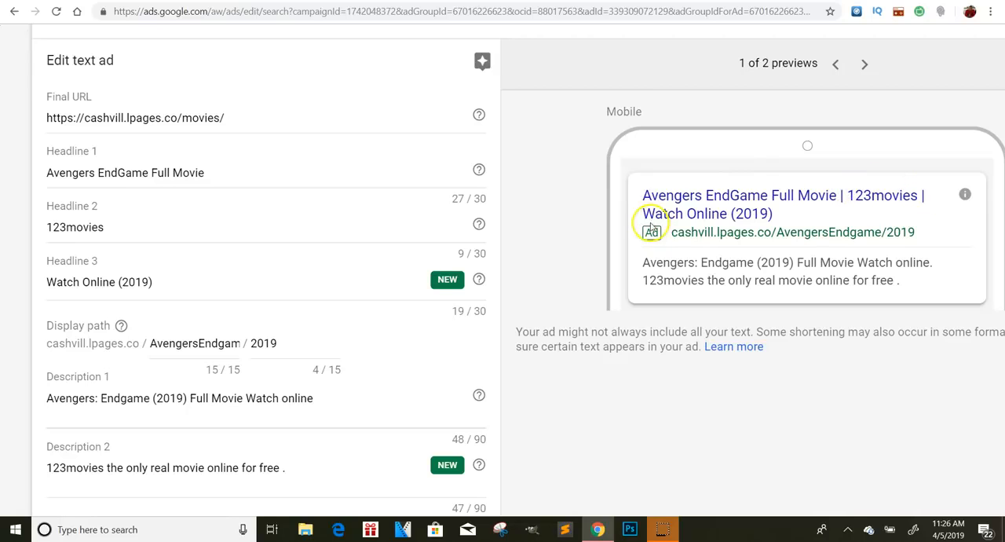
mouse_move(789, 216)
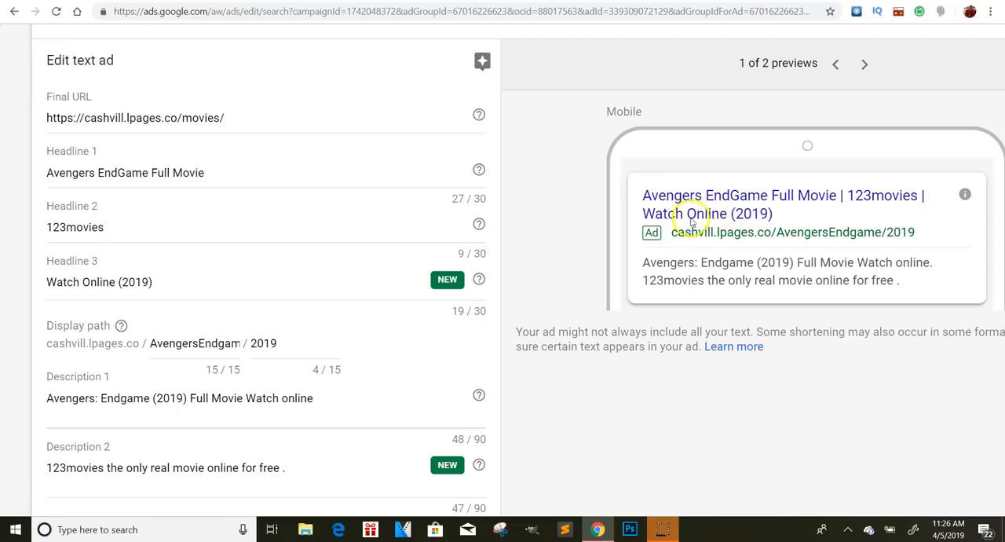
mouse_move(616, 150)
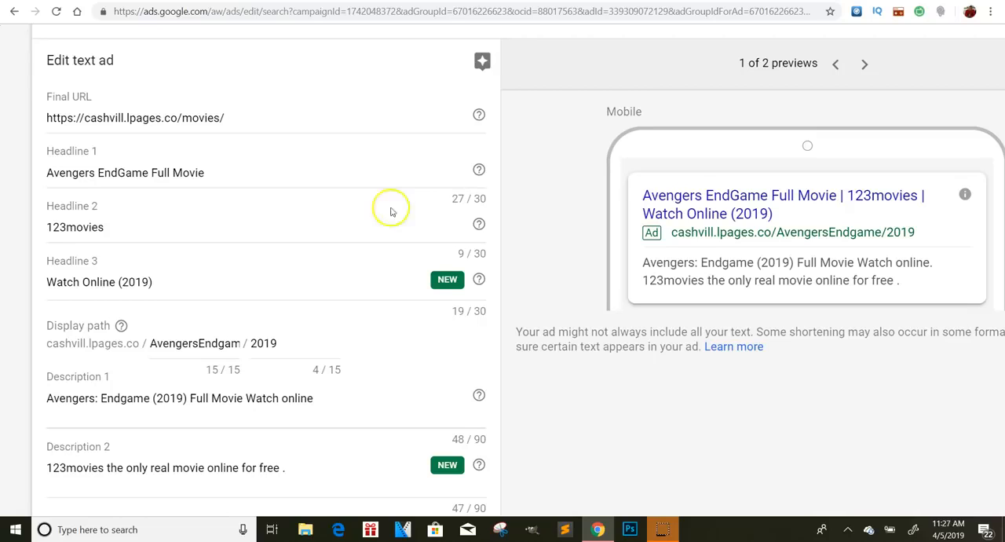
mouse_move(889, 251)
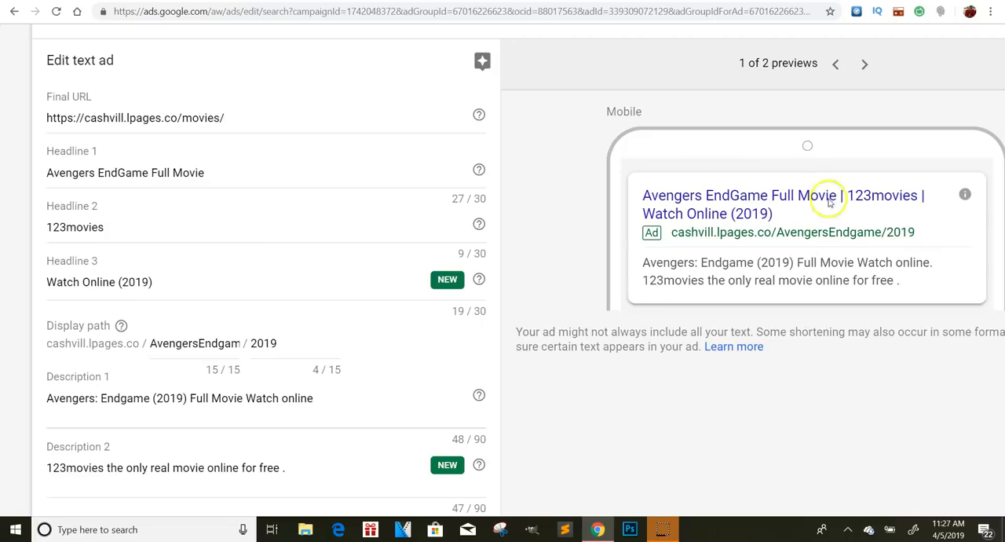
mouse_move(693, 166)
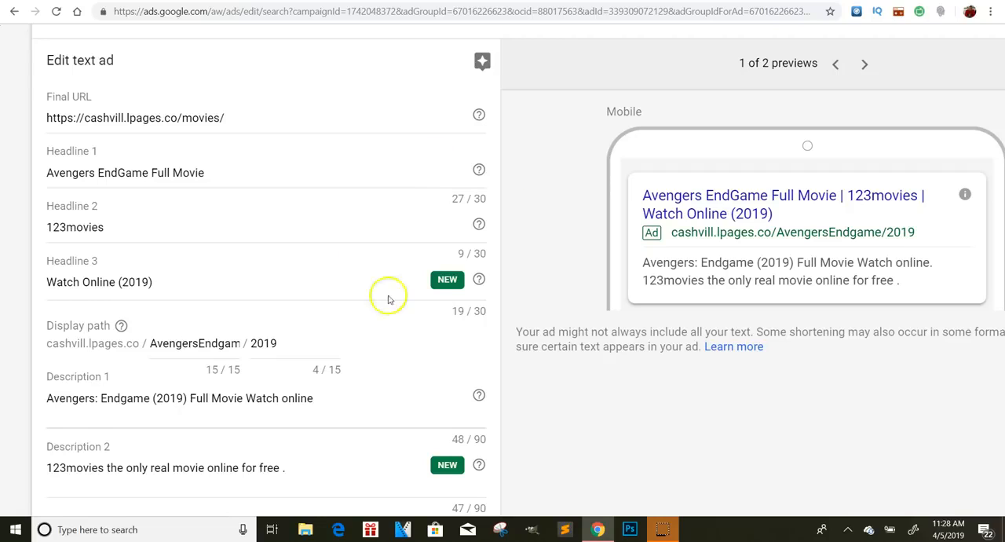
mouse_move(12, 132)
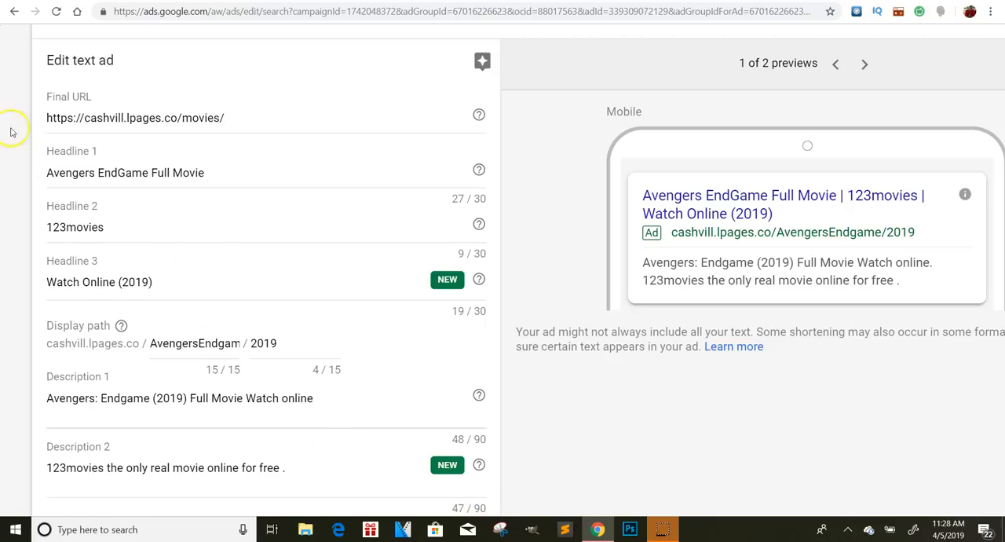
mouse_move(471, 188)
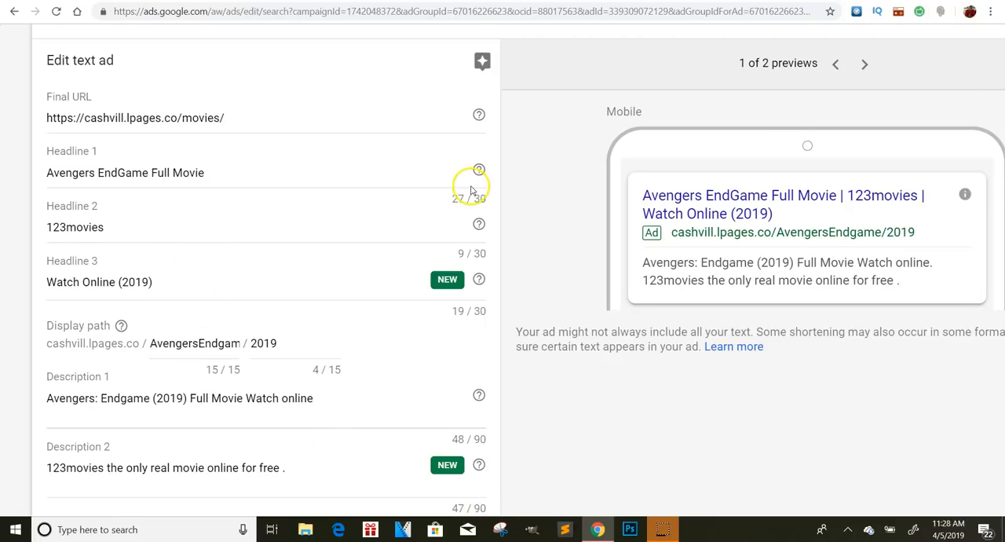
mouse_move(768, 147)
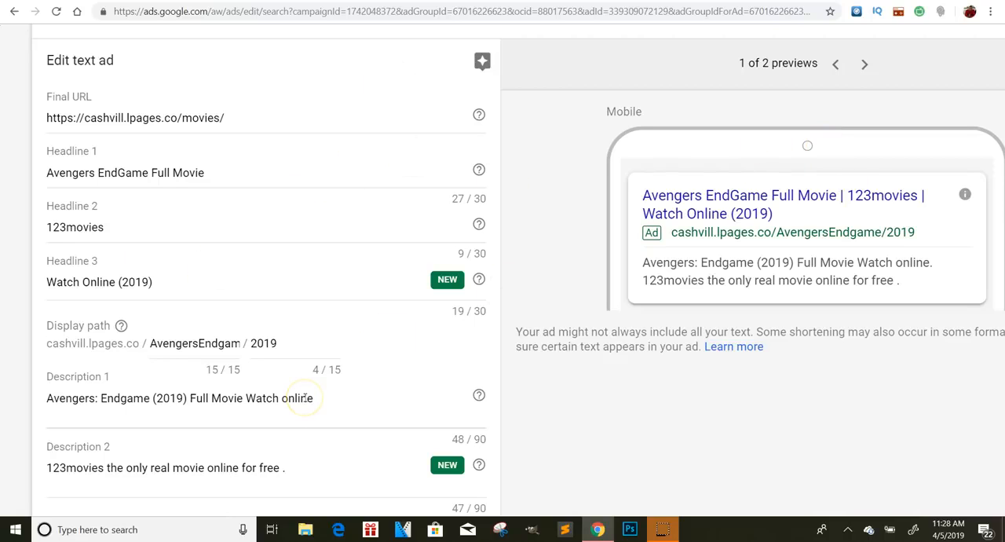
mouse_move(371, 104)
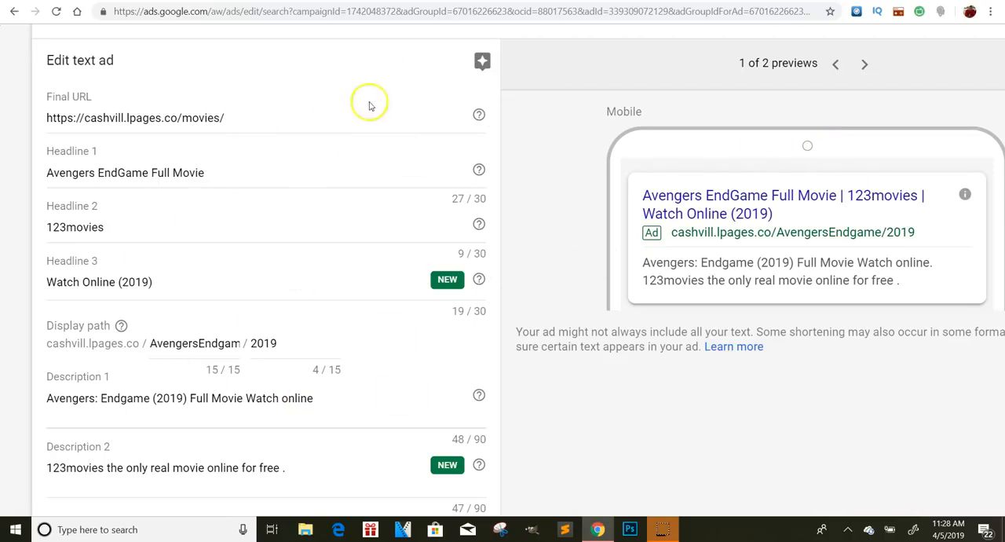
mouse_move(358, 86)
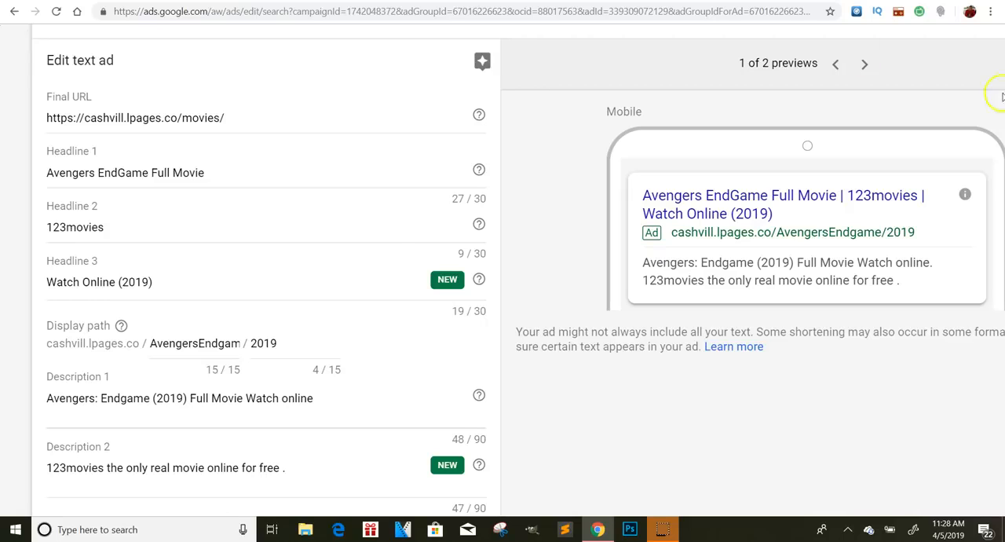
mouse_move(28, 511)
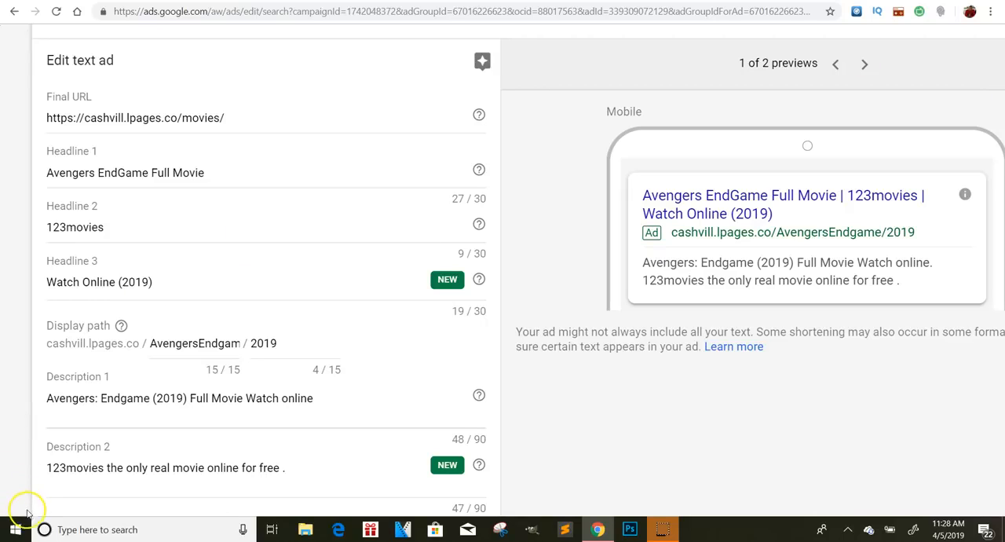